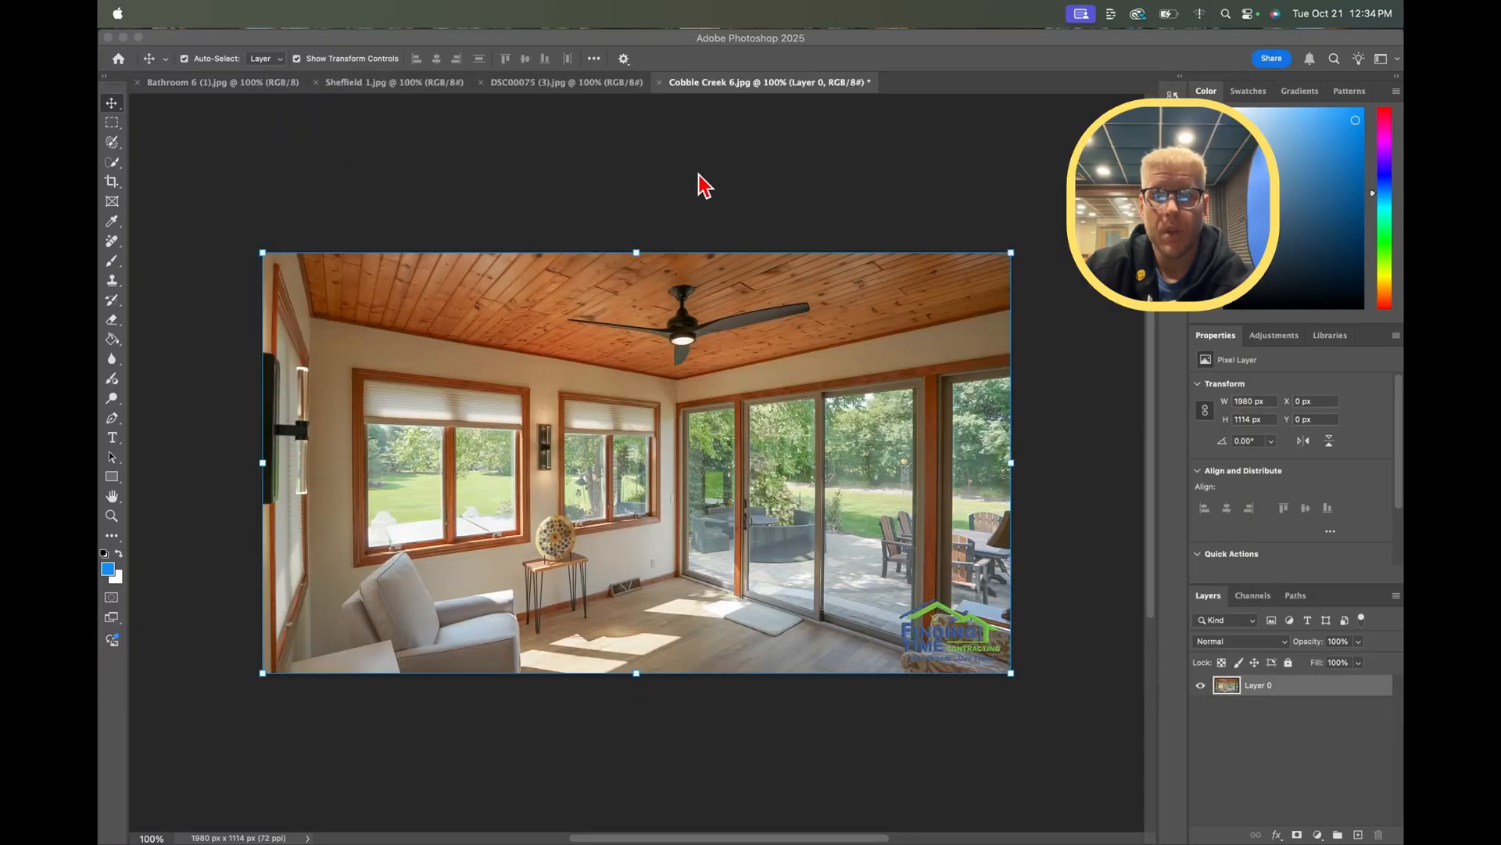
{"action": "mouse_move", "coordinate": [717, 147]}
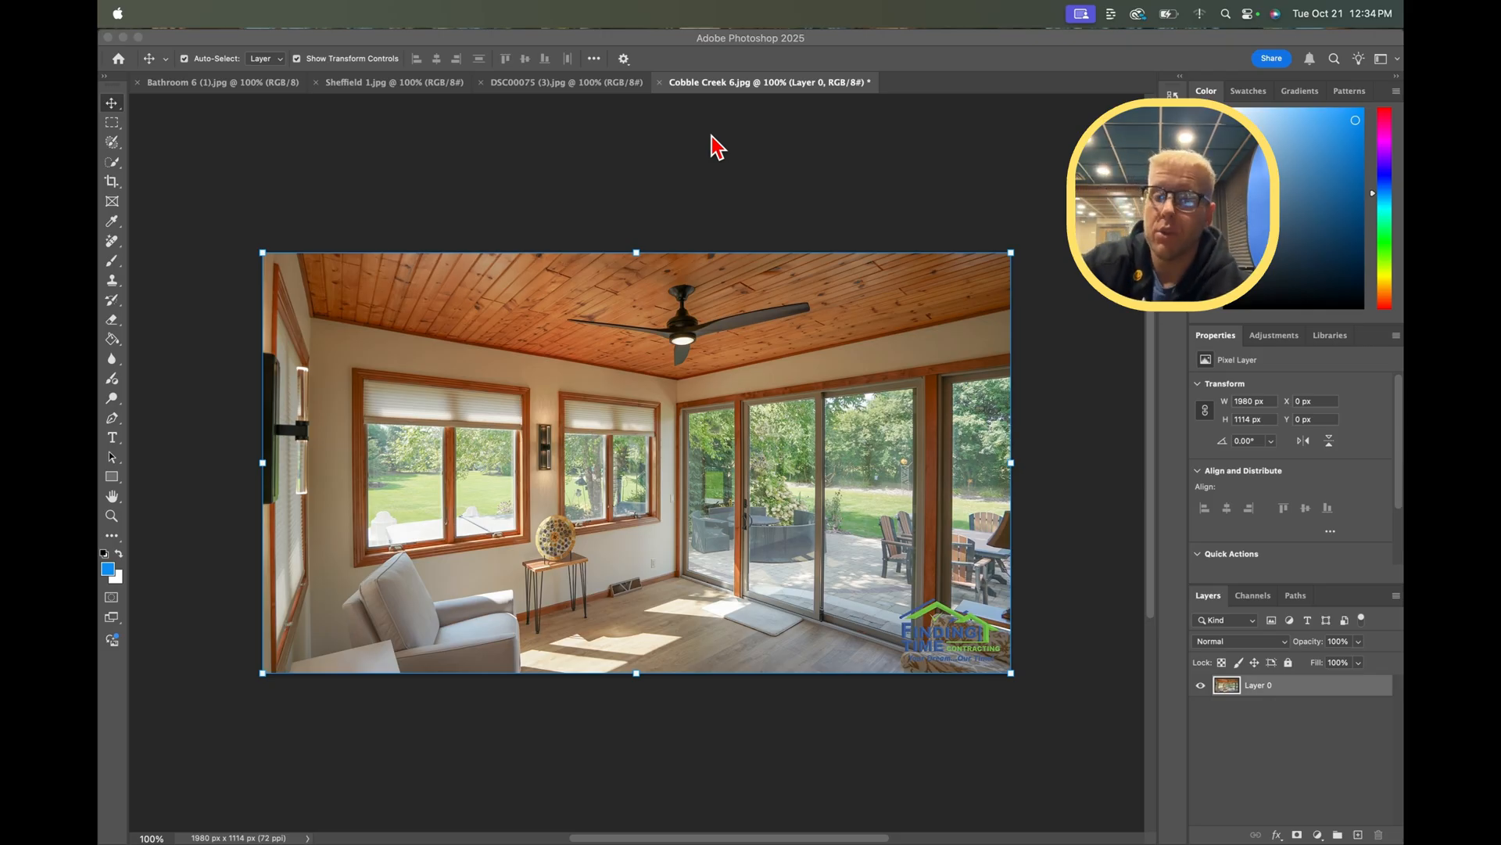
{"action": "mouse_move", "coordinate": [133, 201]}
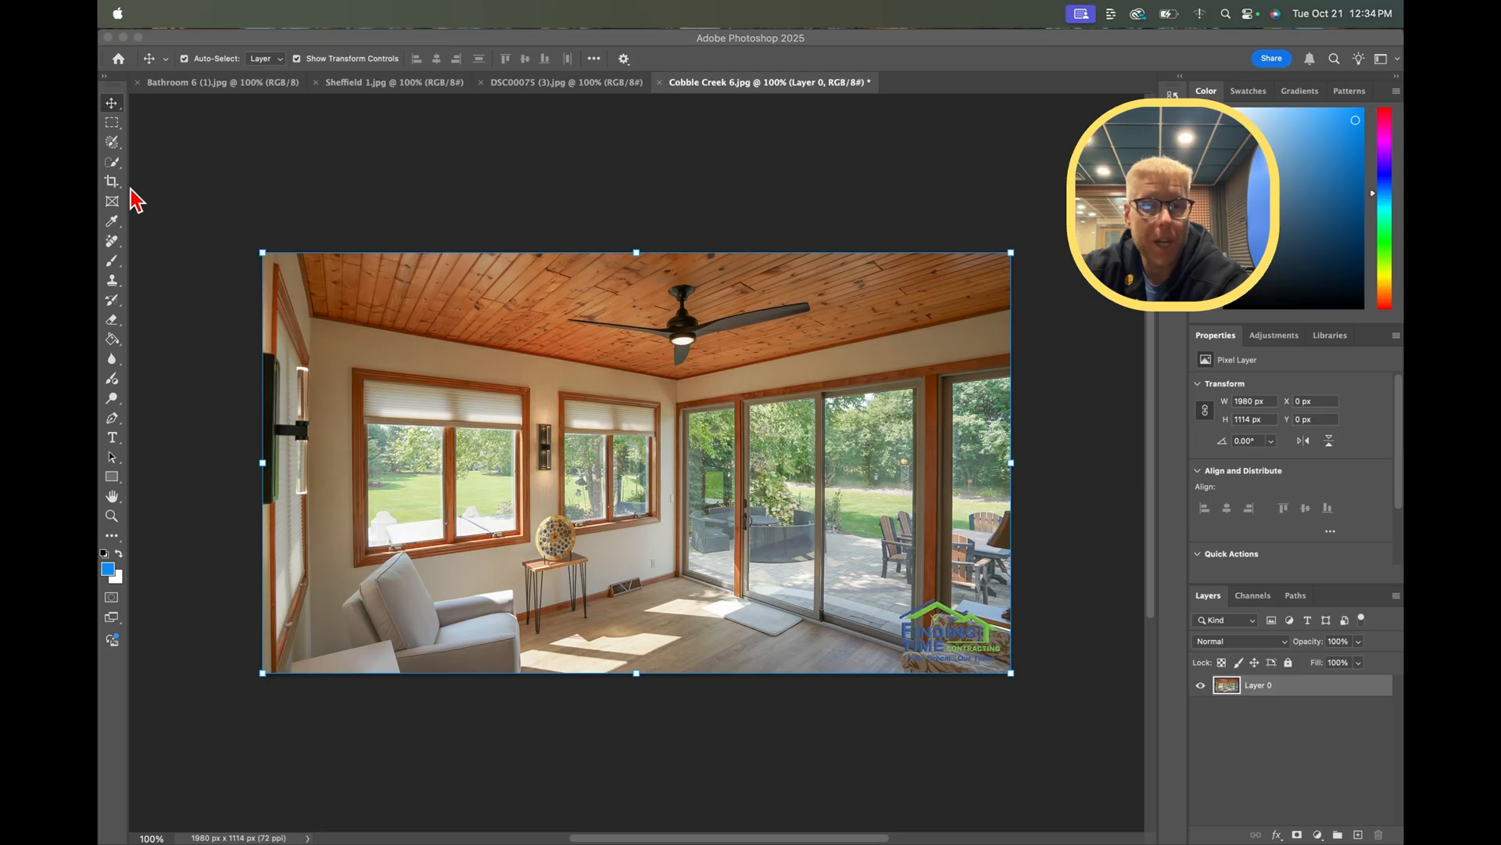
- Bring up the Eraser tool flyout with Eraser, Background Eraser and Magic Eraser
{"action": "left_click", "coordinate": [206, 17]}
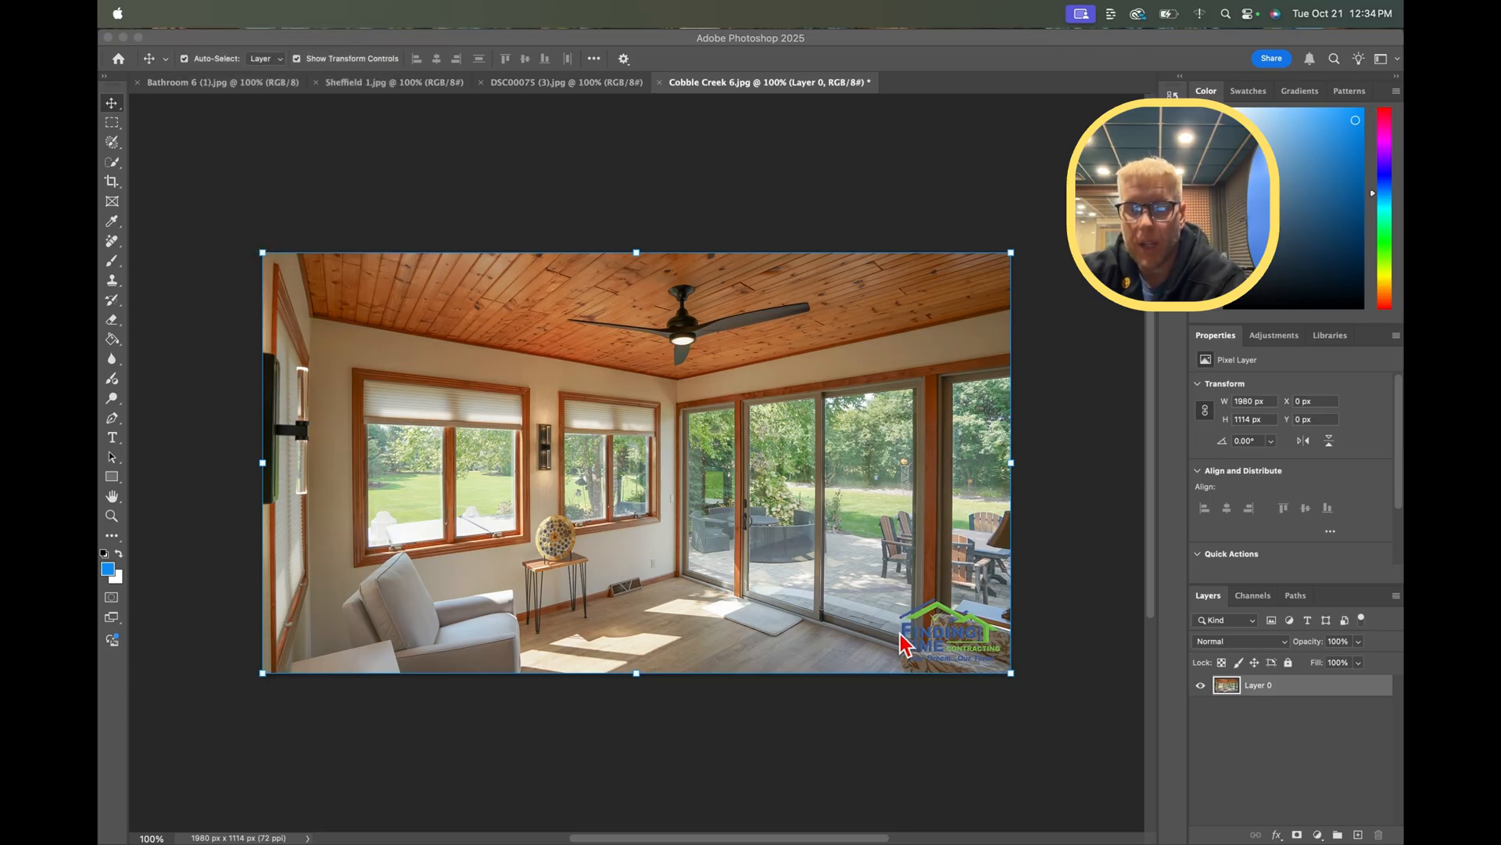
{"action": "mouse_move", "coordinate": [912, 645]}
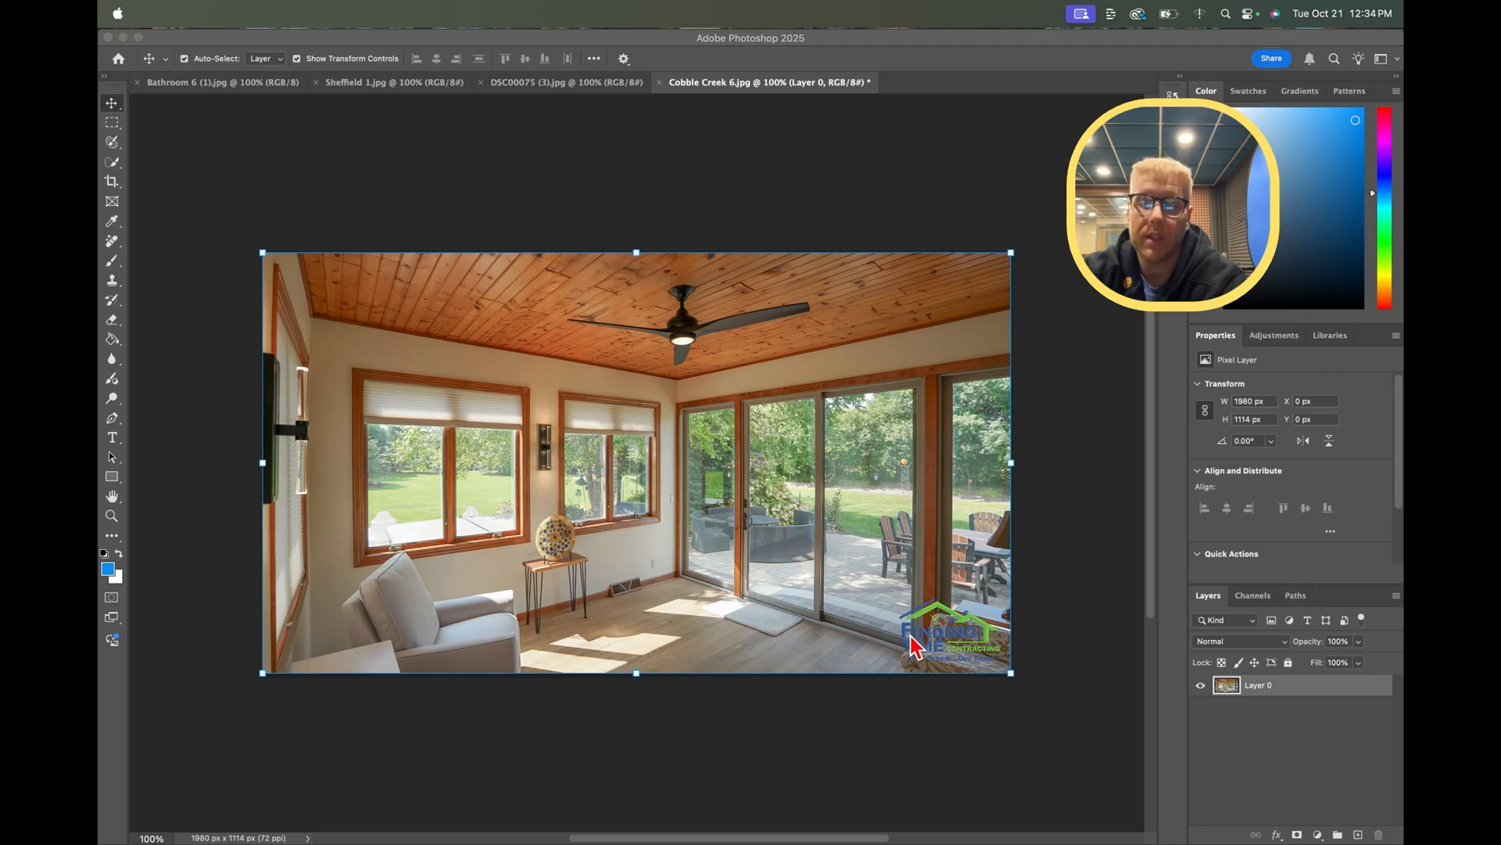
{"action": "mouse_move", "coordinate": [163, 249]}
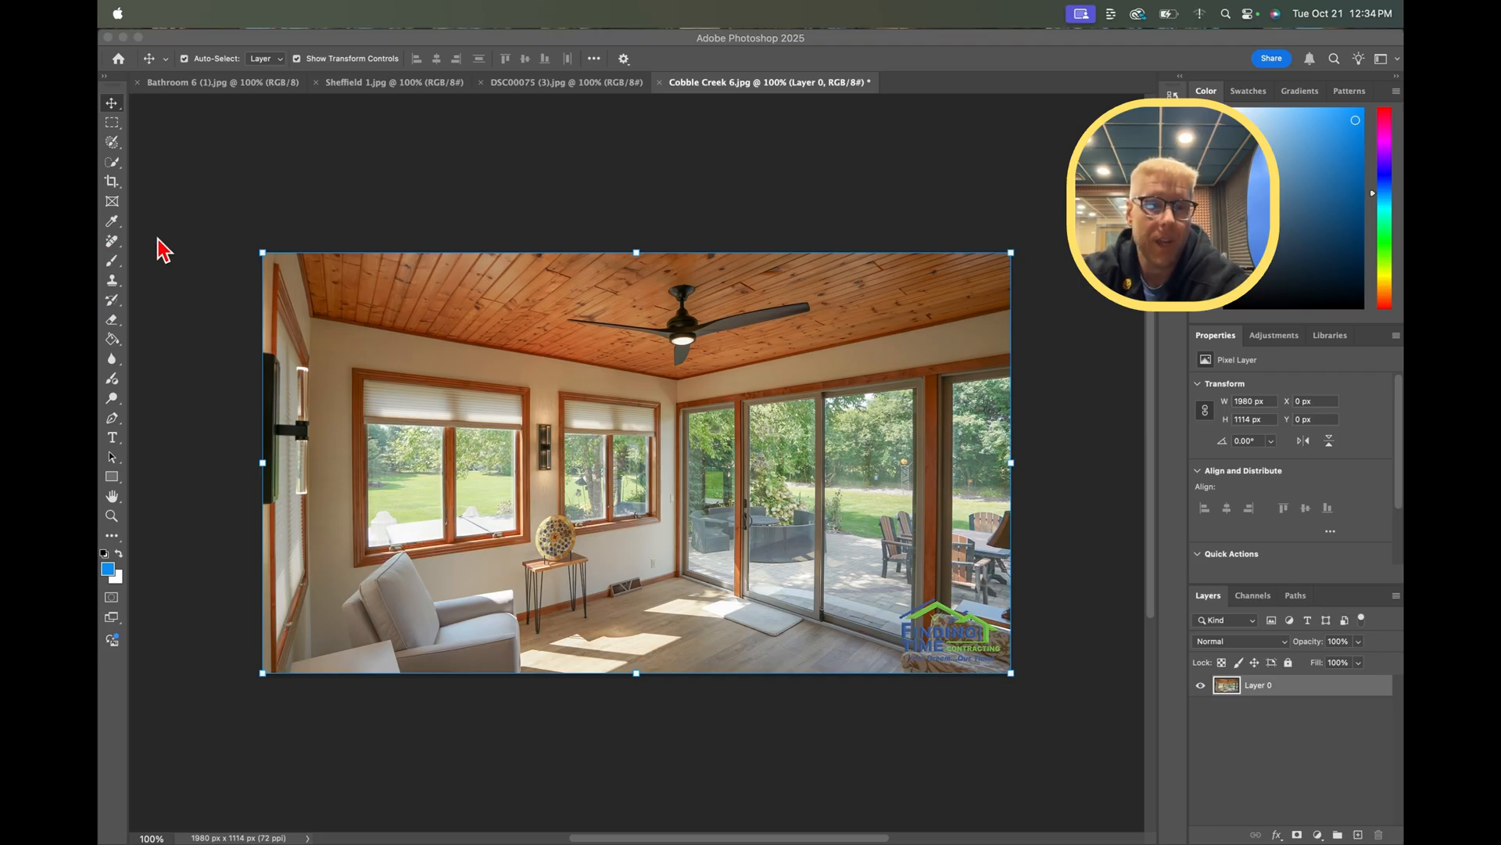
{"action": "mouse_move", "coordinate": [128, 324]}
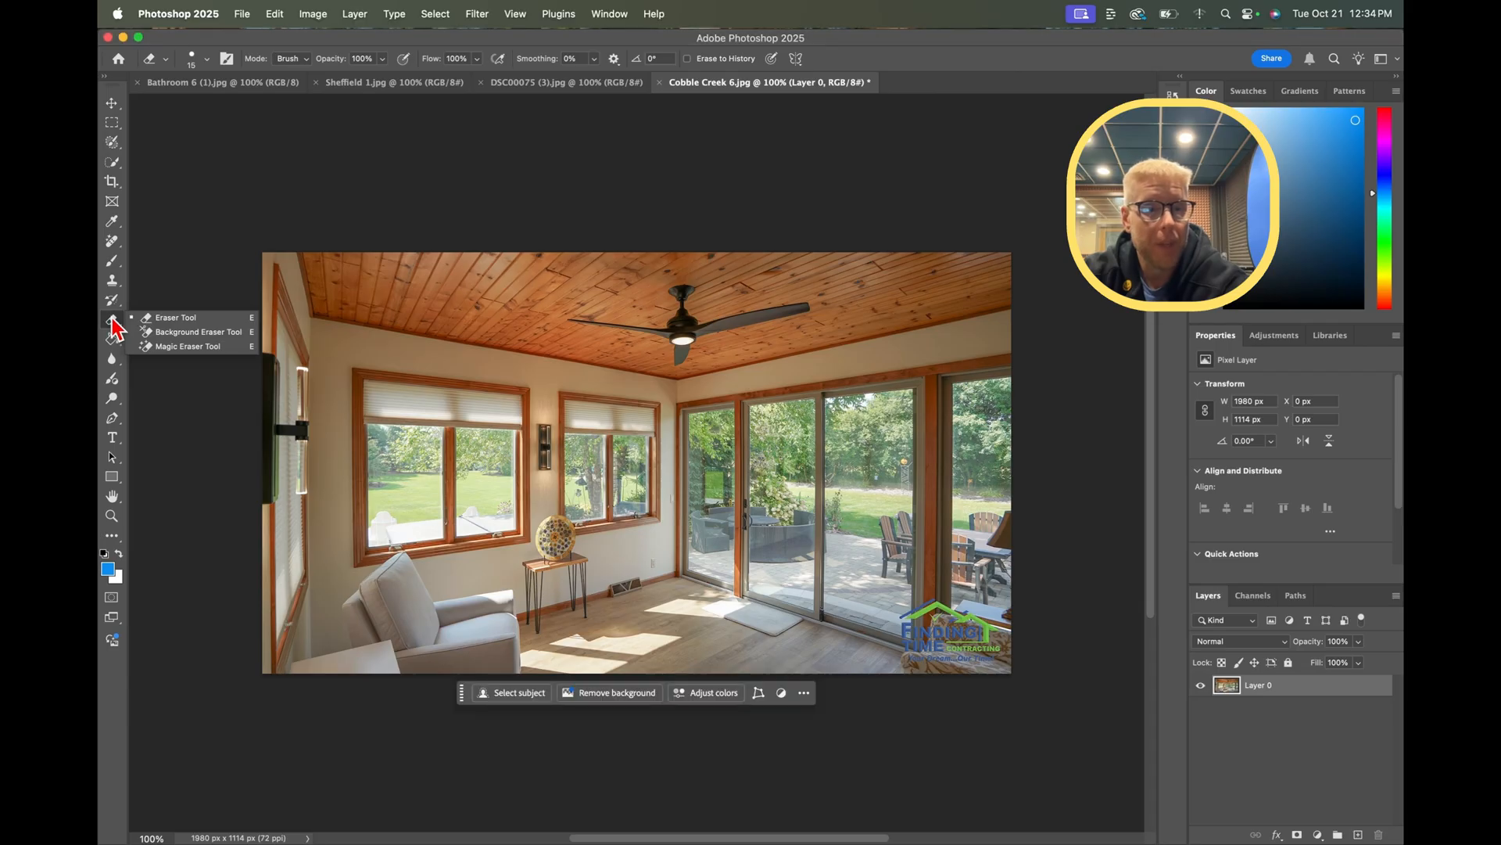
- Select the Remove Tool from the healing group and check its Auto generative AI mode
{"action": "left_click", "coordinate": [111, 265]}
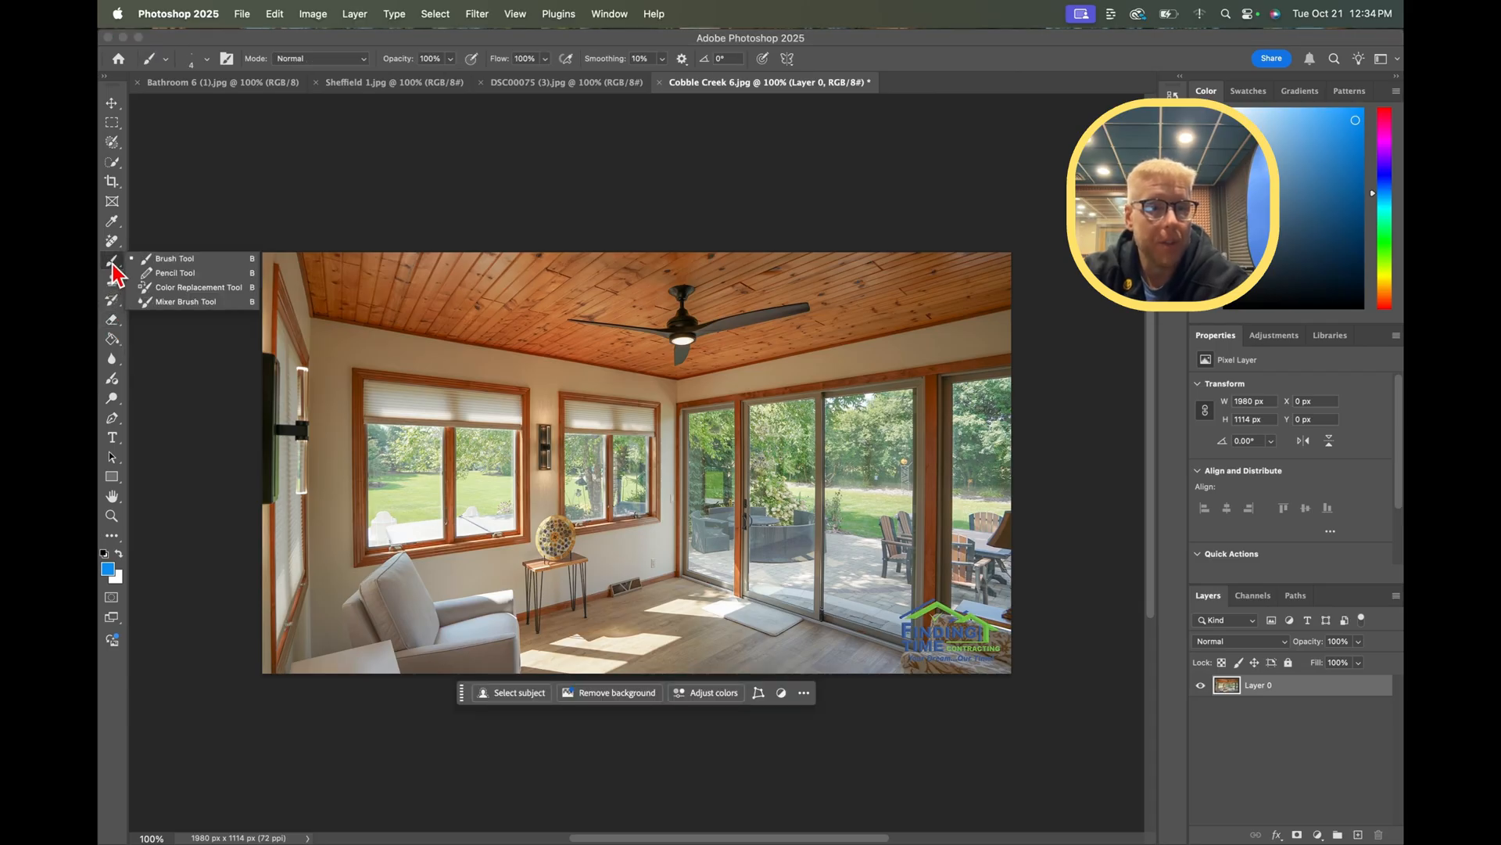
{"action": "left_click", "coordinate": [111, 240]}
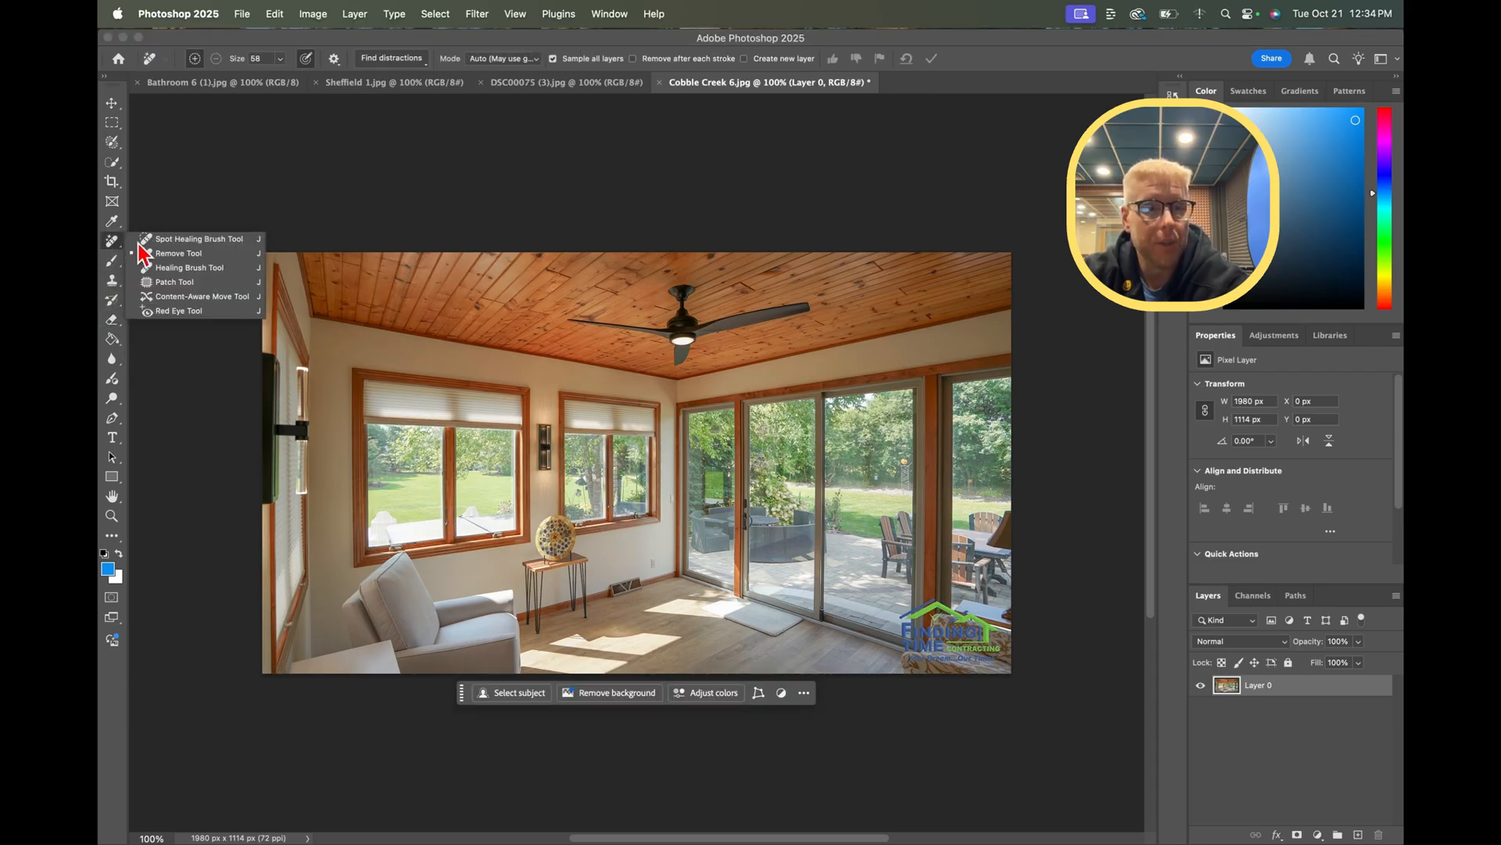
{"action": "mouse_move", "coordinate": [213, 299]}
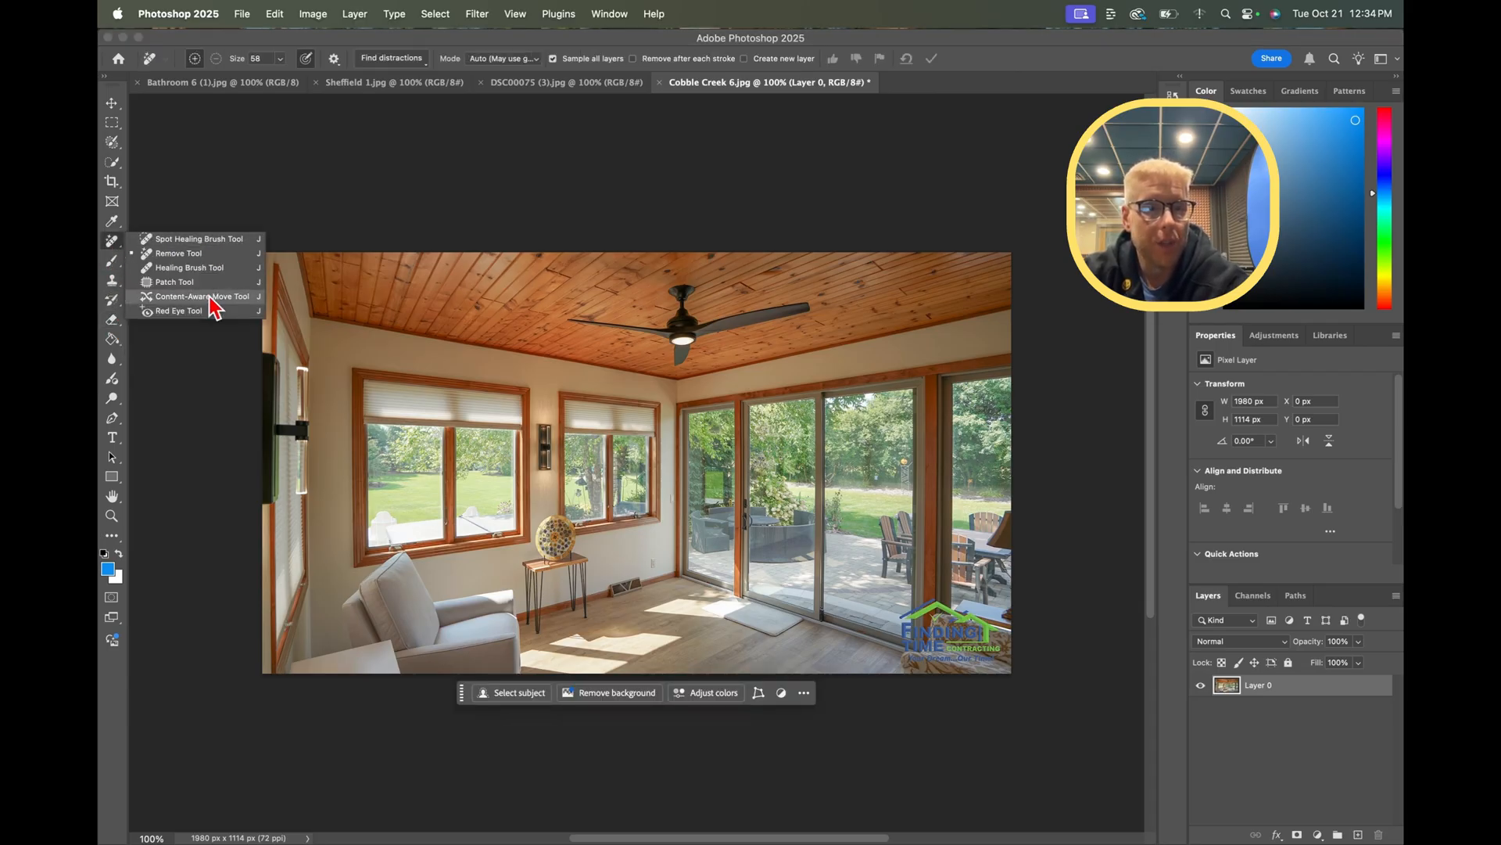
{"action": "mouse_move", "coordinate": [198, 272]}
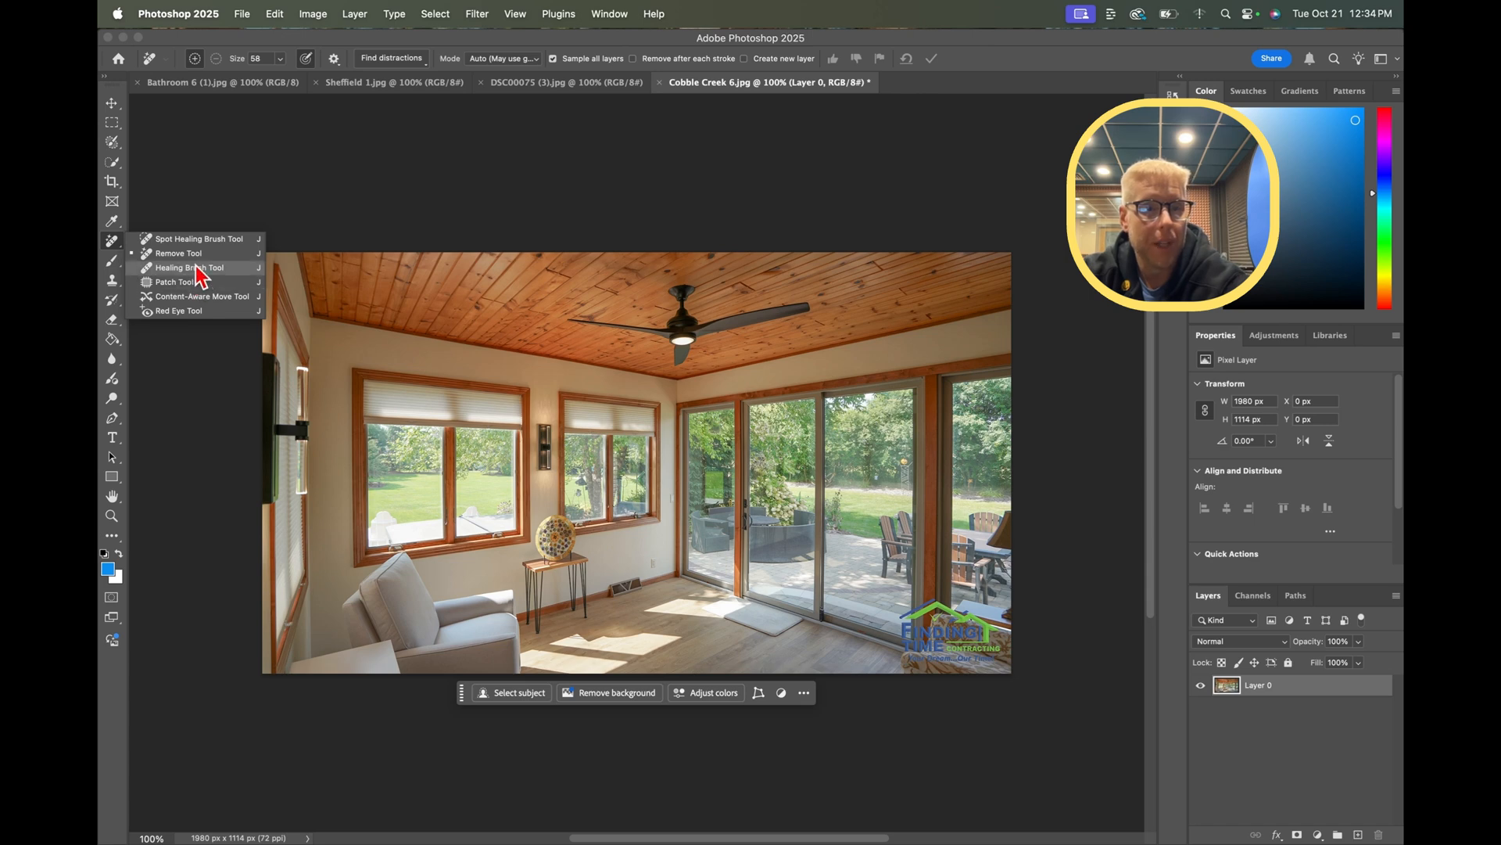
{"action": "left_click", "coordinate": [186, 267]}
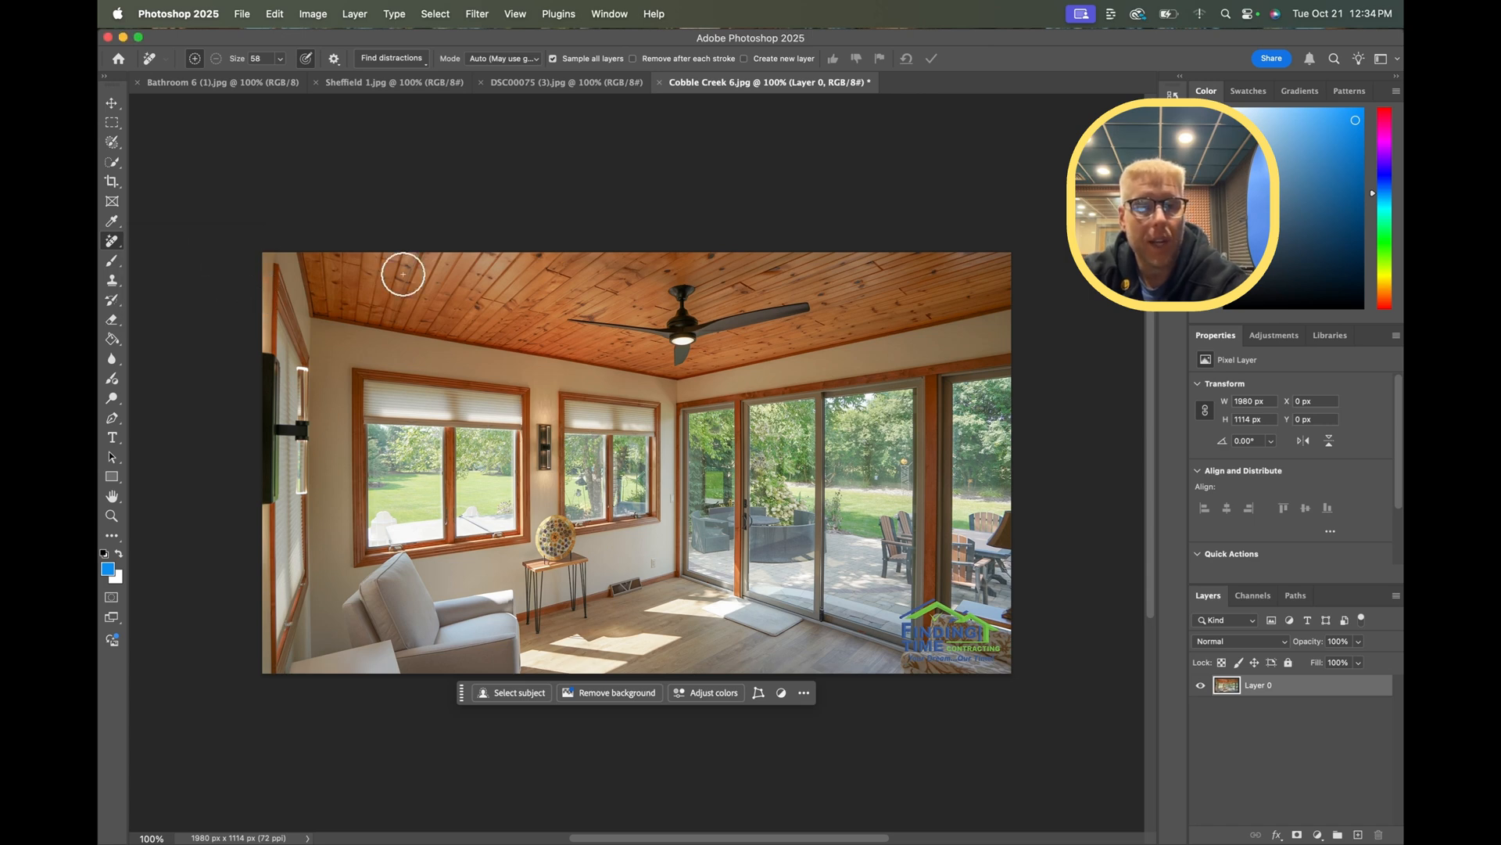
{"action": "left_click", "coordinate": [501, 59]}
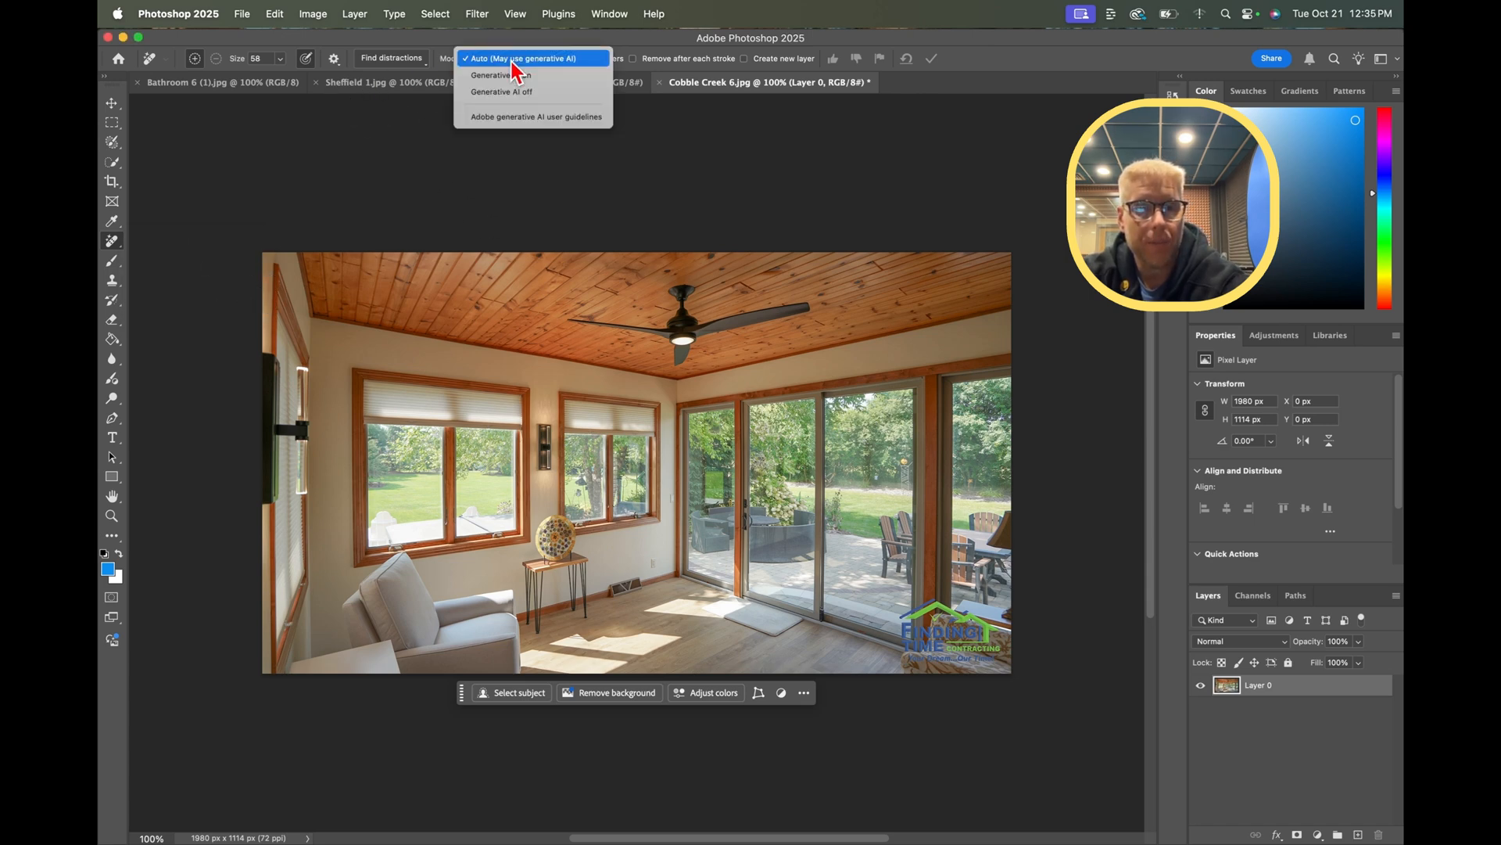
{"action": "mouse_move", "coordinate": [560, 69]}
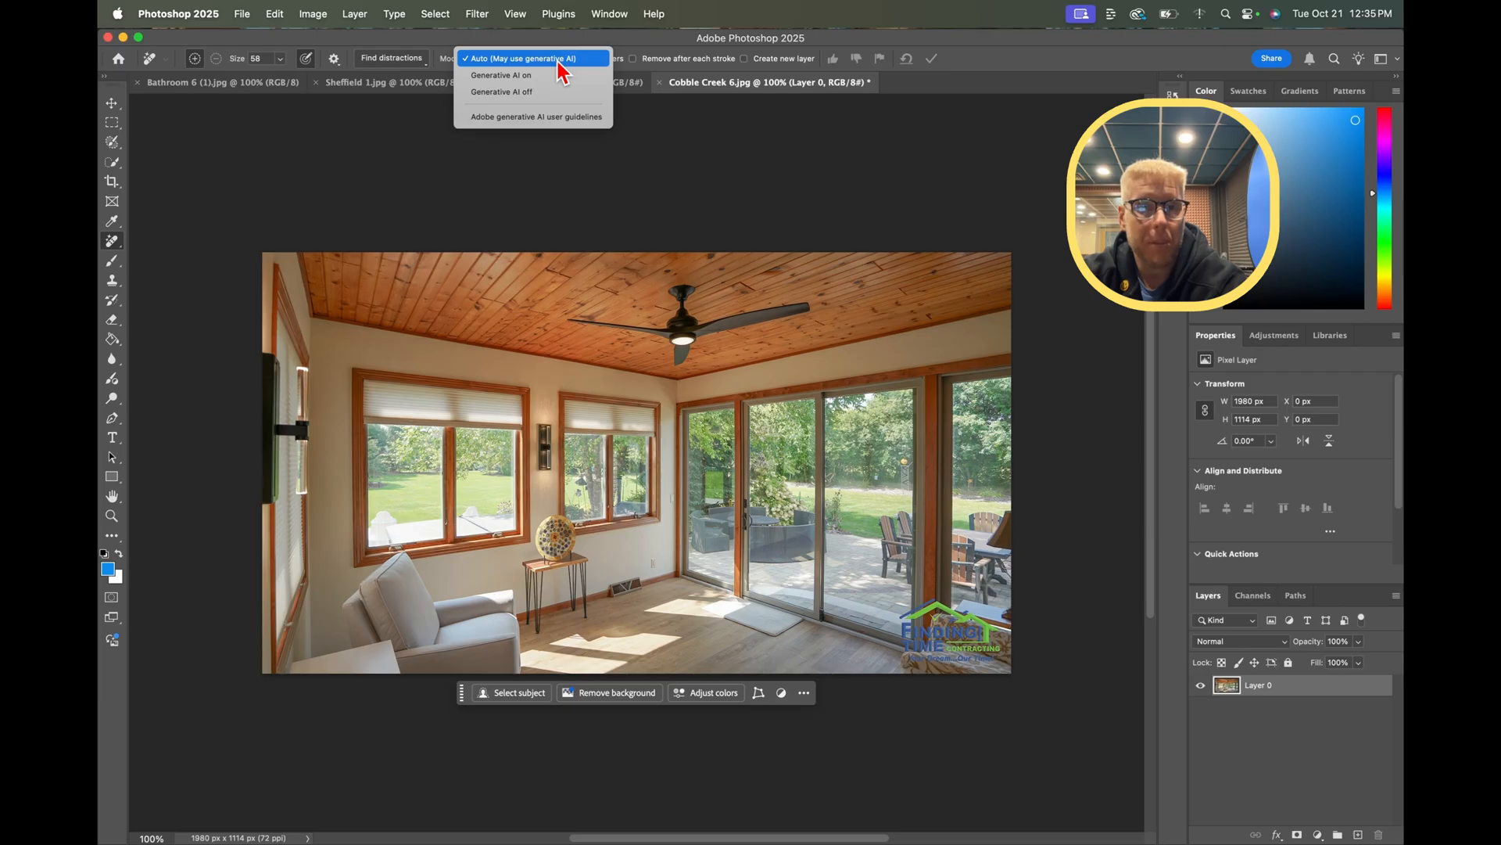
{"action": "mouse_move", "coordinate": [700, 261]}
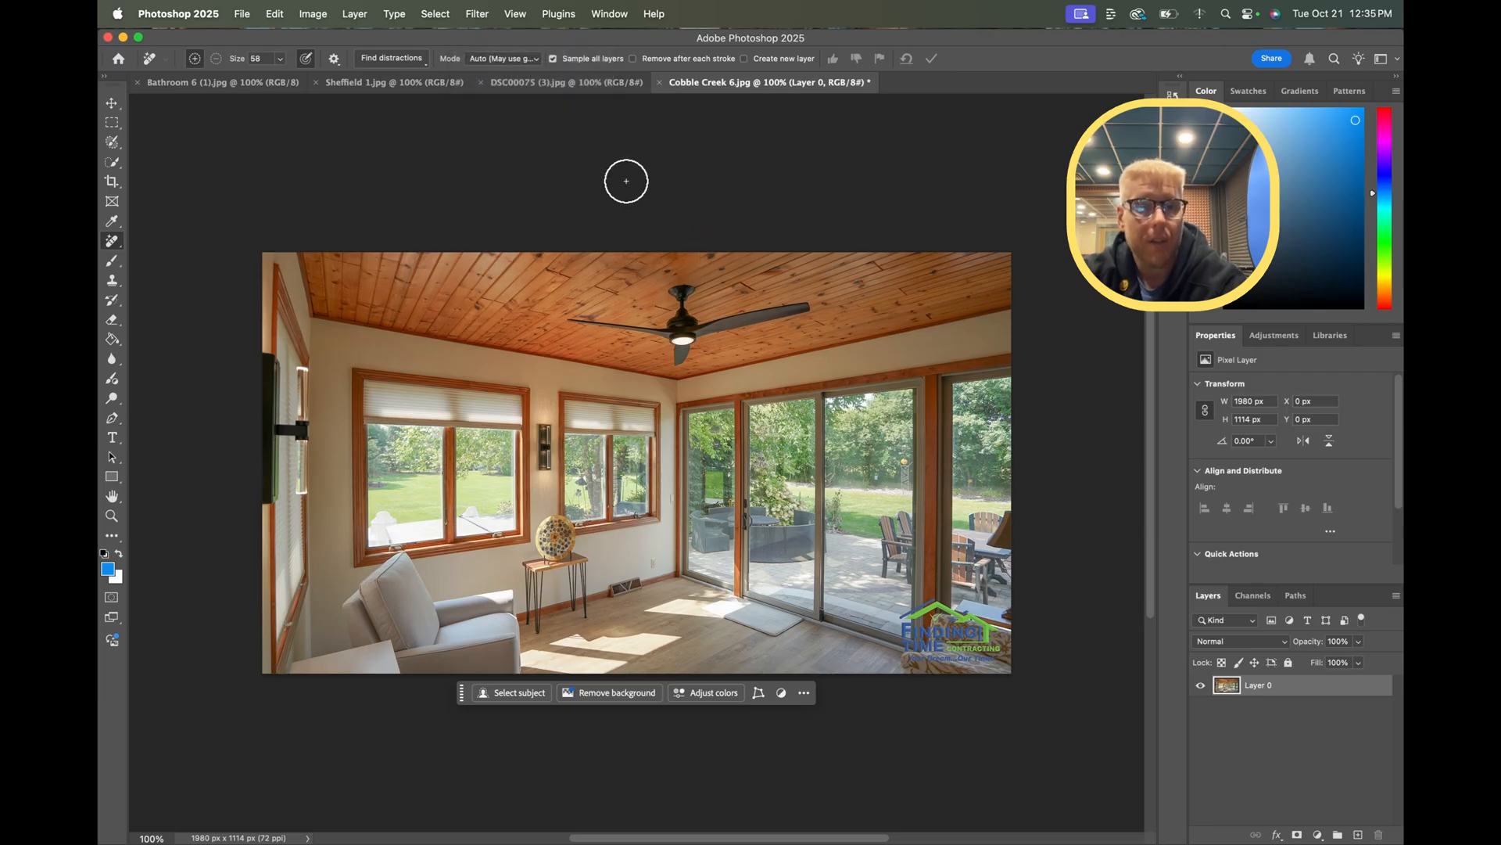
- Paint a Remove stroke over the contractor logo in the bottom-right corner
{"action": "left_click", "coordinate": [391, 57]}
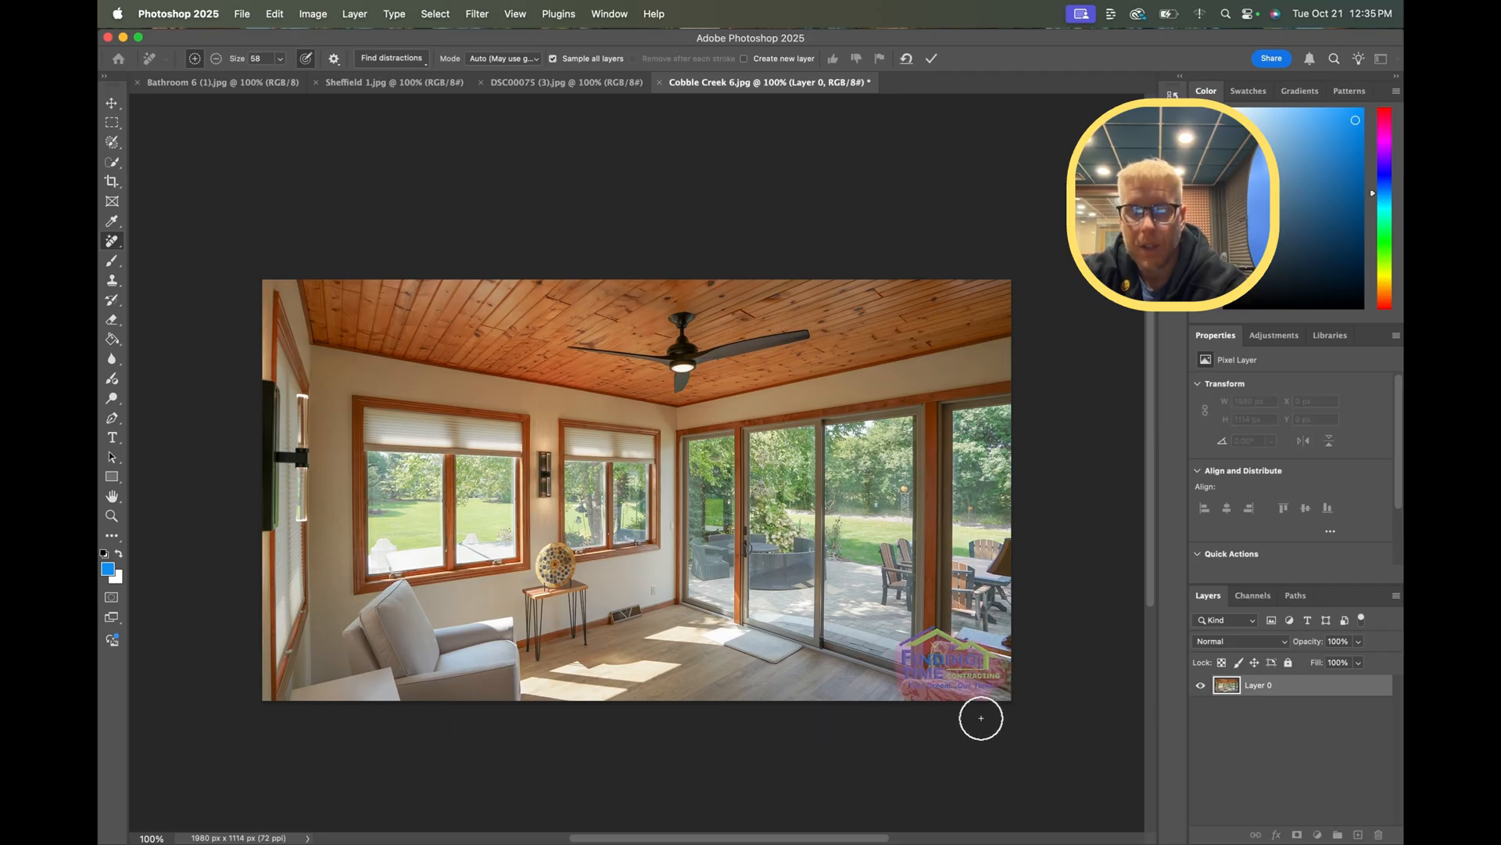
{"action": "mouse_move", "coordinate": [843, 483]}
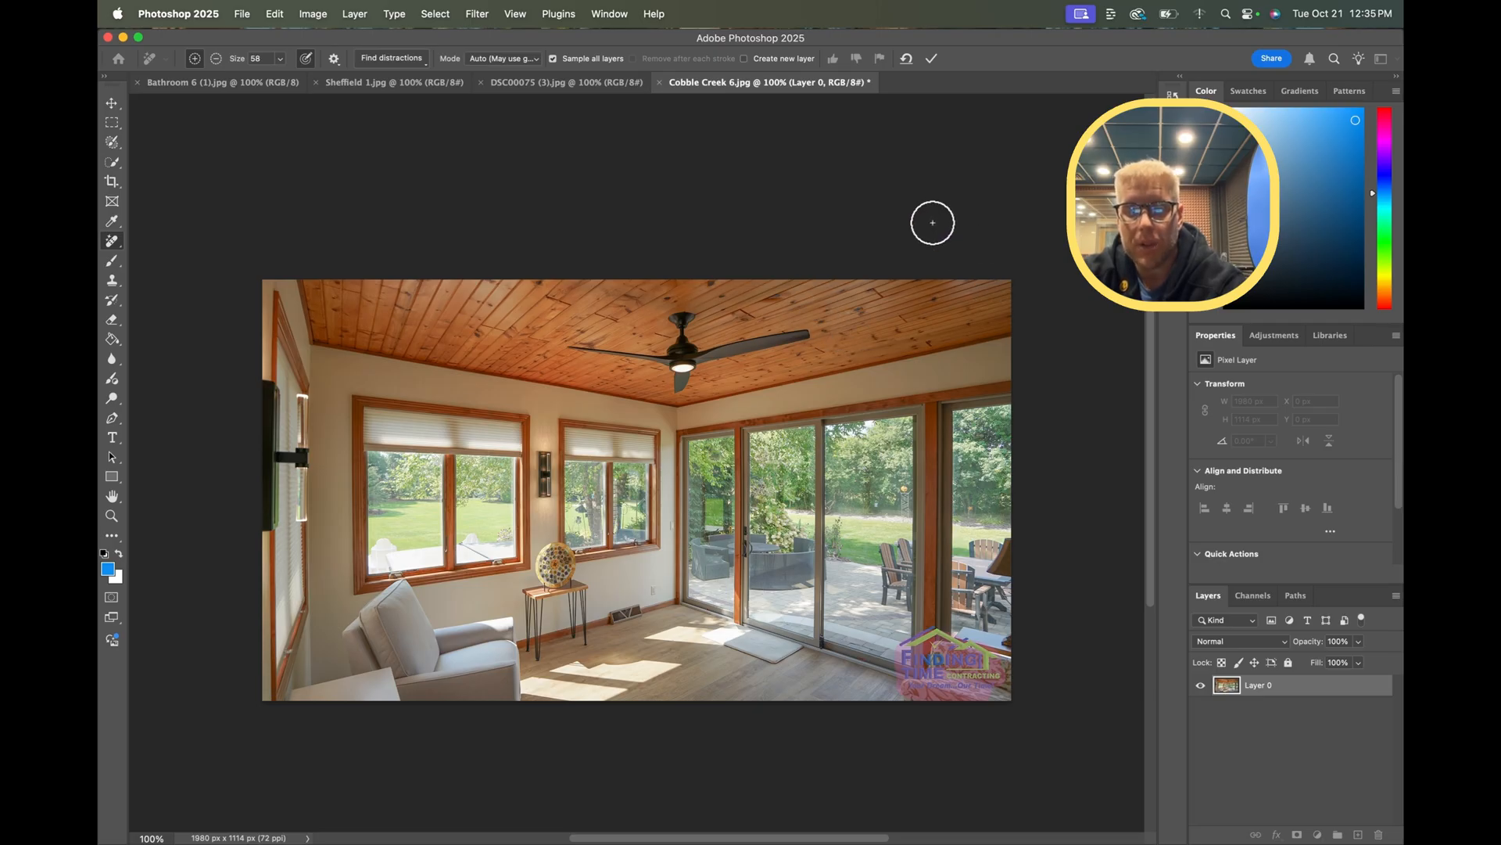
{"action": "mouse_move", "coordinate": [535, 152]}
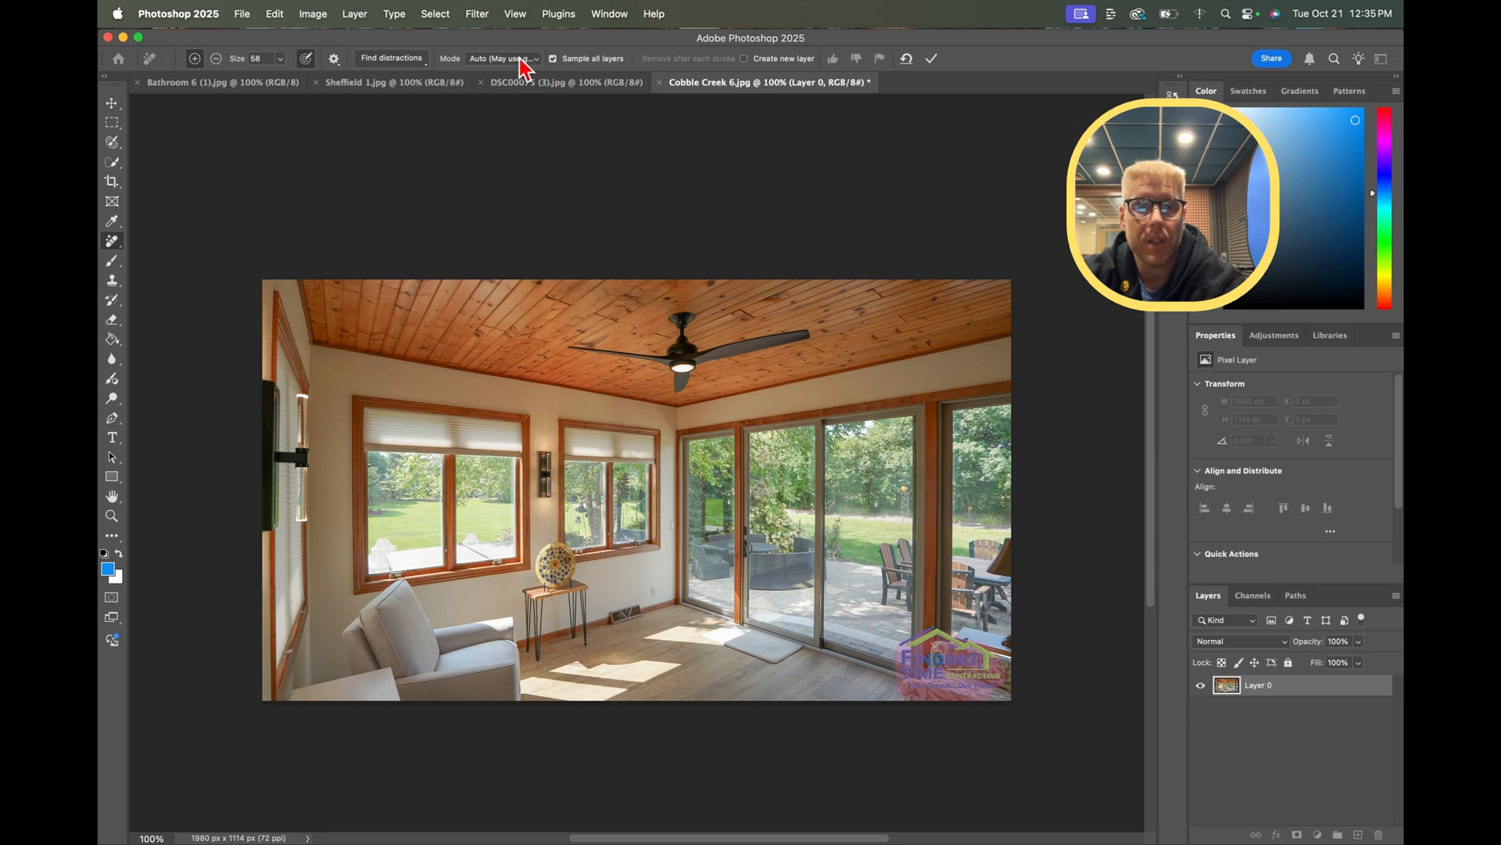
- Recheck the Remove tool's Mode dropdown and keep it on Auto
{"action": "left_click", "coordinate": [500, 58]}
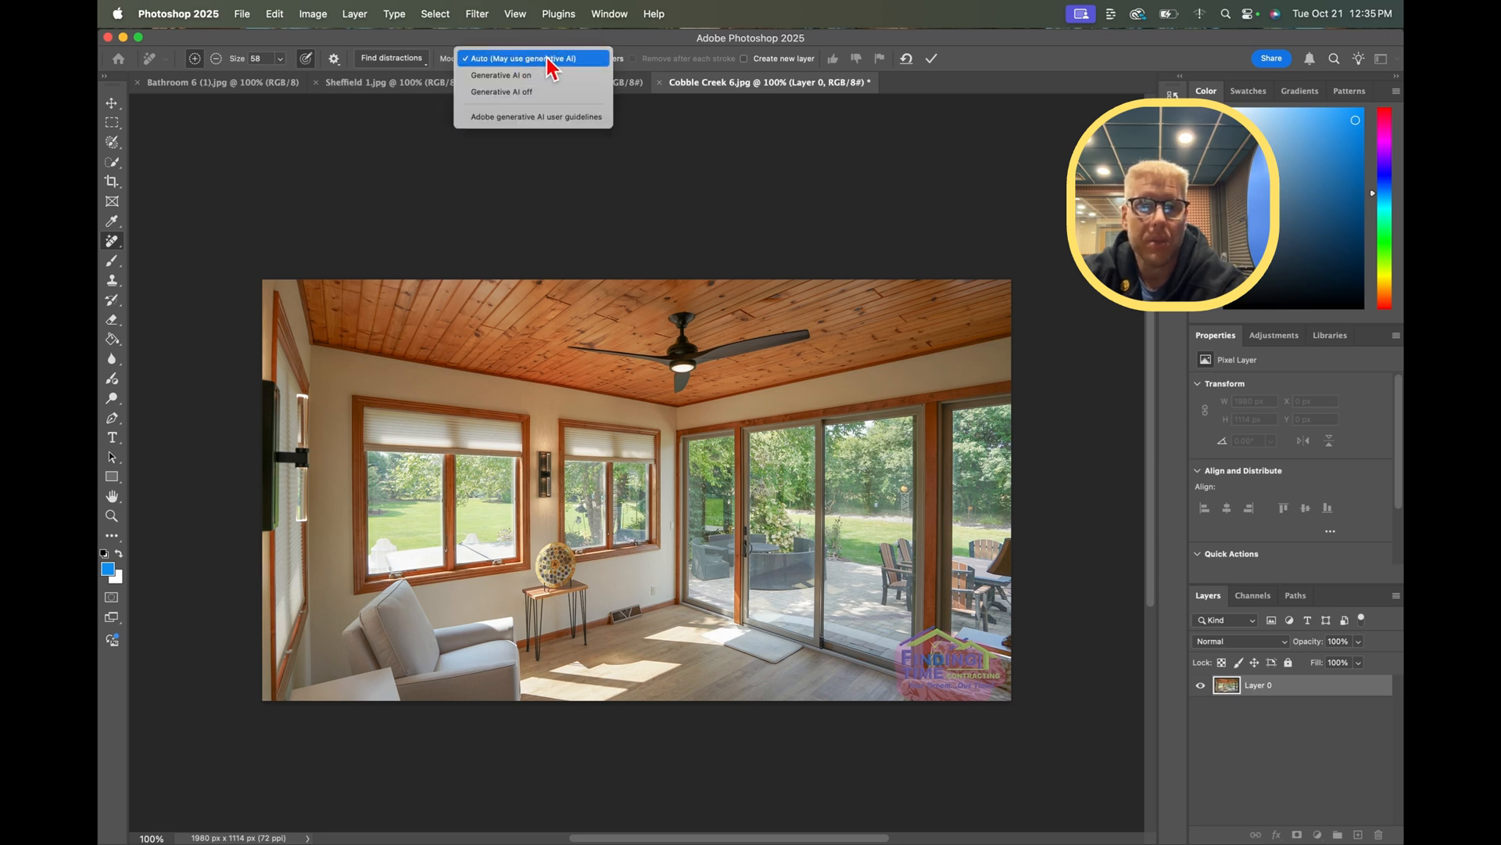
{"action": "left_click", "coordinate": [532, 59]}
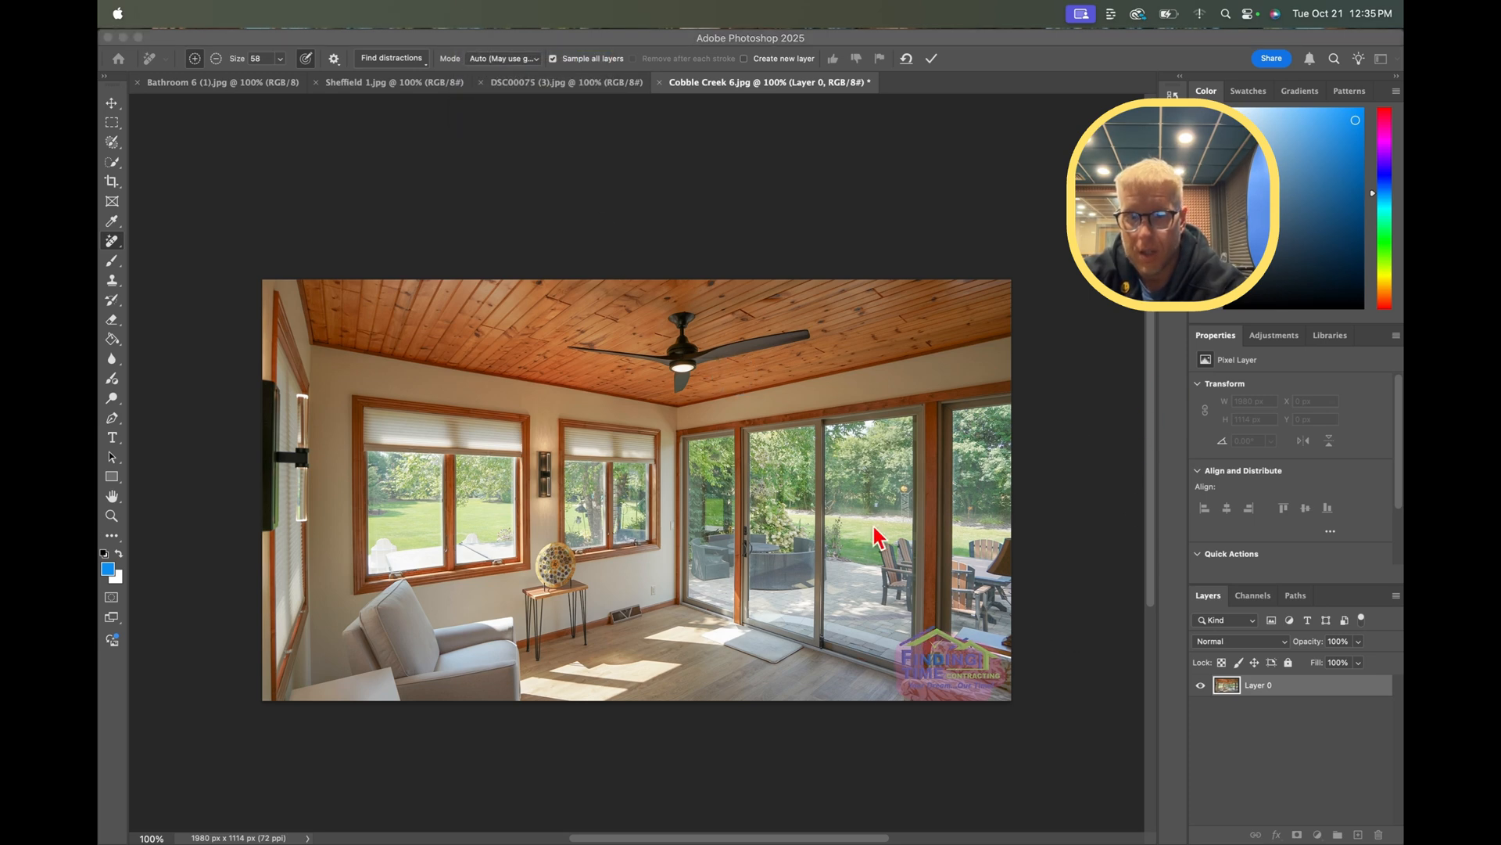
{"action": "mouse_move", "coordinate": [930, 598]}
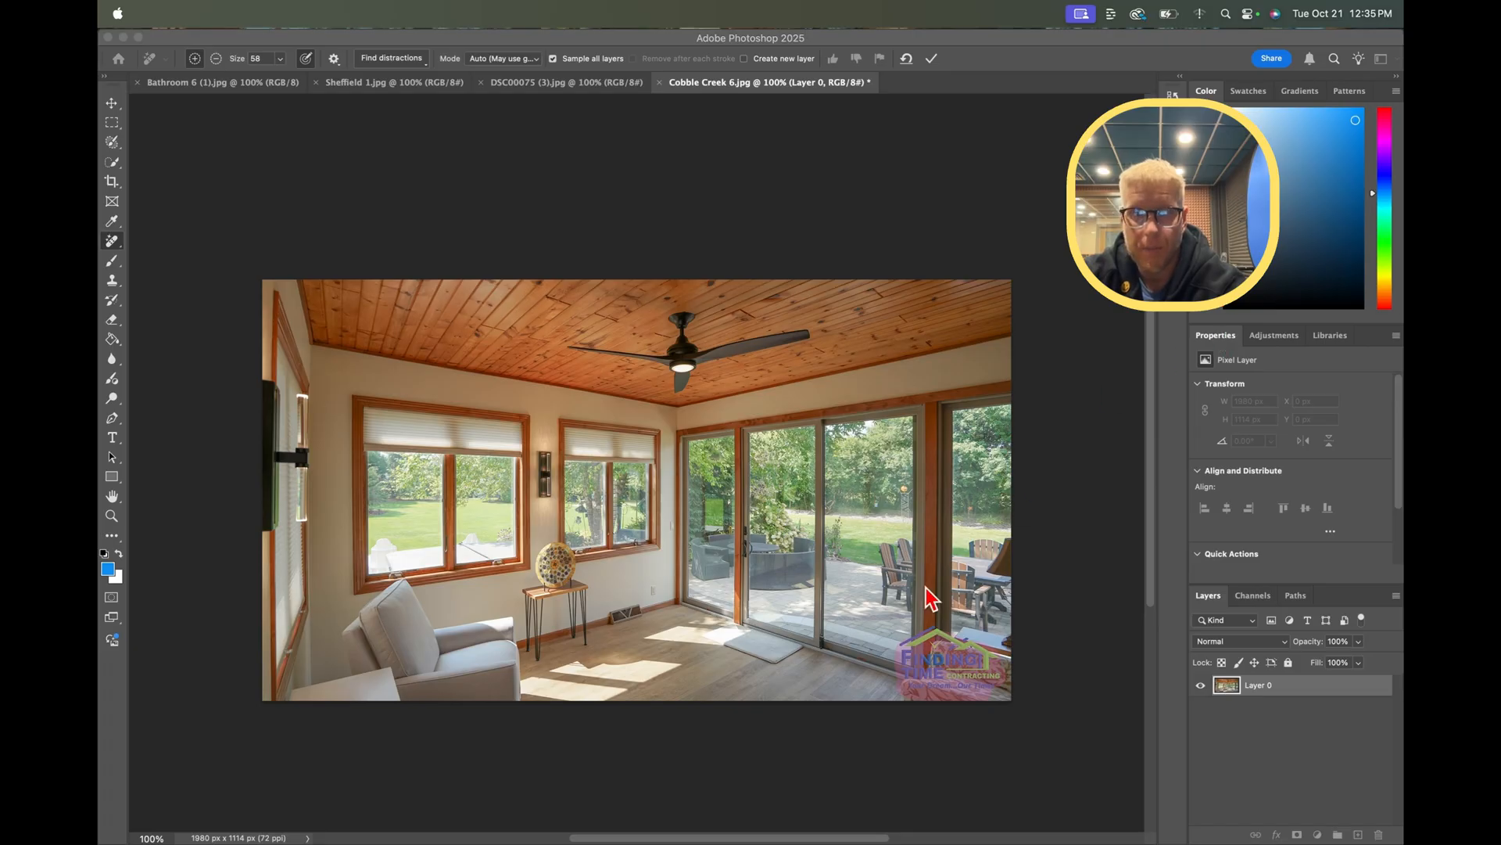
{"action": "mouse_move", "coordinate": [937, 661]}
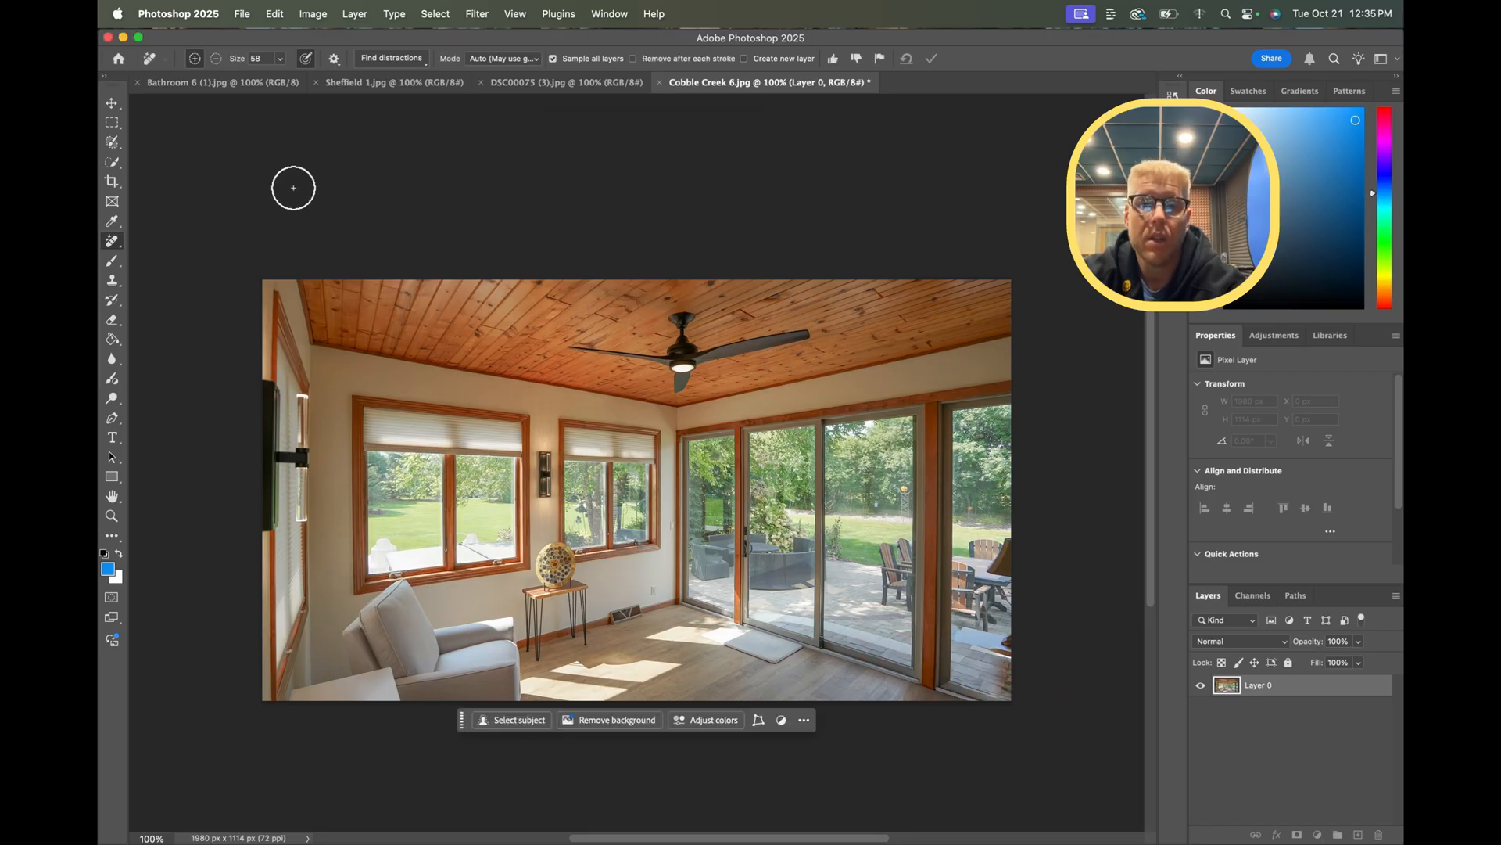
{"action": "mouse_move", "coordinate": [367, 227]}
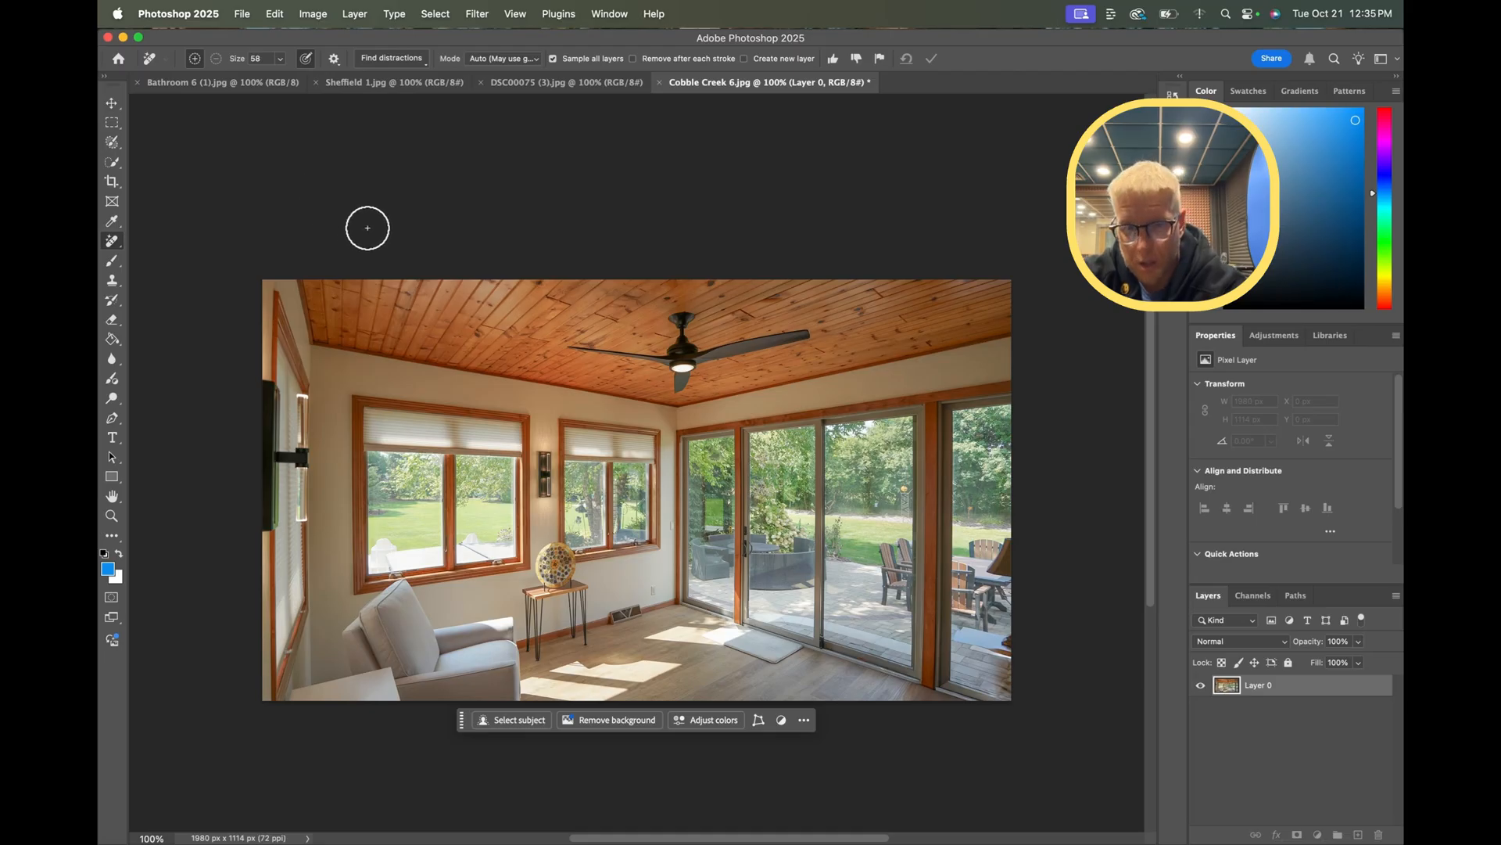
{"action": "mouse_move", "coordinate": [788, 685]}
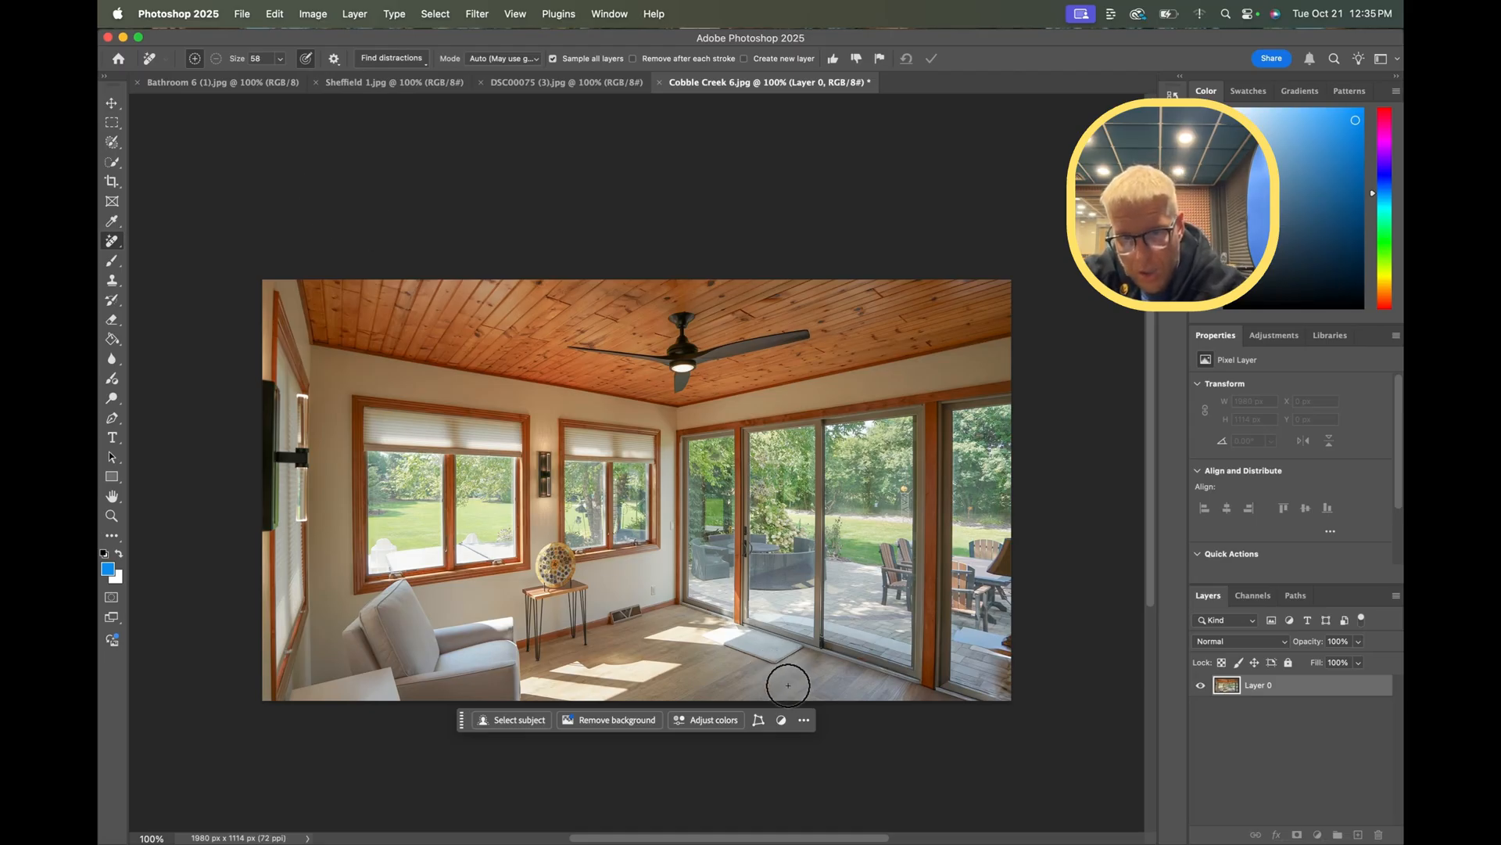
{"action": "mouse_move", "coordinate": [998, 768]}
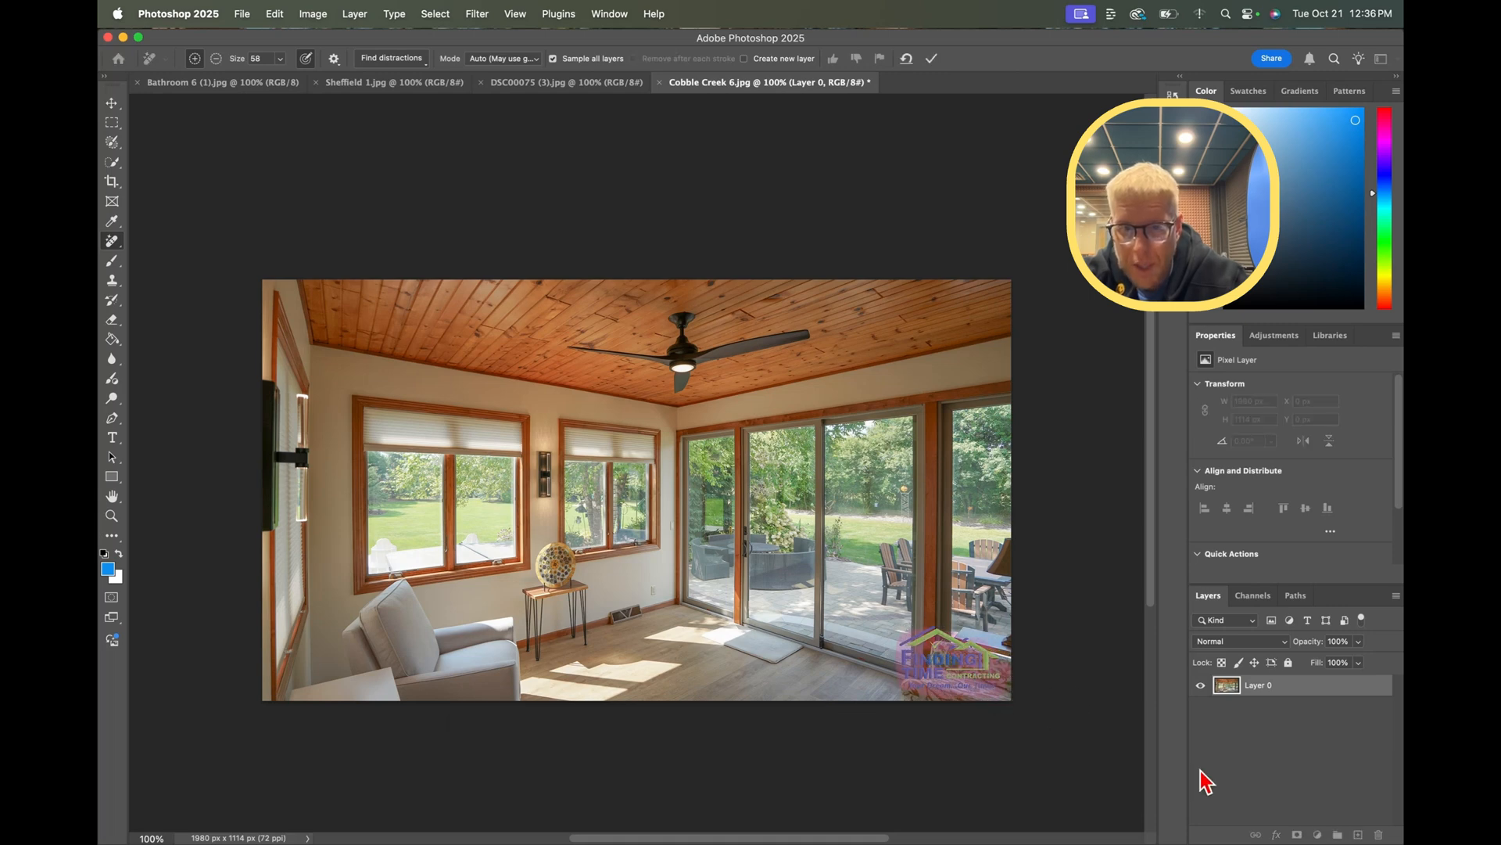
{"action": "mouse_move", "coordinate": [601, 347]}
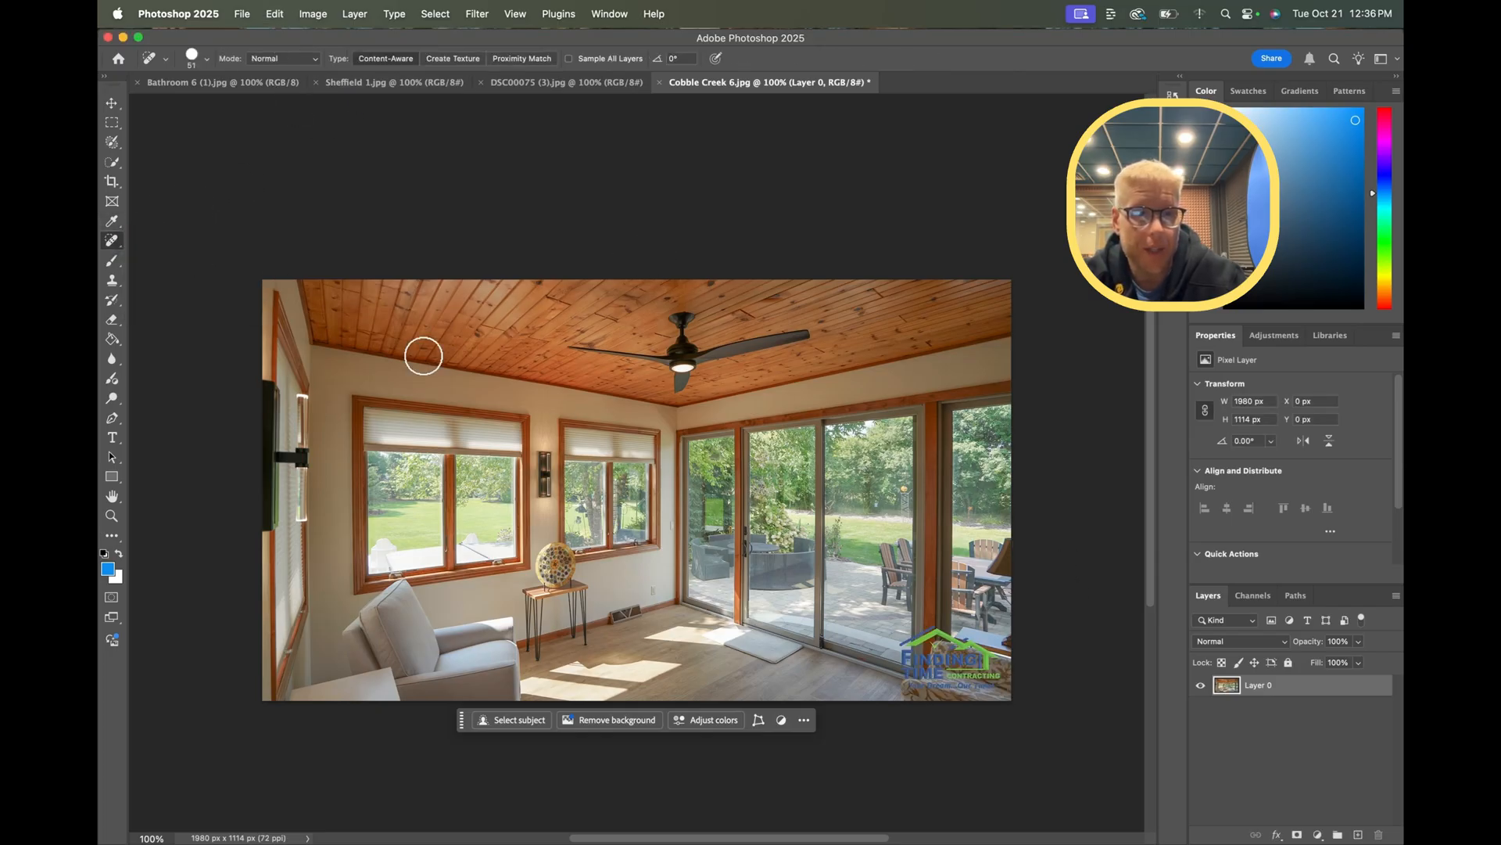
{"action": "mouse_move", "coordinate": [910, 654]}
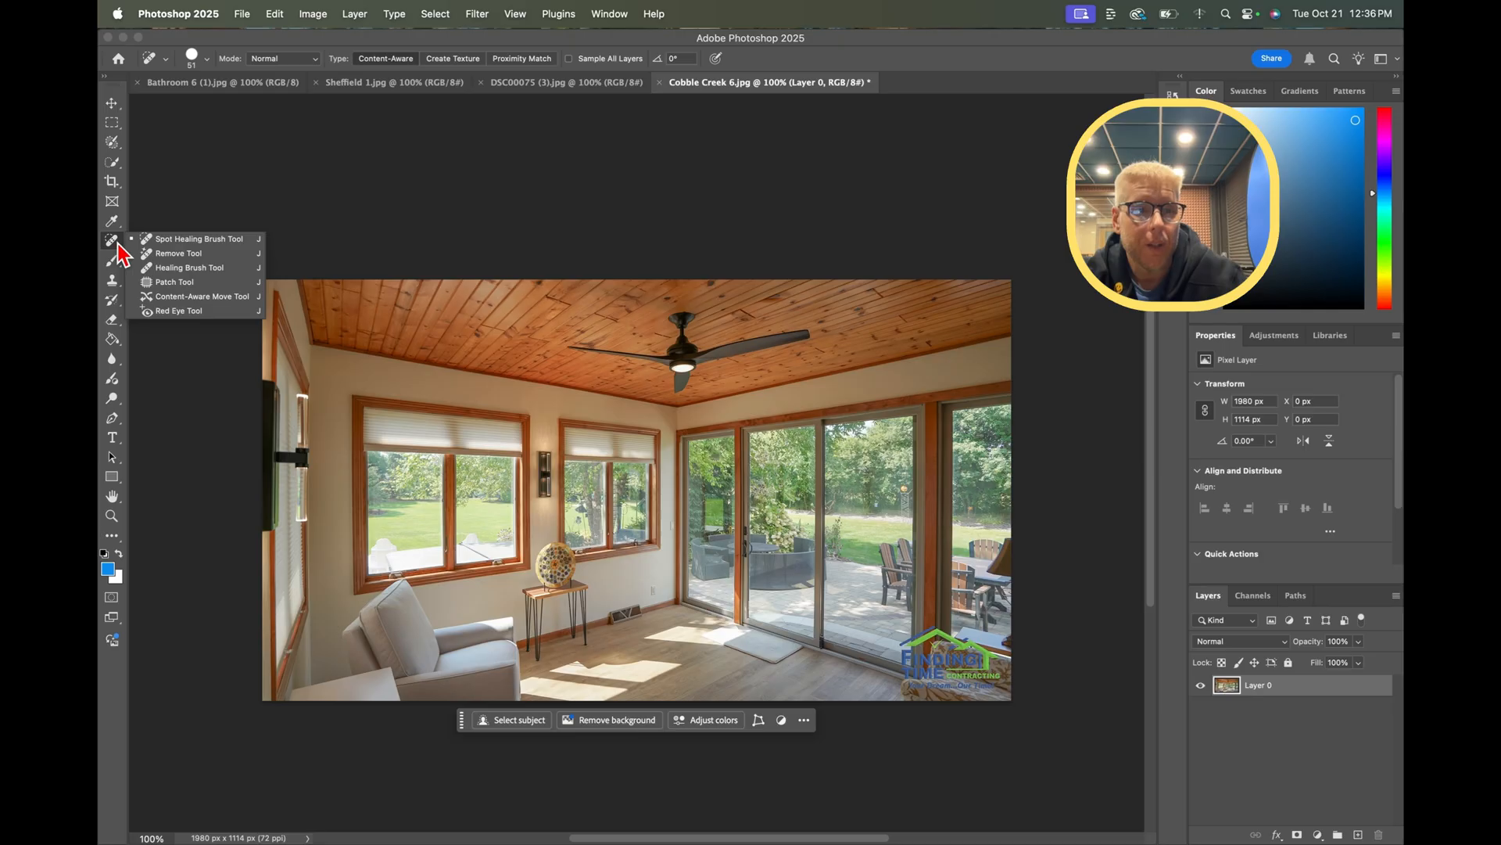
- Choose the Healing Brush Tool, sampling from the current layer
{"action": "left_click", "coordinate": [188, 267]}
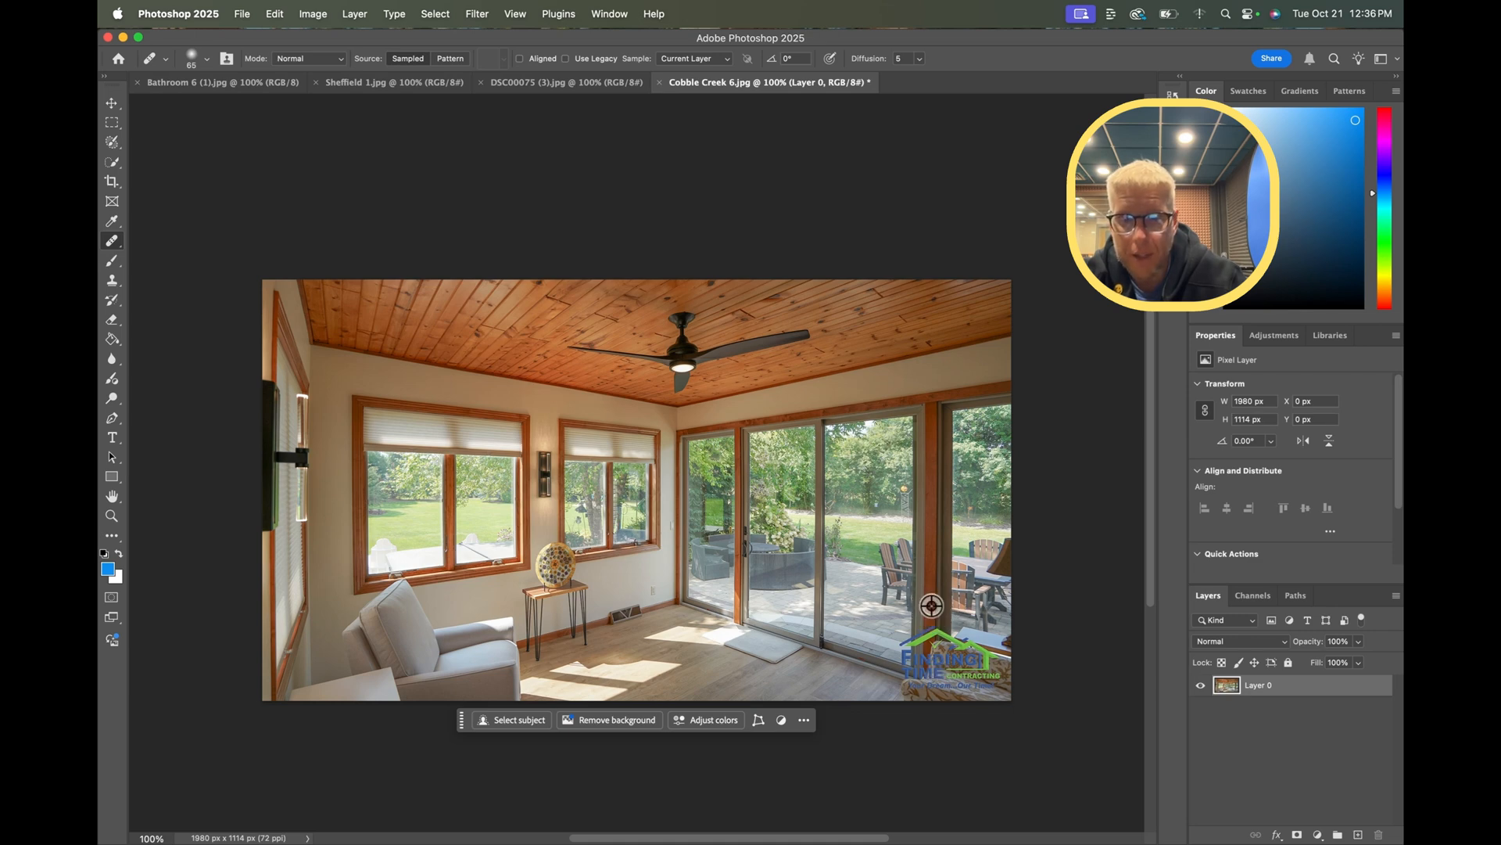
{"action": "mouse_move", "coordinate": [886, 636]}
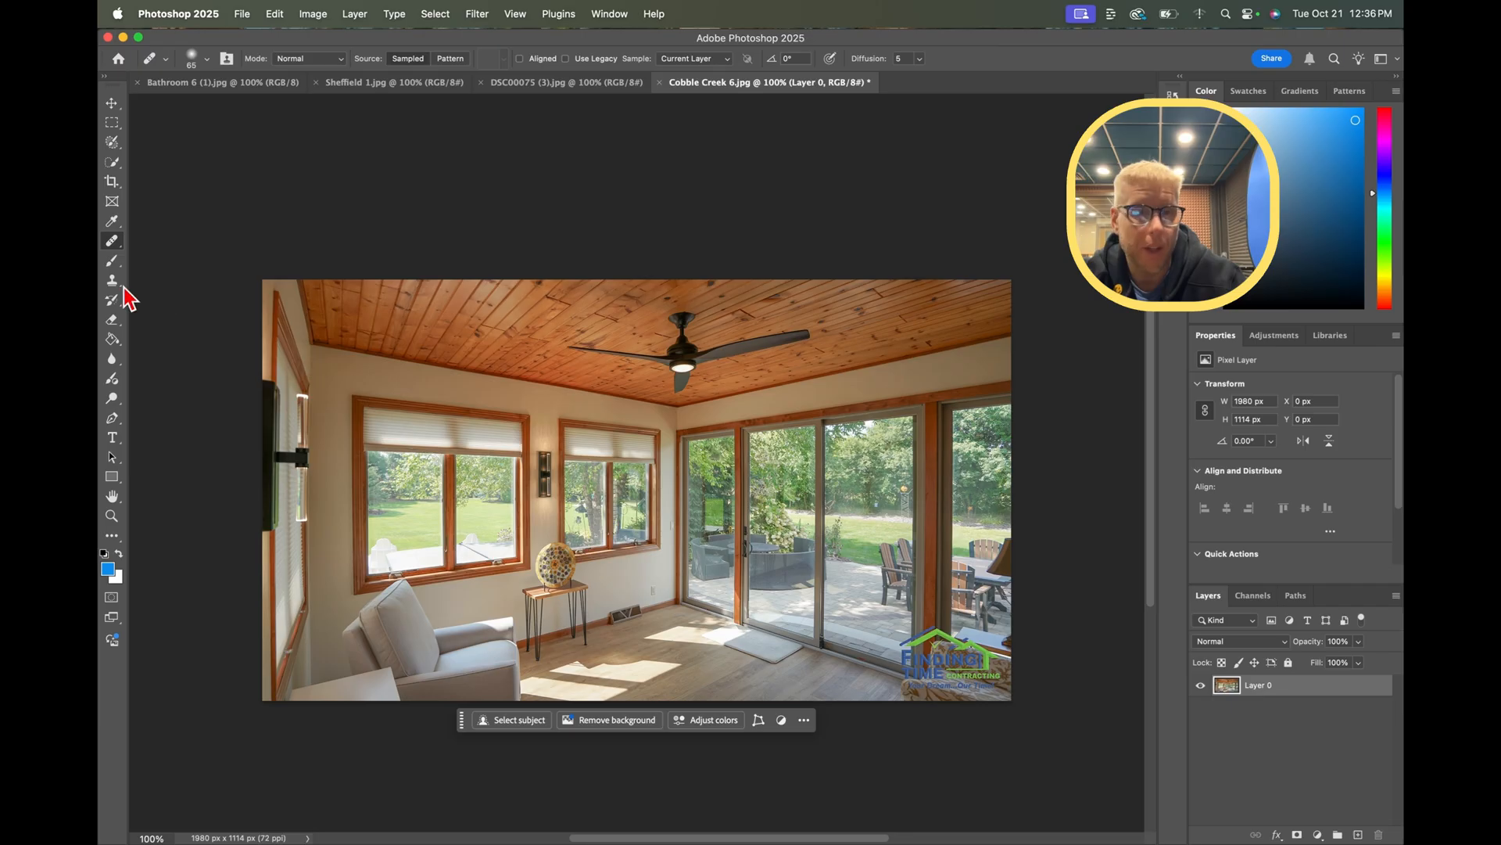
{"action": "left_click", "coordinate": [112, 240]}
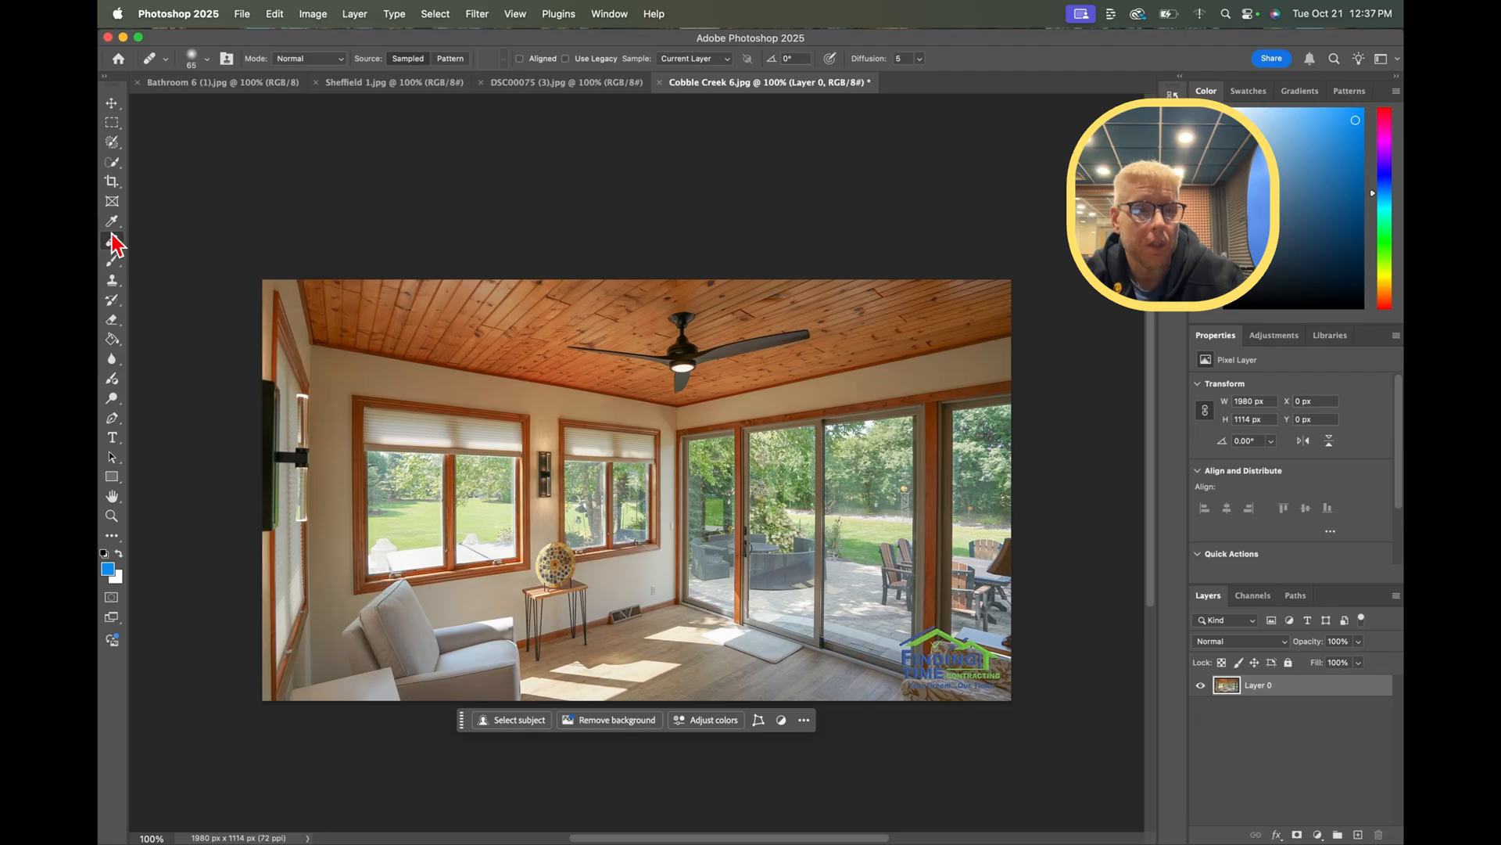
{"action": "mouse_move", "coordinate": [219, 144]}
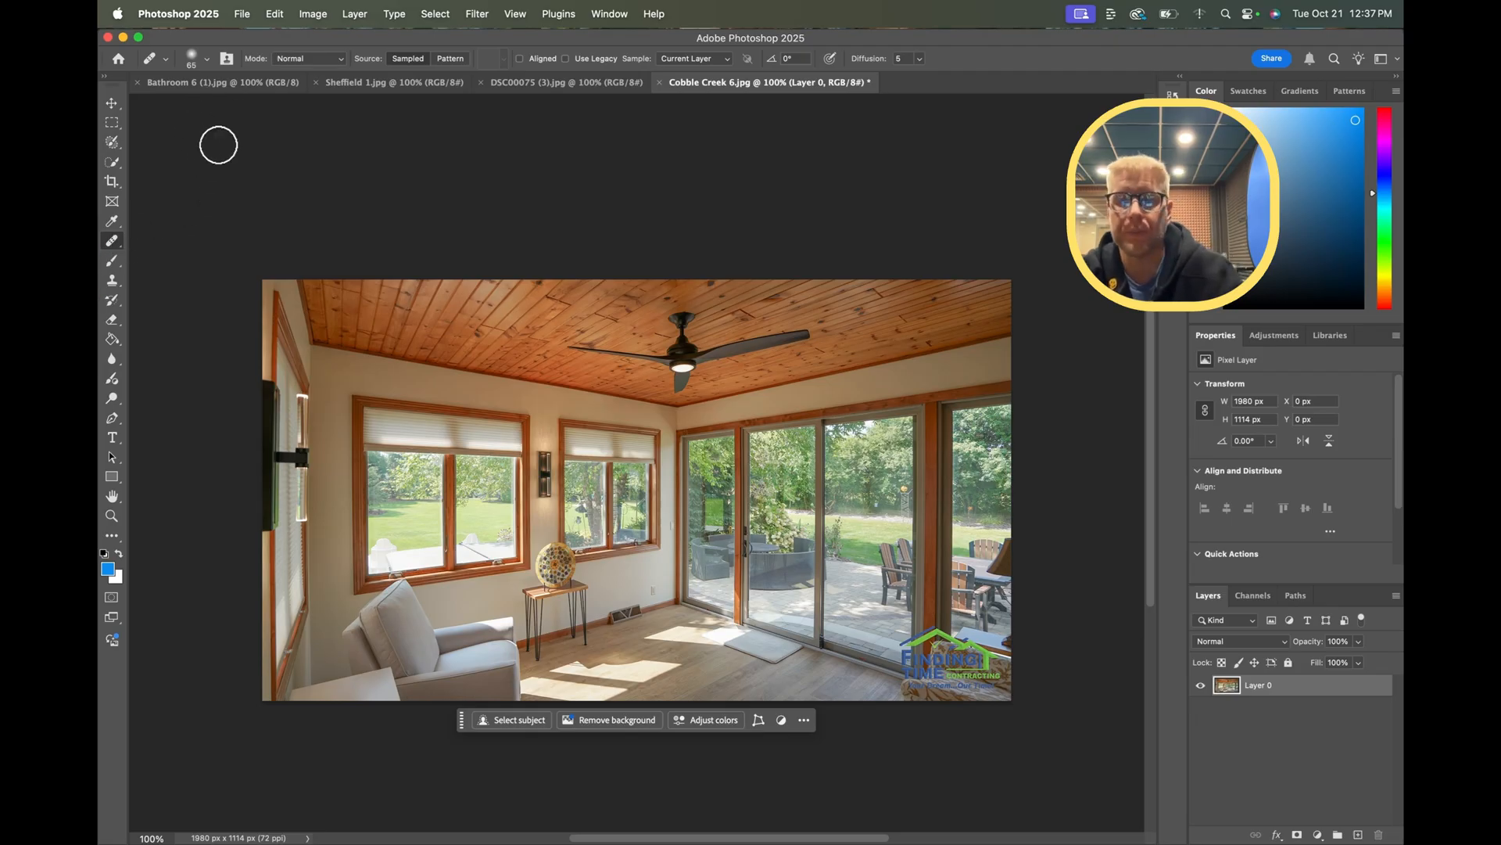
{"action": "mouse_move", "coordinate": [144, 218]}
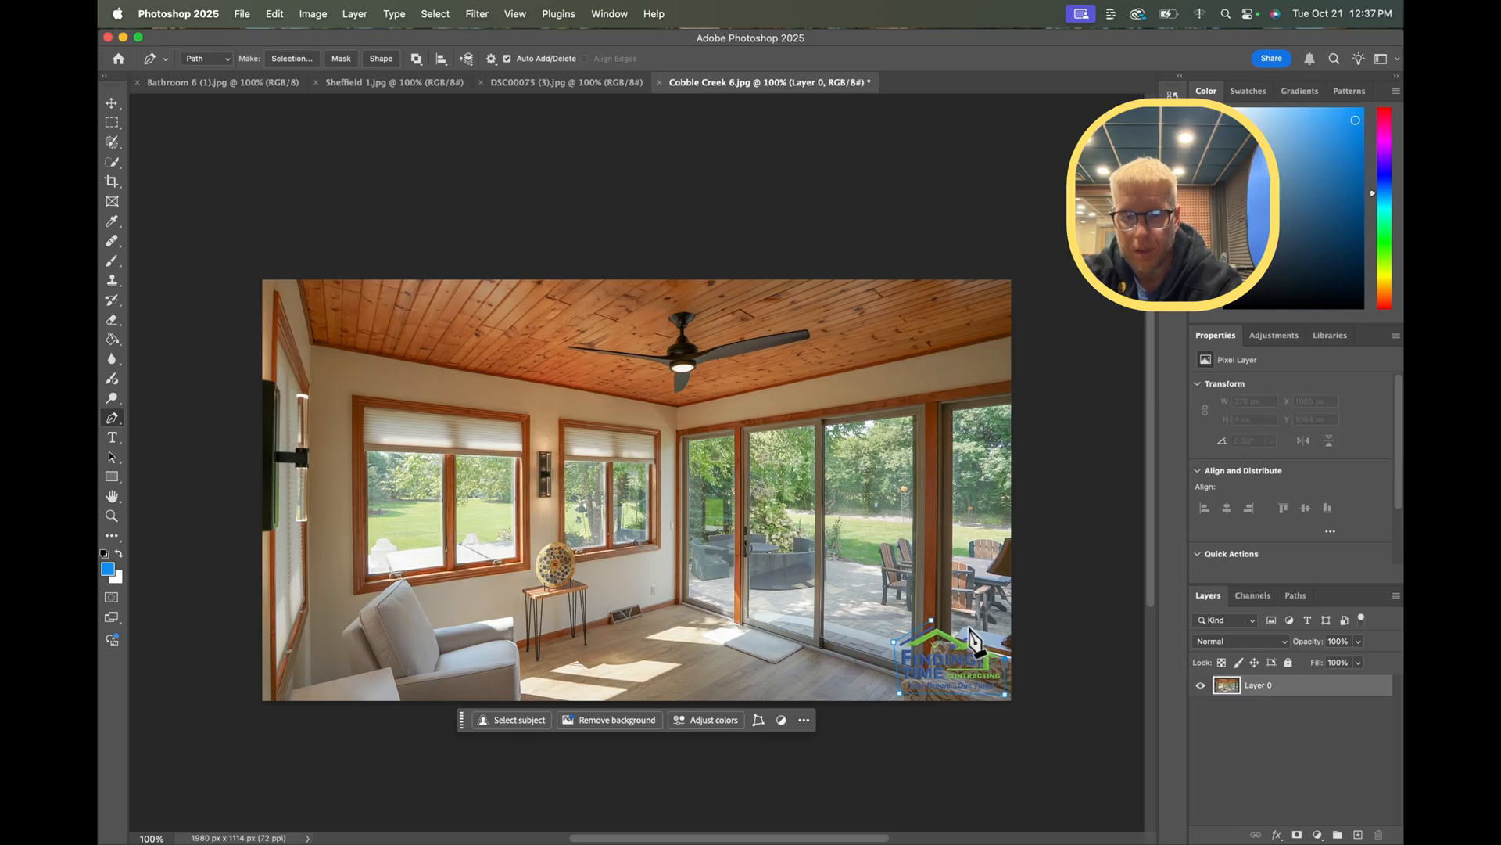
- Convert the traced logo path into a selection with 0 px feather
{"action": "right_click", "coordinate": [938, 653]}
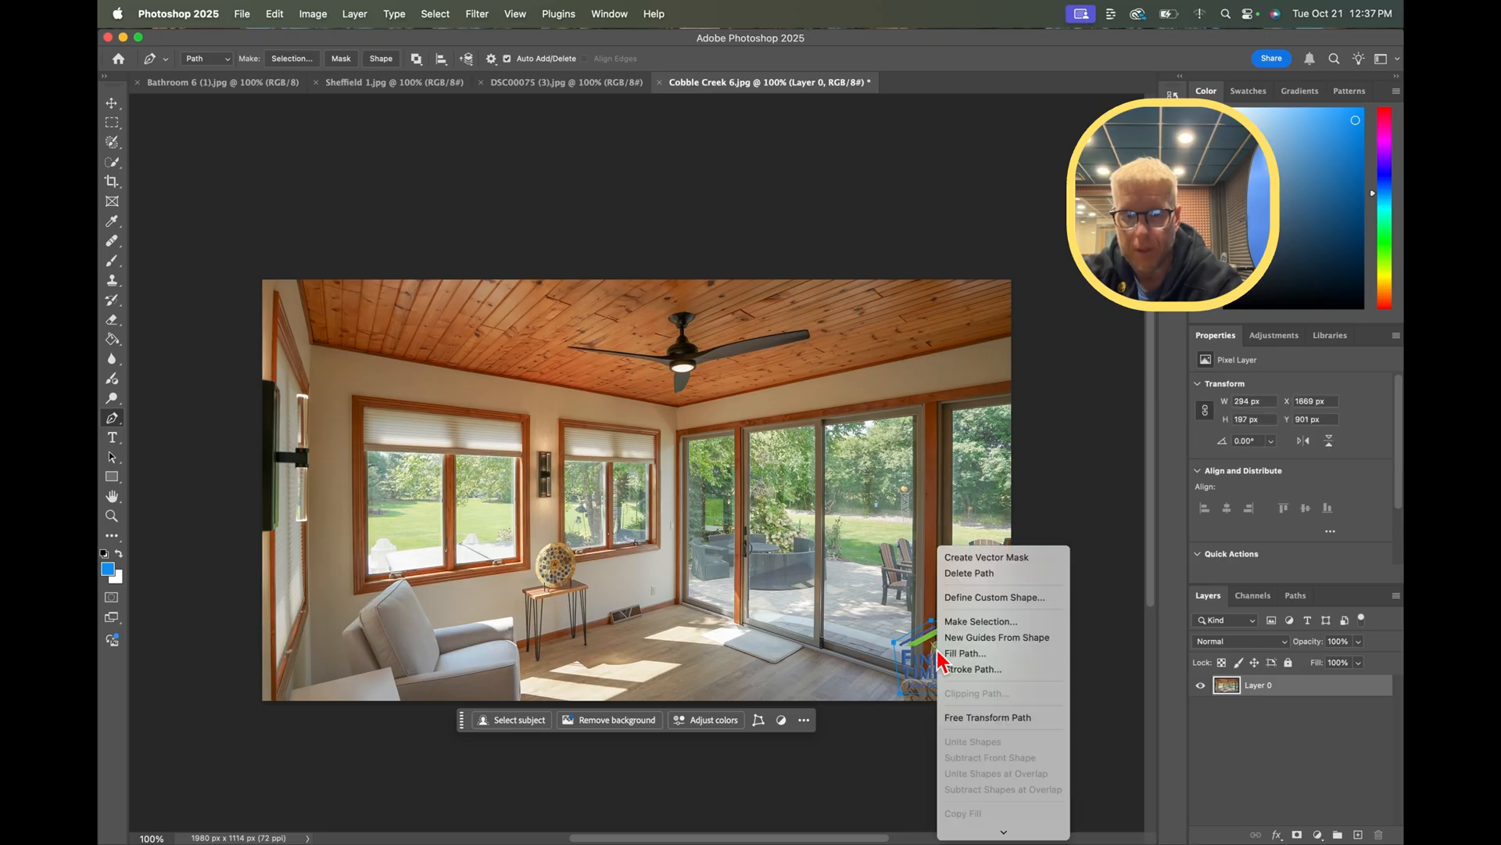
{"action": "mouse_move", "coordinate": [1019, 587]}
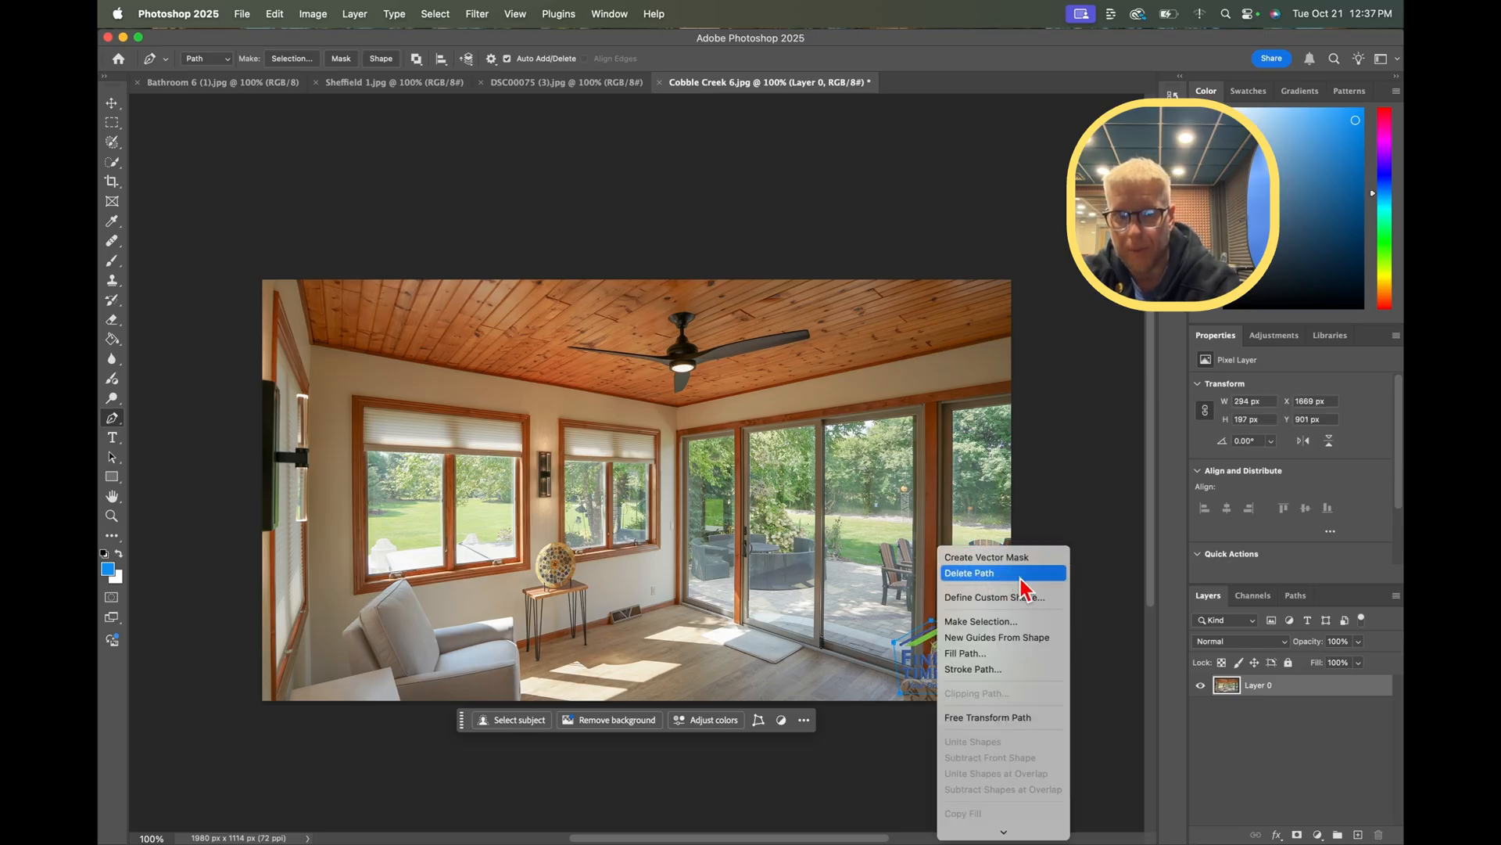
{"action": "mouse_move", "coordinate": [986, 717]}
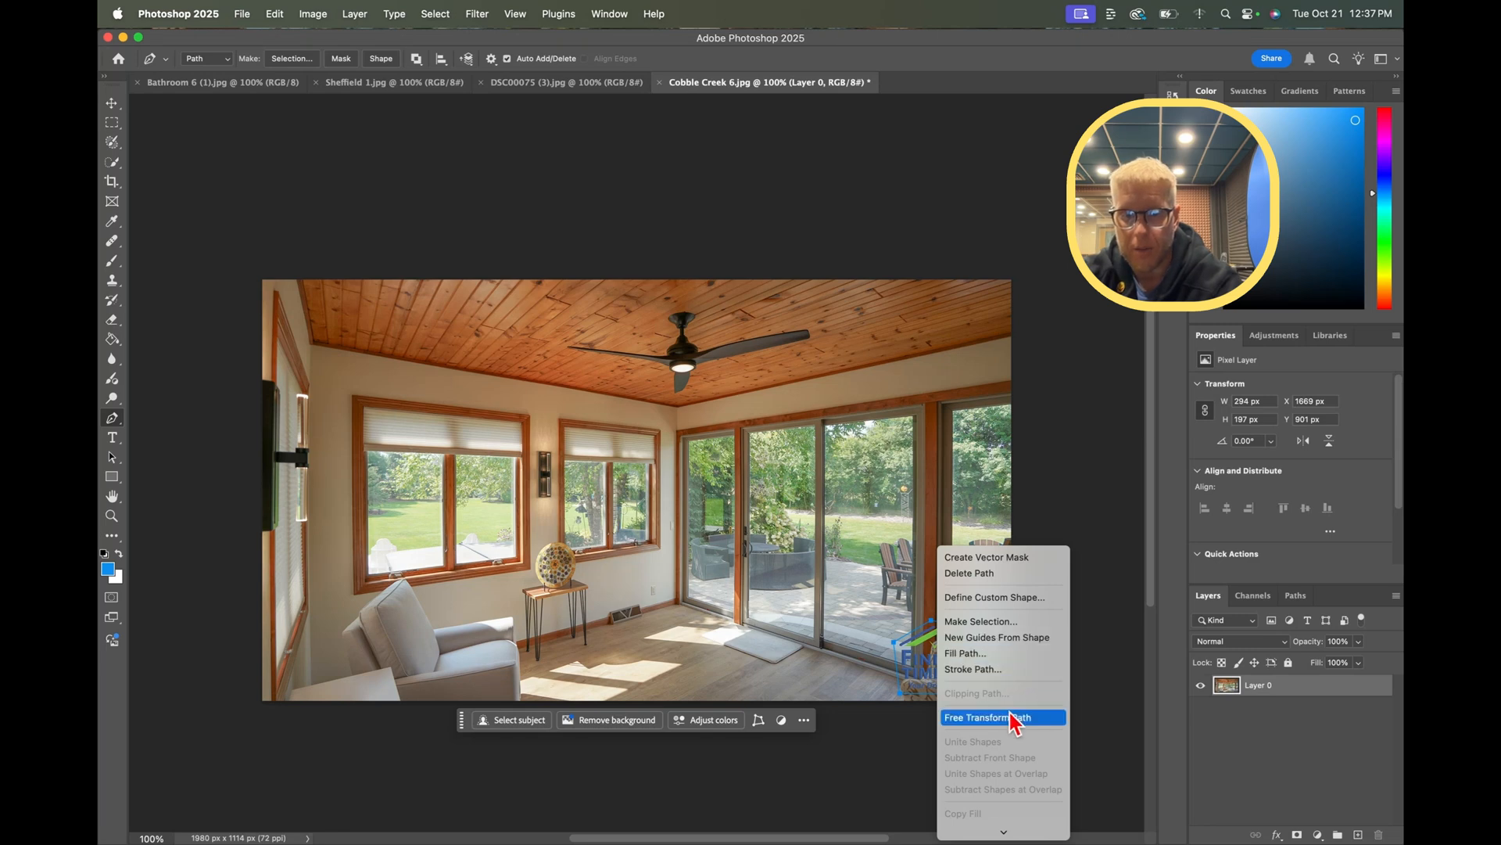
{"action": "mouse_move", "coordinate": [977, 637]}
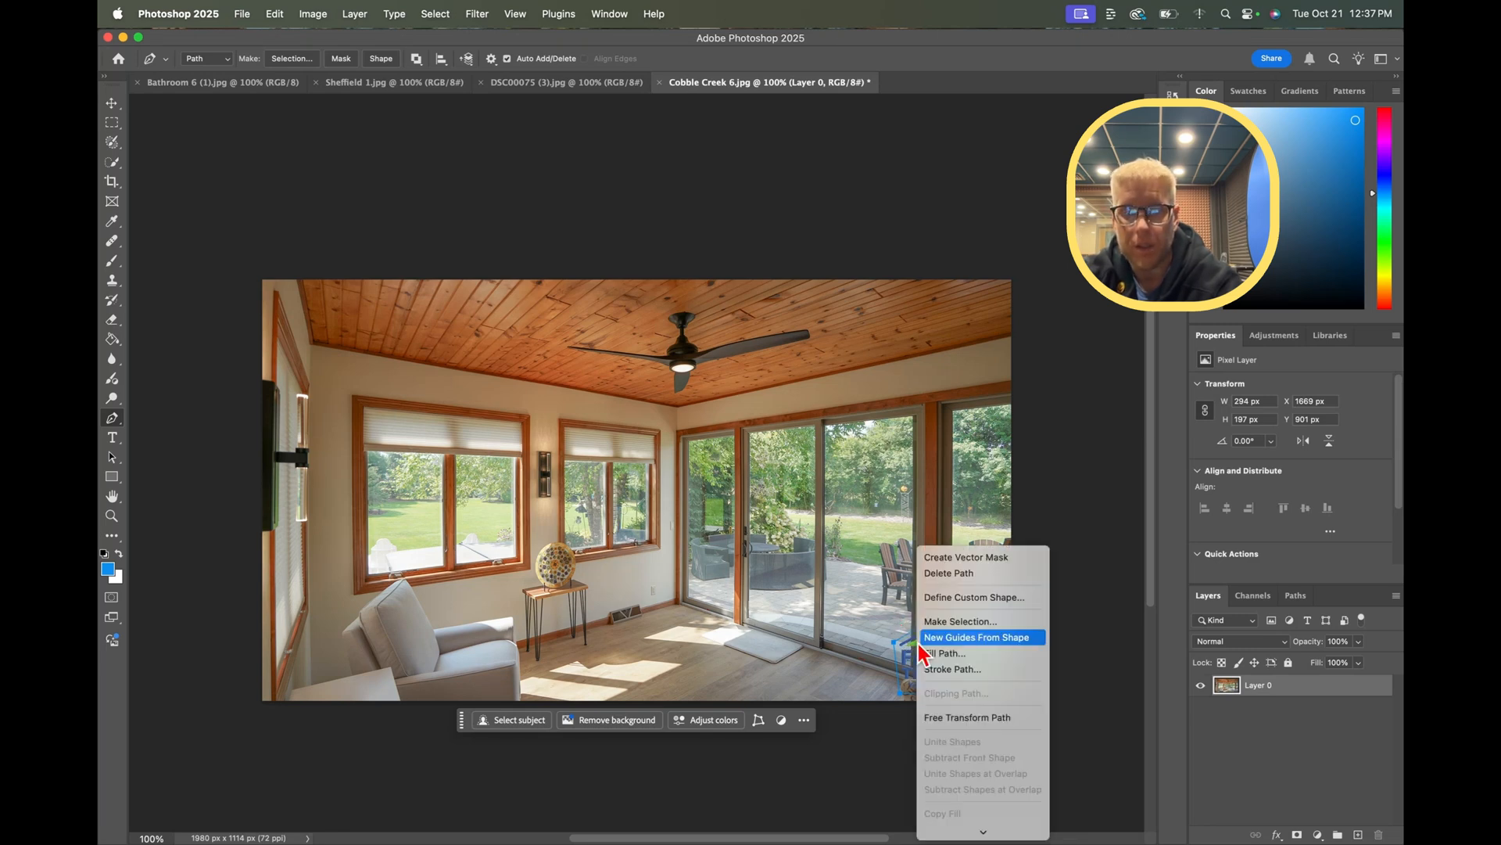
{"action": "left_click", "coordinate": [960, 620]}
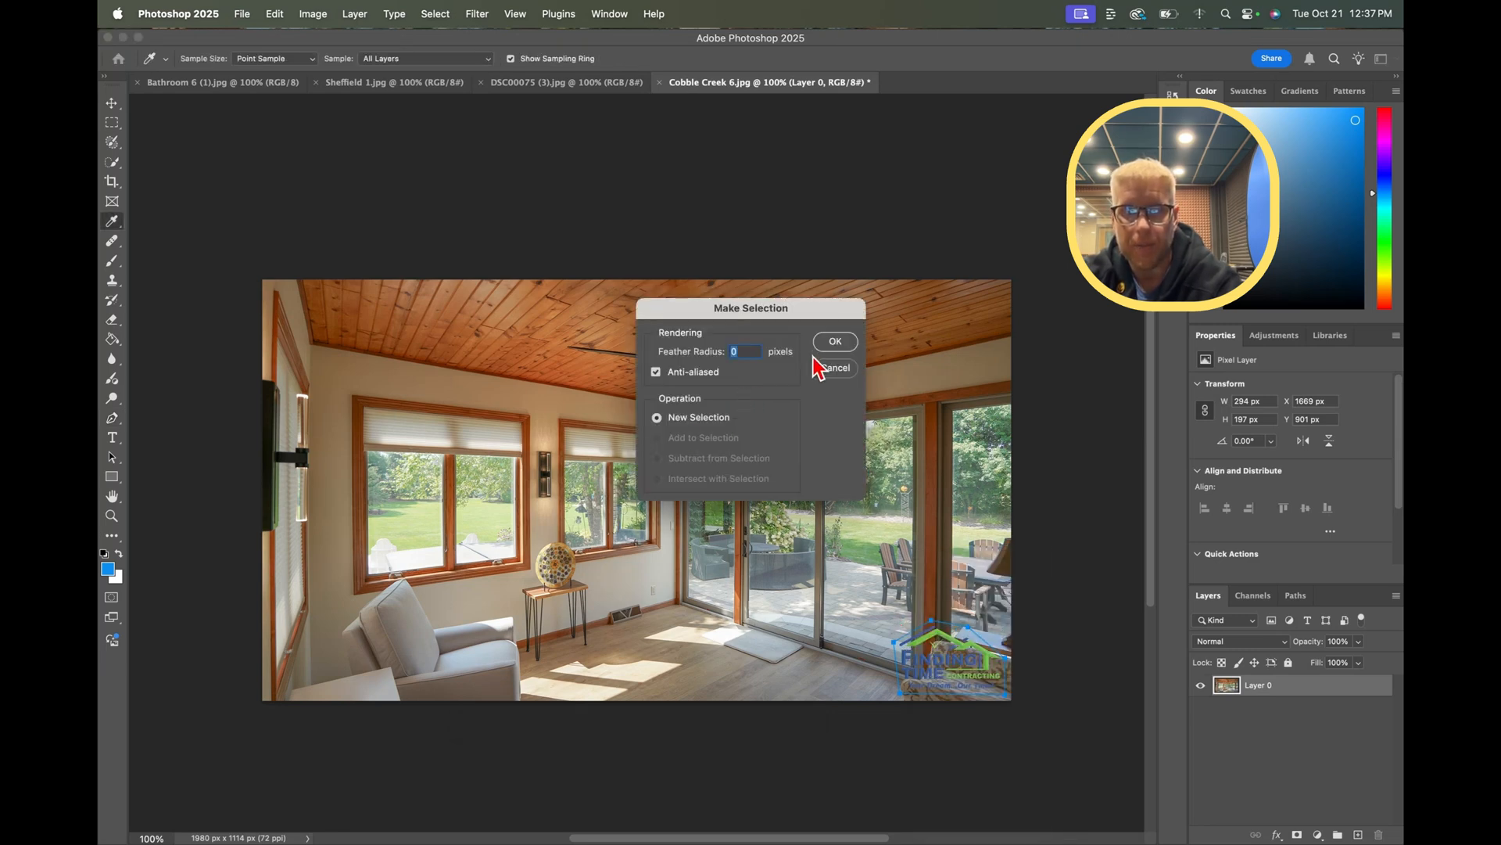
{"action": "left_click", "coordinate": [834, 341]}
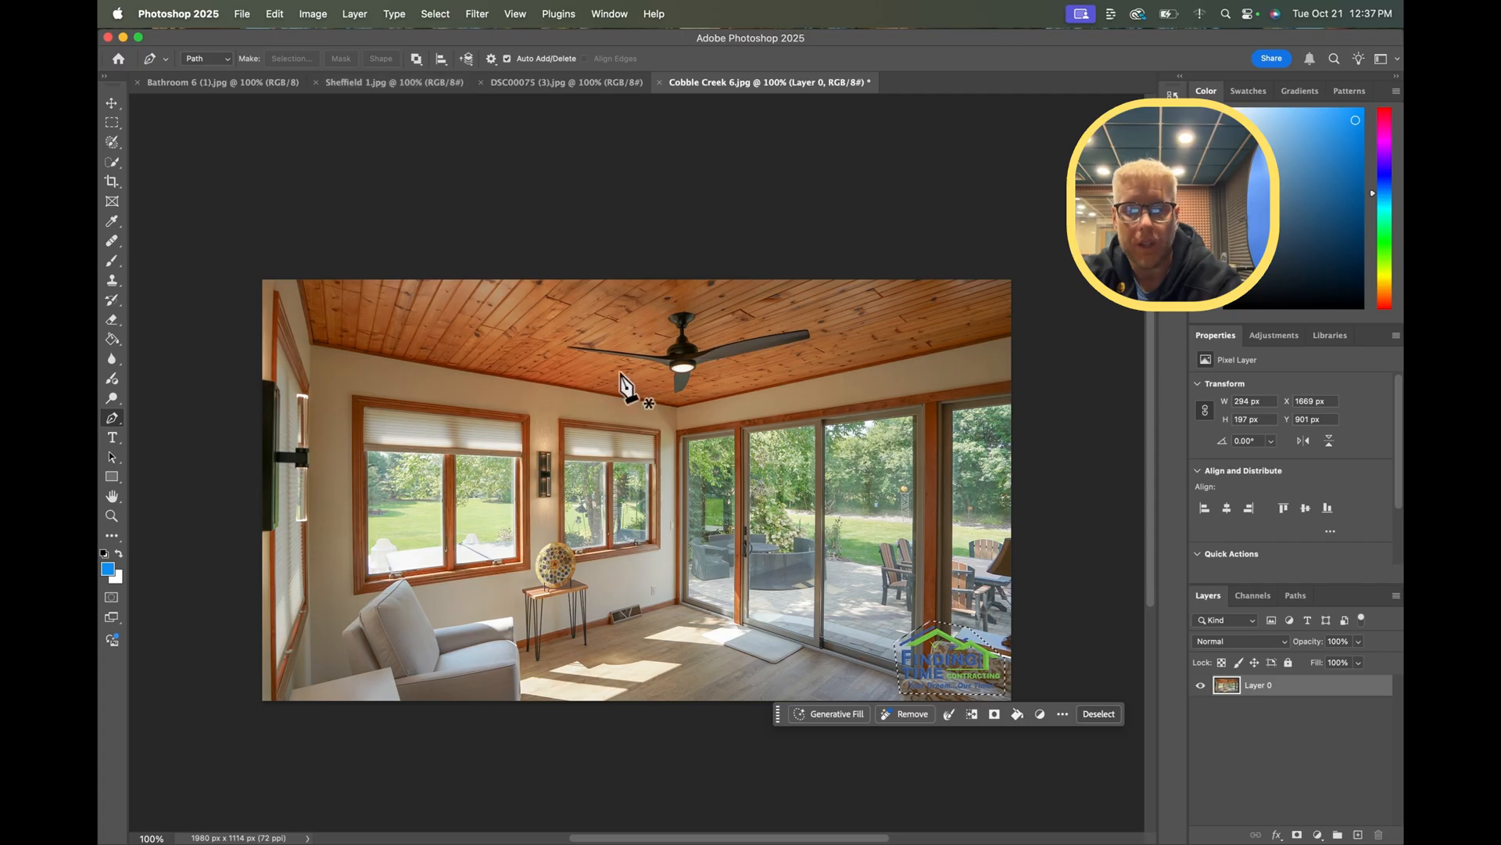
{"action": "mouse_move", "coordinate": [335, 144]}
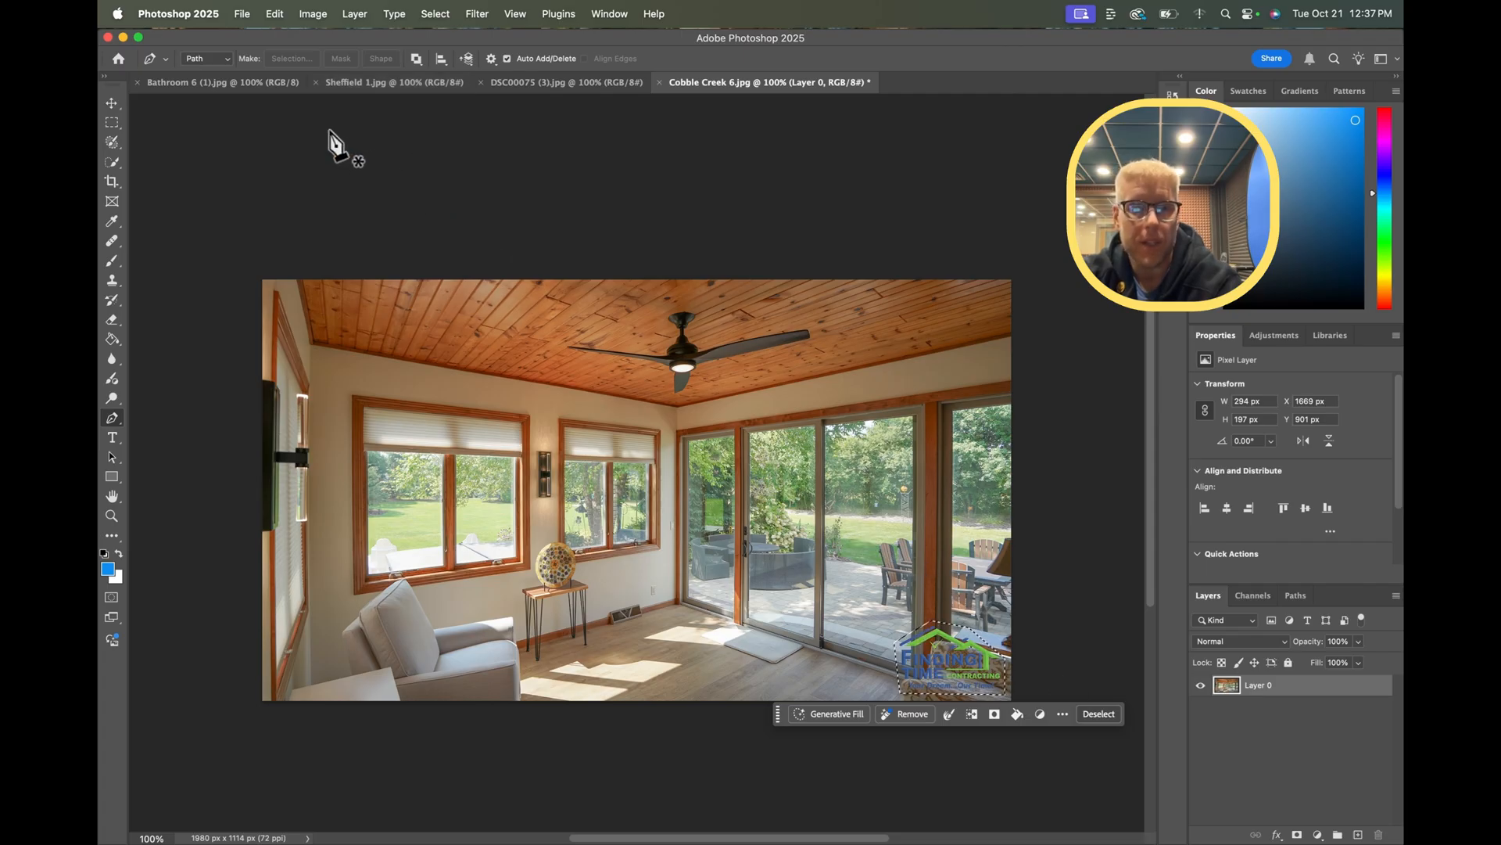
{"action": "mouse_move", "coordinate": [244, 19]}
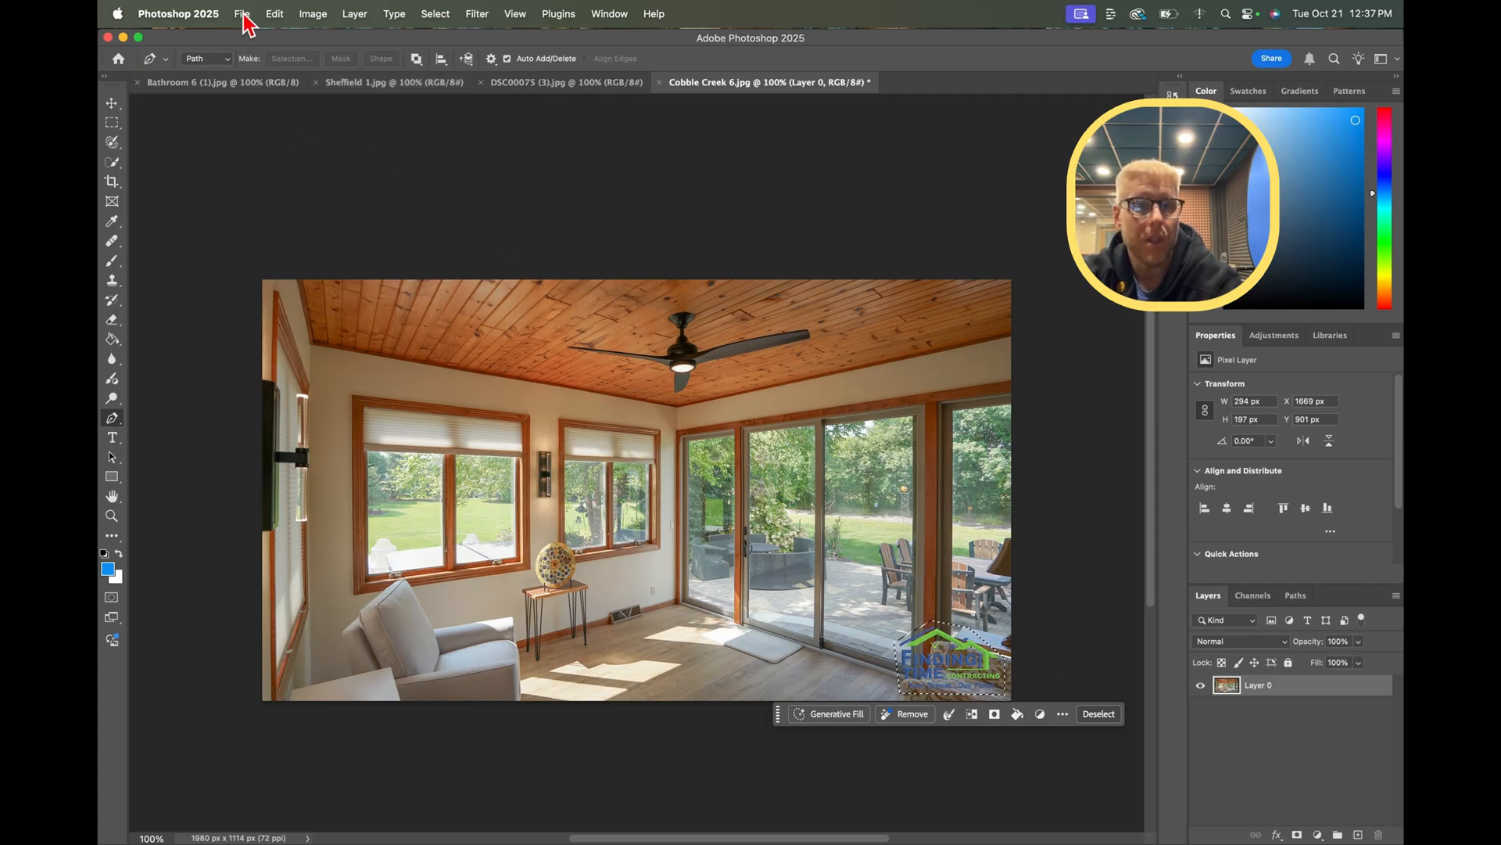
{"action": "left_click", "coordinate": [274, 13]}
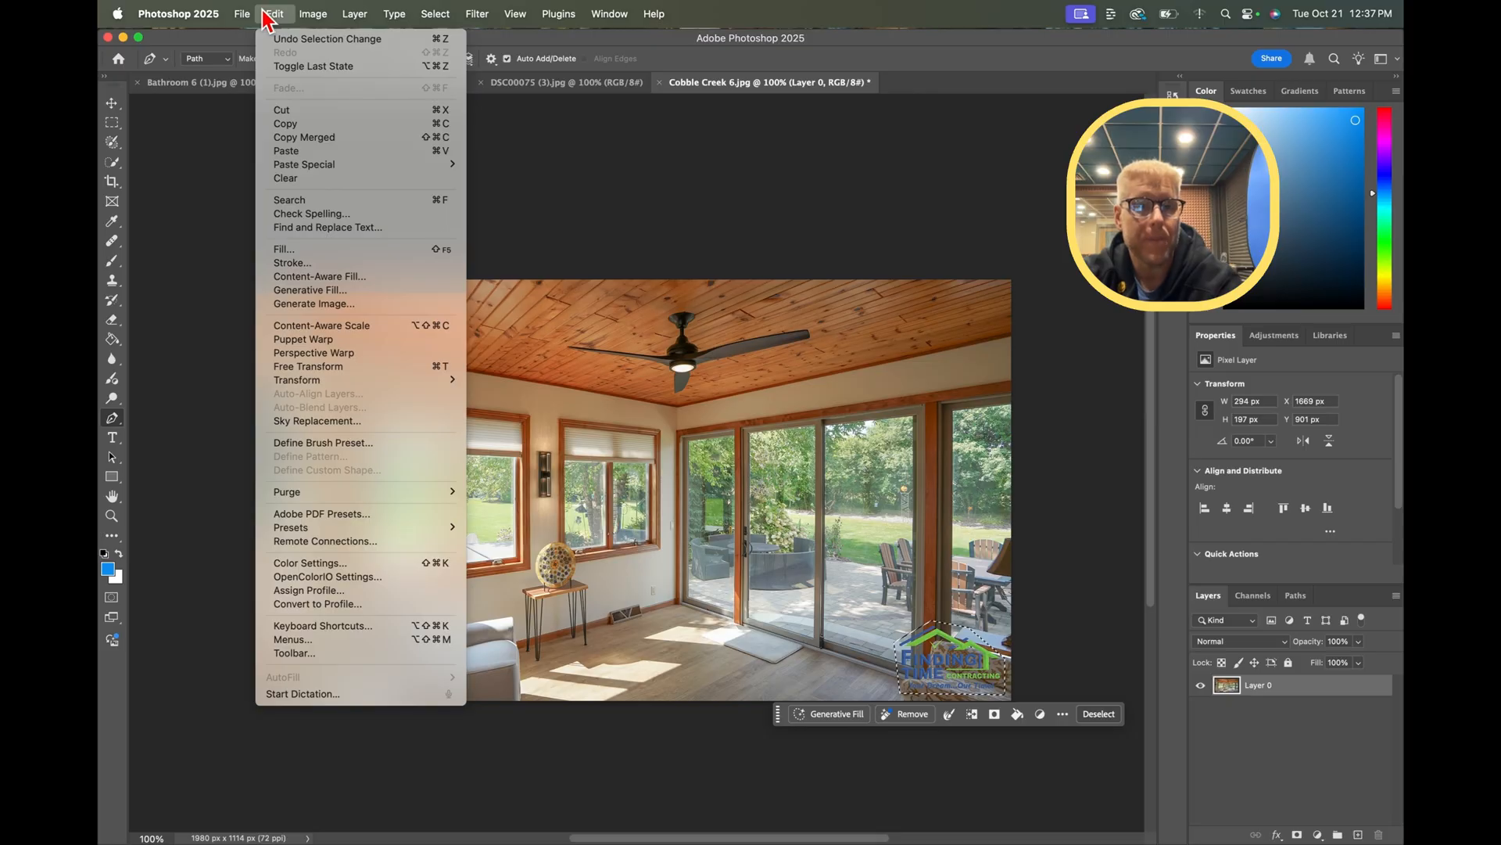
{"action": "mouse_move", "coordinate": [321, 276]}
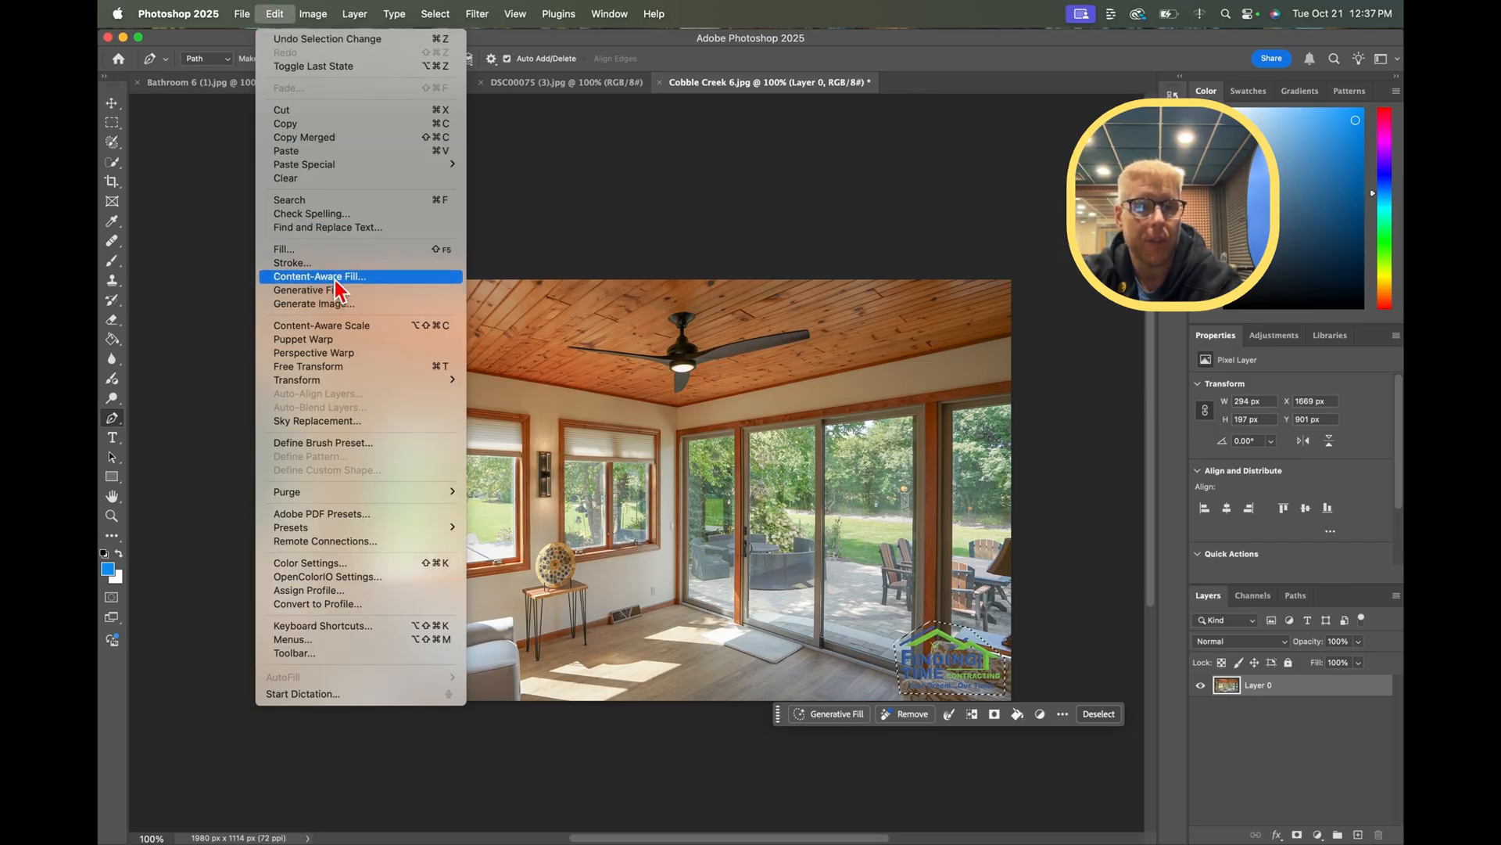
{"action": "left_click", "coordinate": [319, 276]}
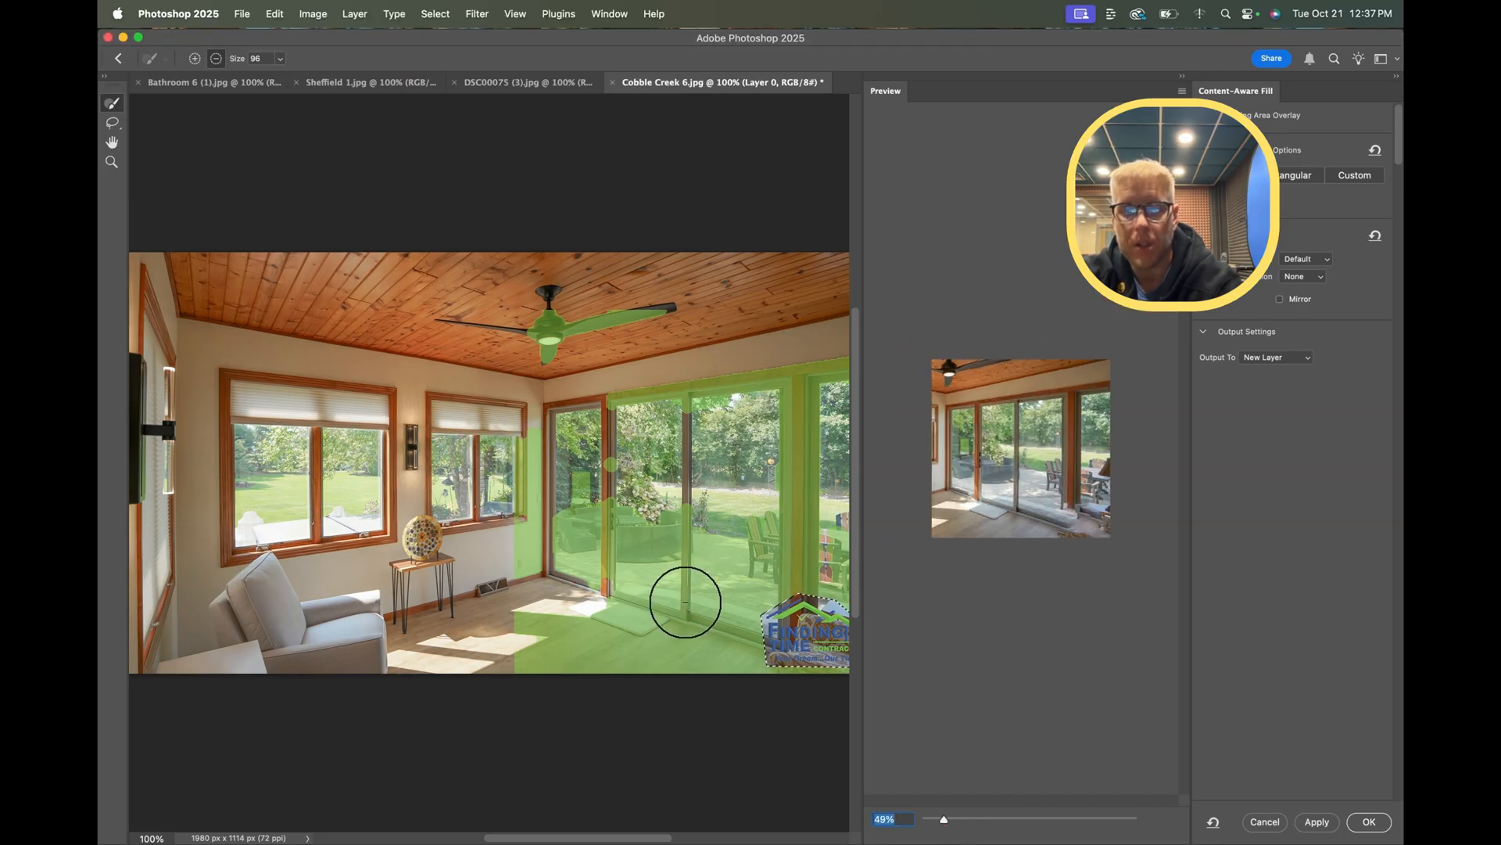
{"action": "mouse_move", "coordinate": [1003, 635]}
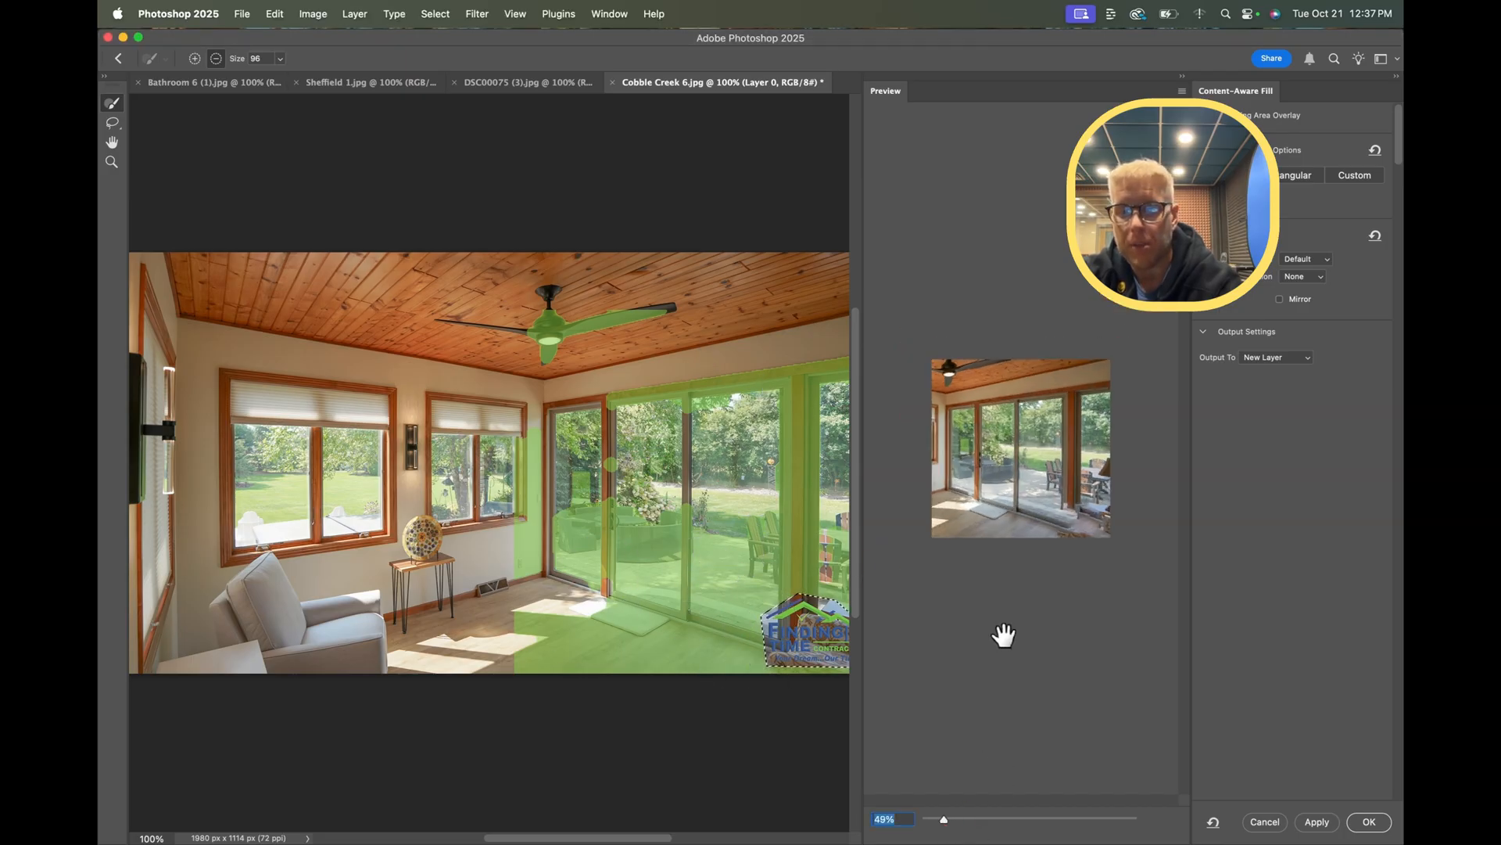
{"action": "left_click", "coordinate": [1368, 822]}
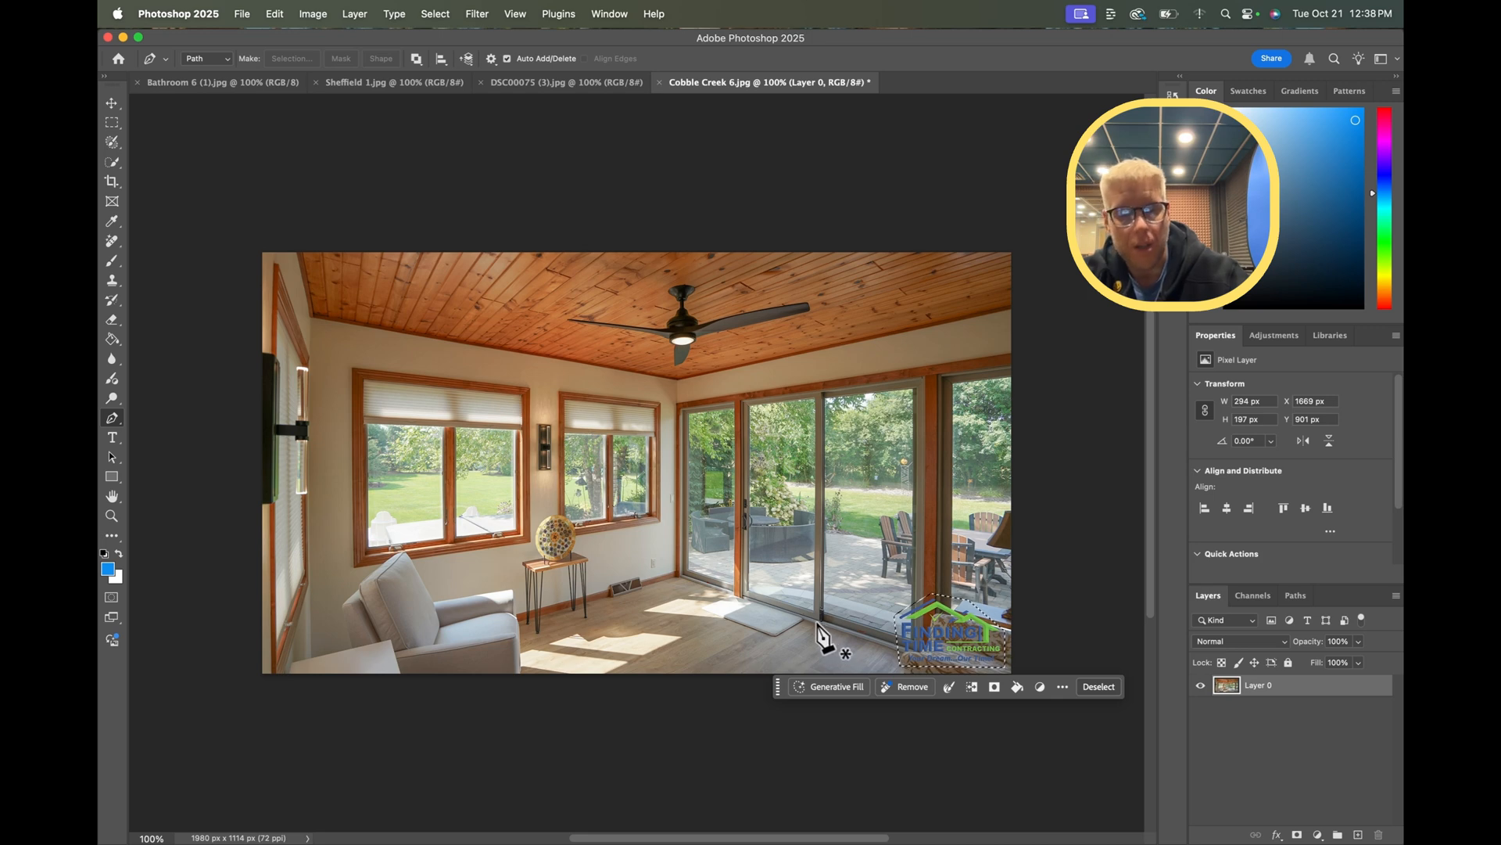
- Deselect and use the Remove Tool to erase the corner logo
{"action": "left_click", "coordinate": [1097, 685]}
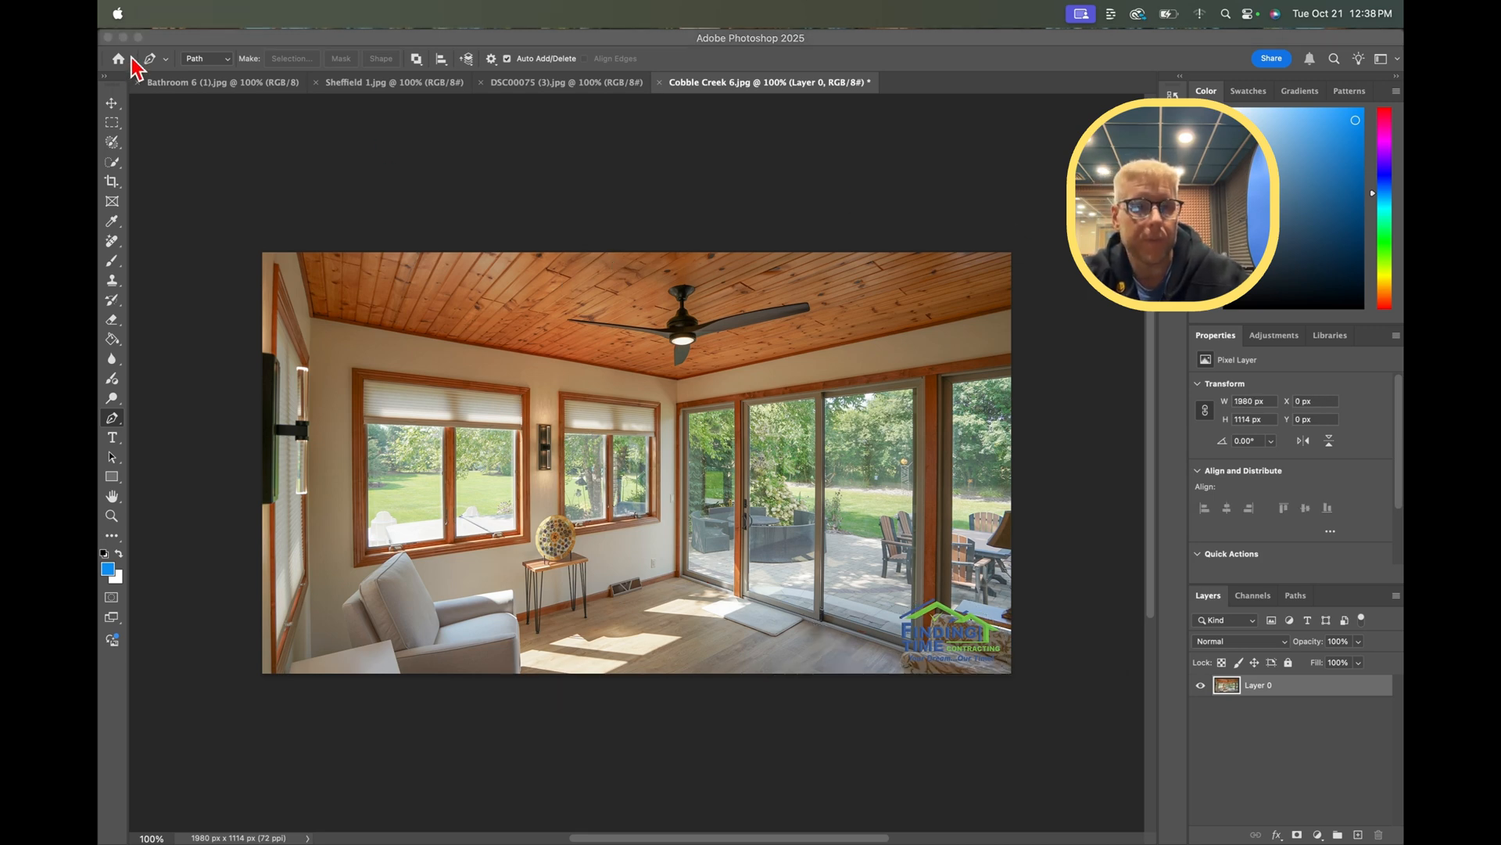
{"action": "left_click", "coordinate": [111, 239]}
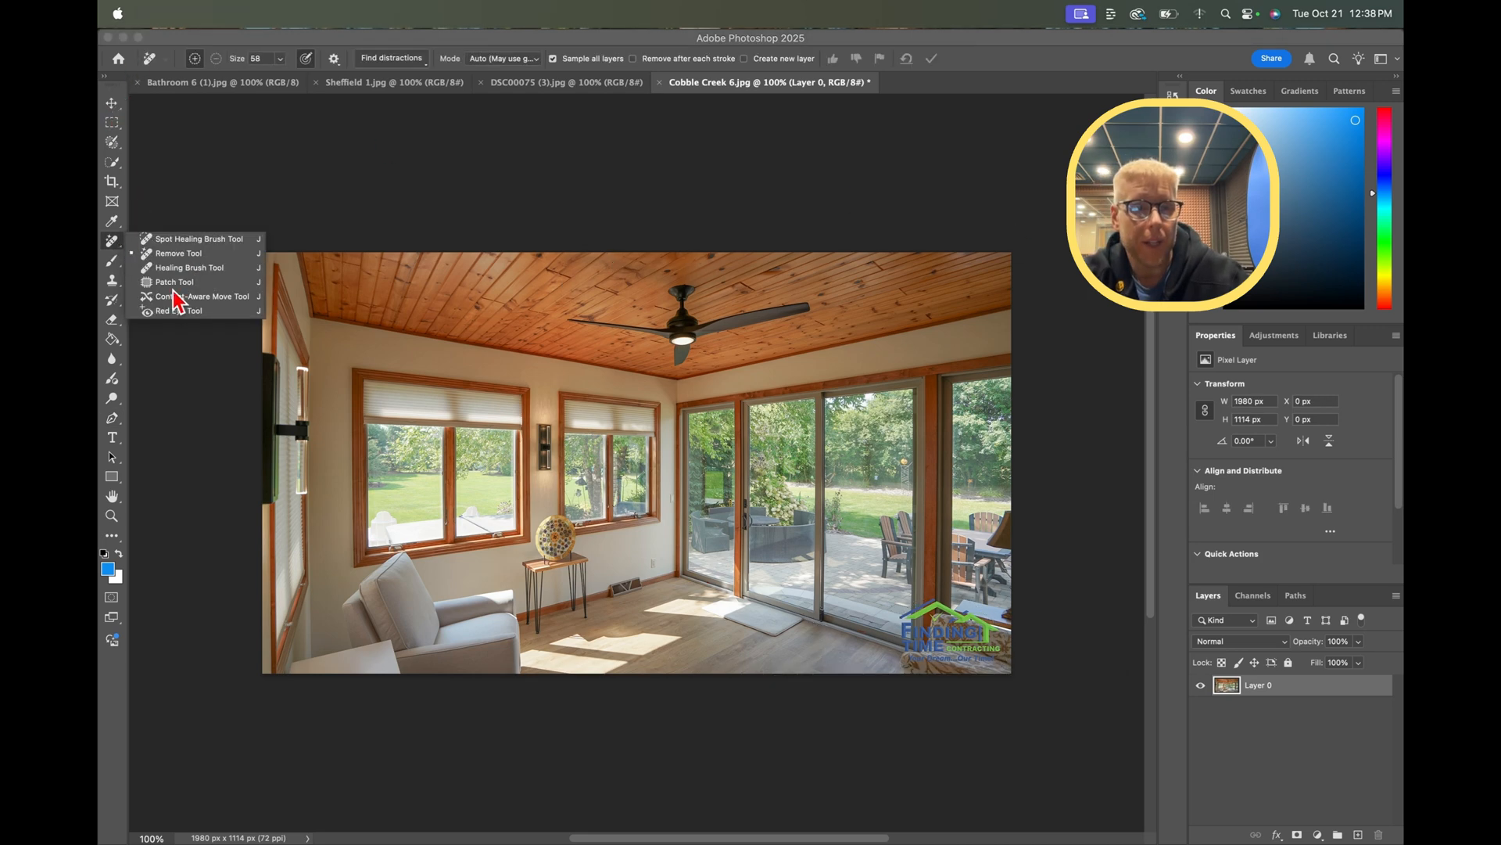
{"action": "mouse_move", "coordinate": [178, 252]}
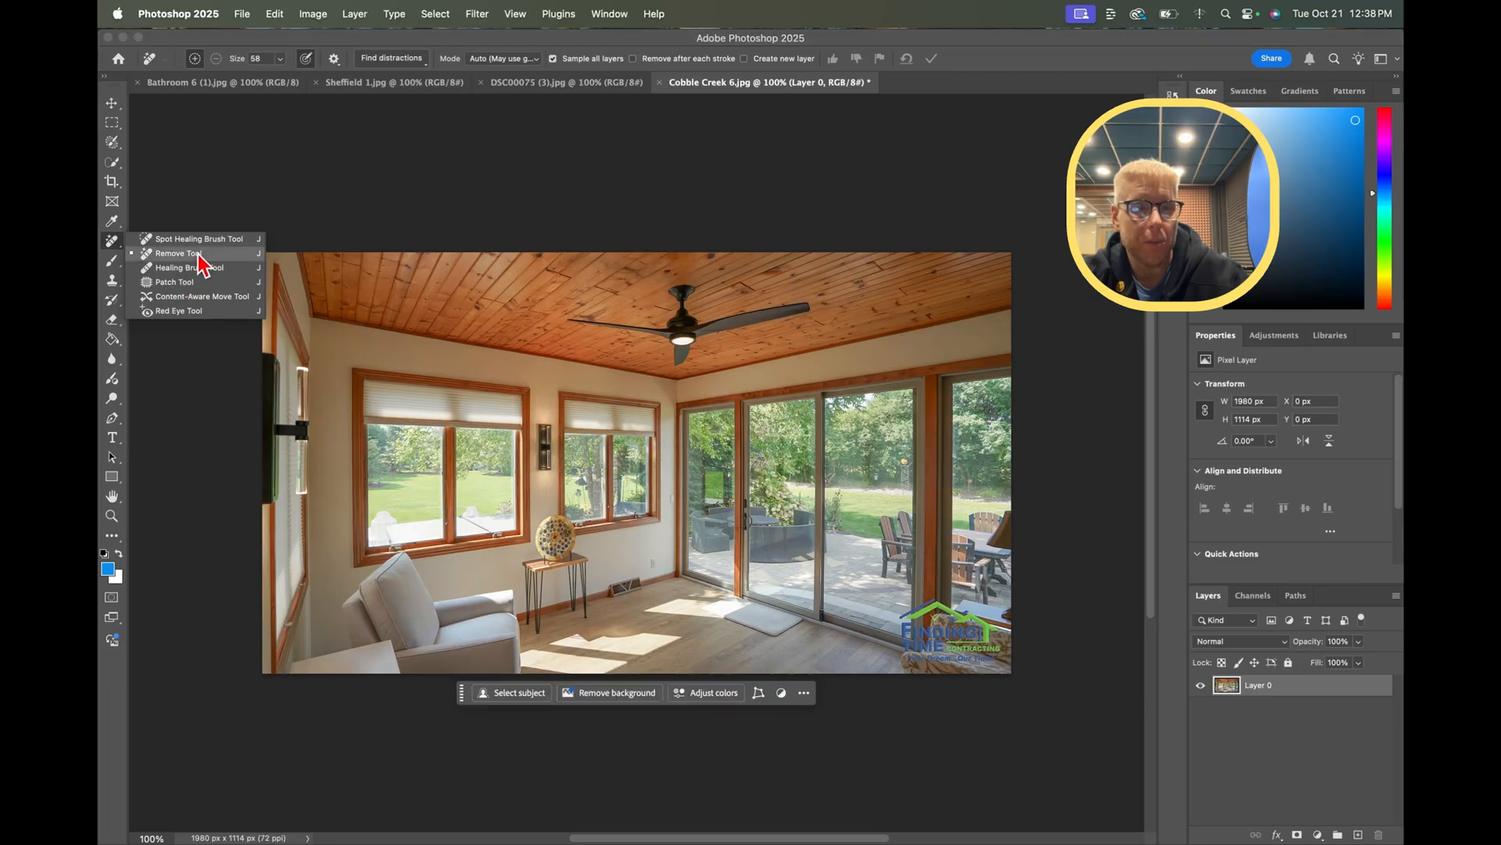
{"action": "left_click", "coordinate": [176, 253]}
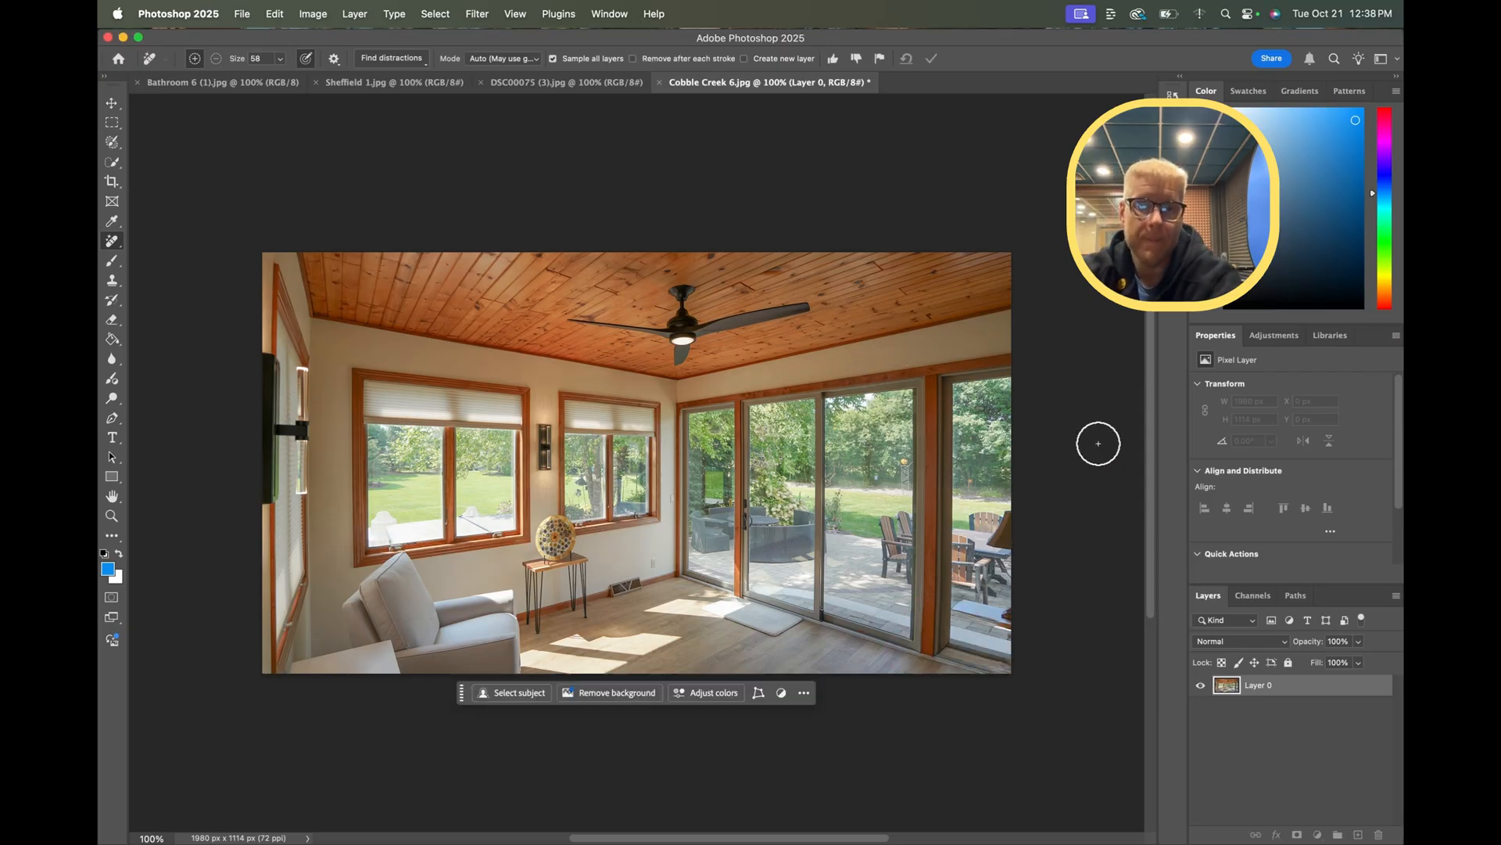
{"action": "mouse_move", "coordinate": [1061, 389]}
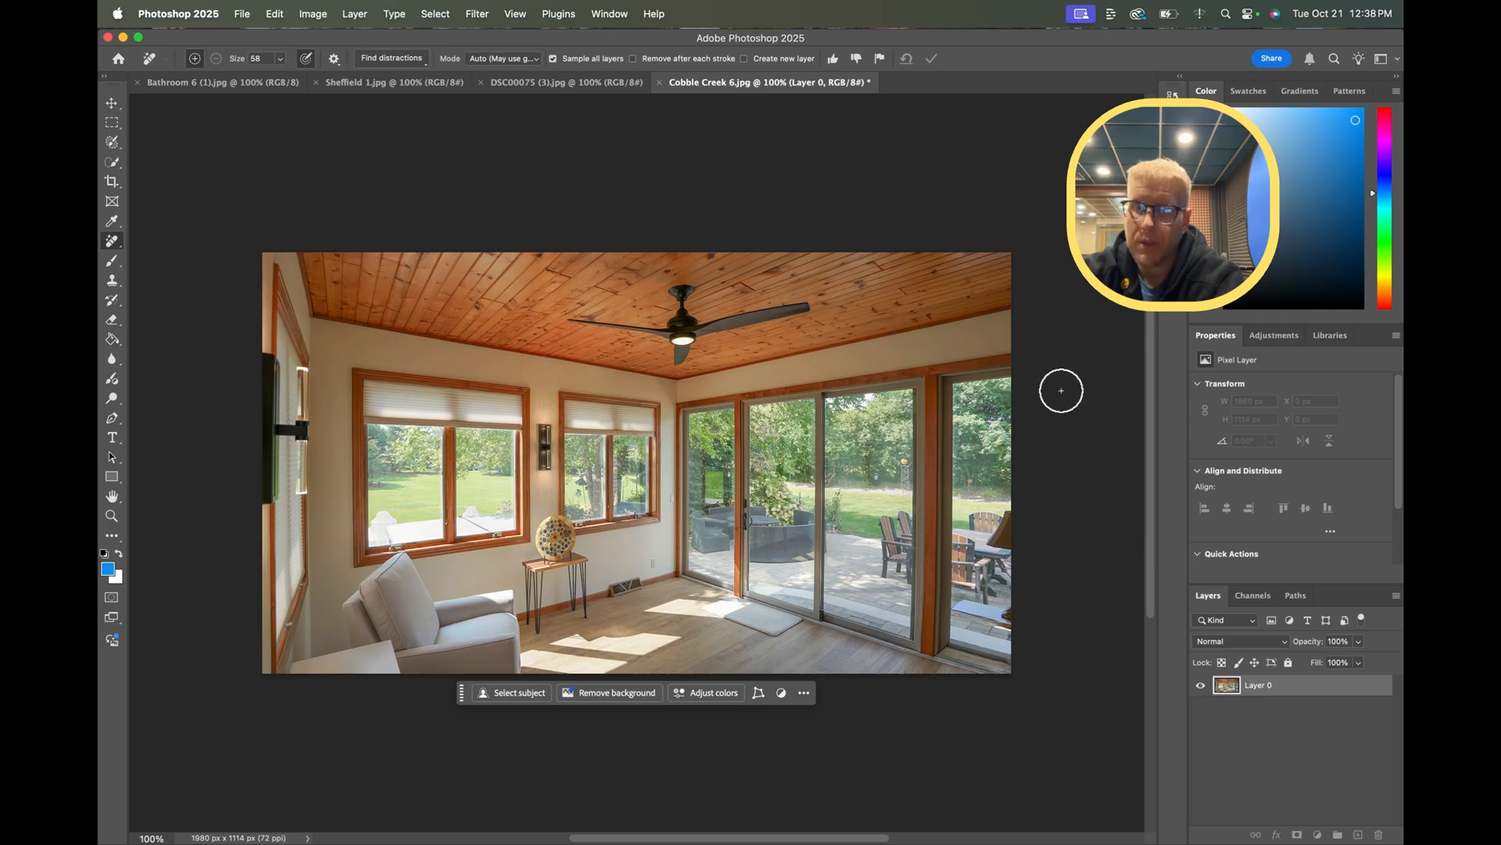
{"action": "mouse_move", "coordinate": [1122, 483]}
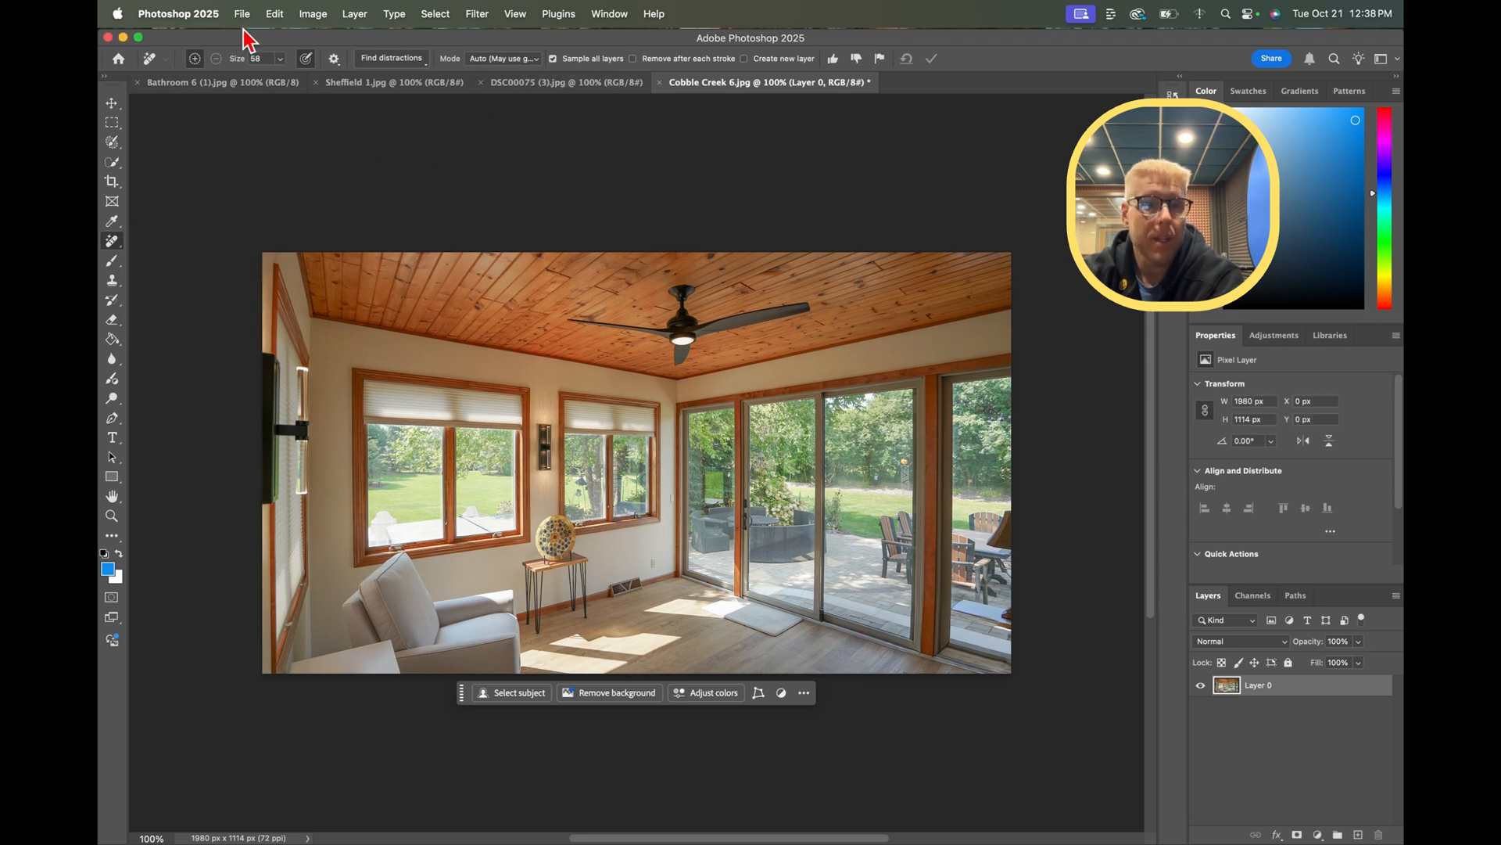
- Export the photo as PNG at 500% scale (9900 × 5570 px)
{"action": "left_click", "coordinate": [241, 14]}
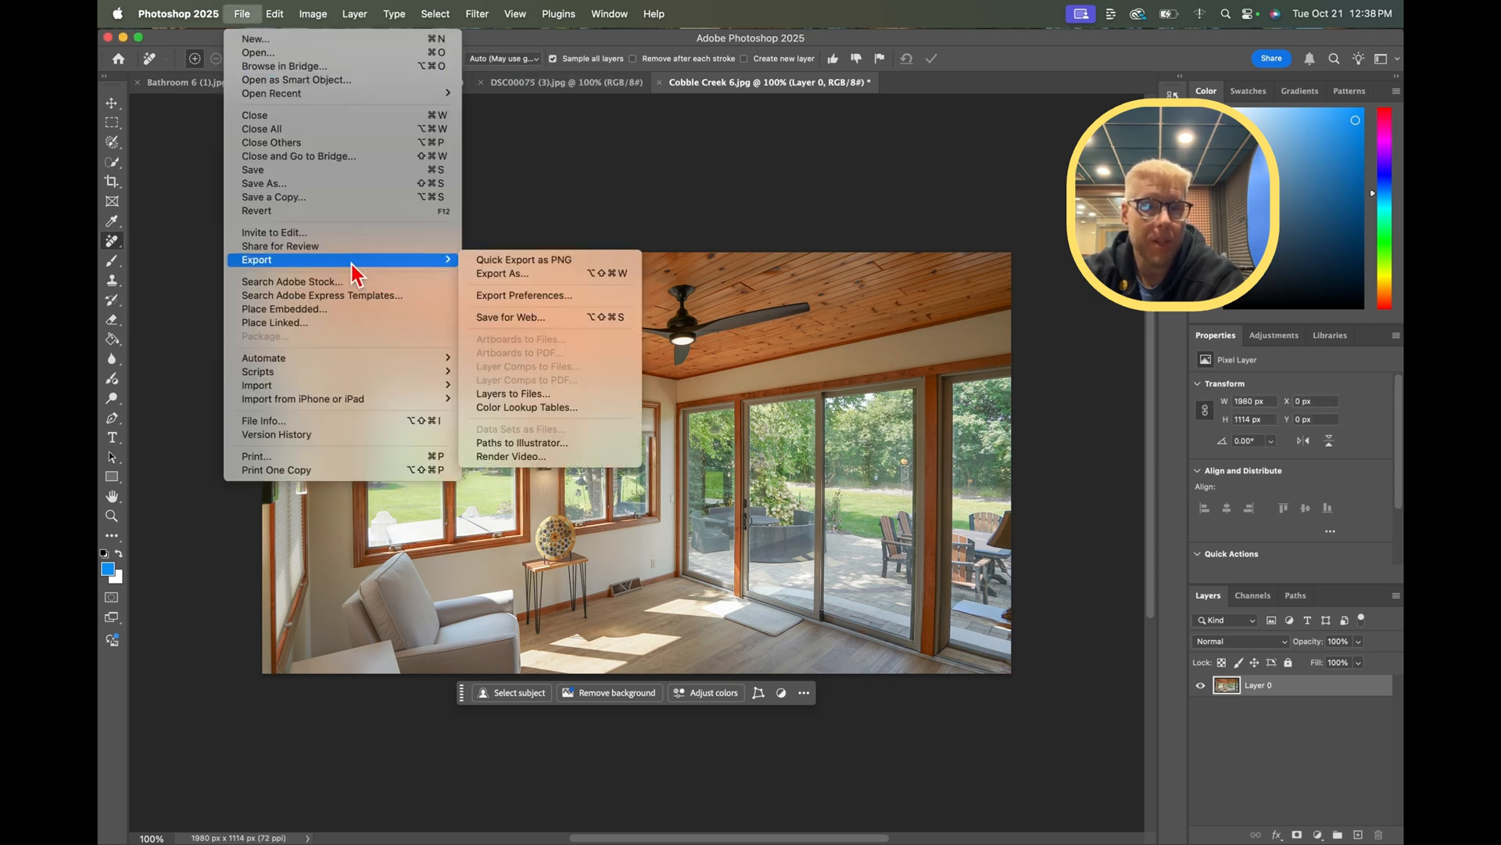
{"action": "left_click", "coordinate": [502, 273]}
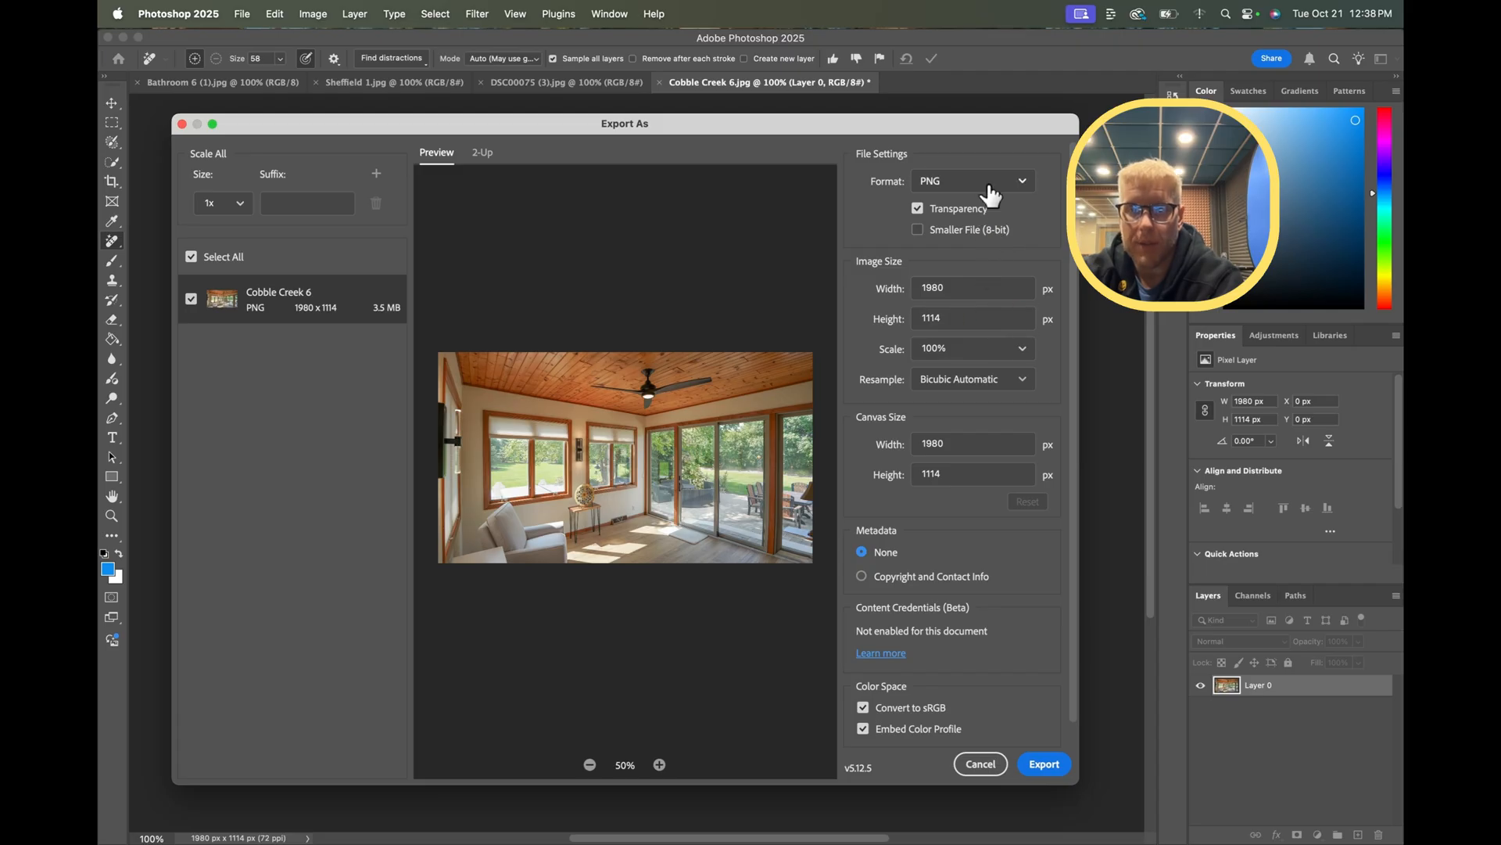
{"action": "mouse_move", "coordinate": [1027, 280]}
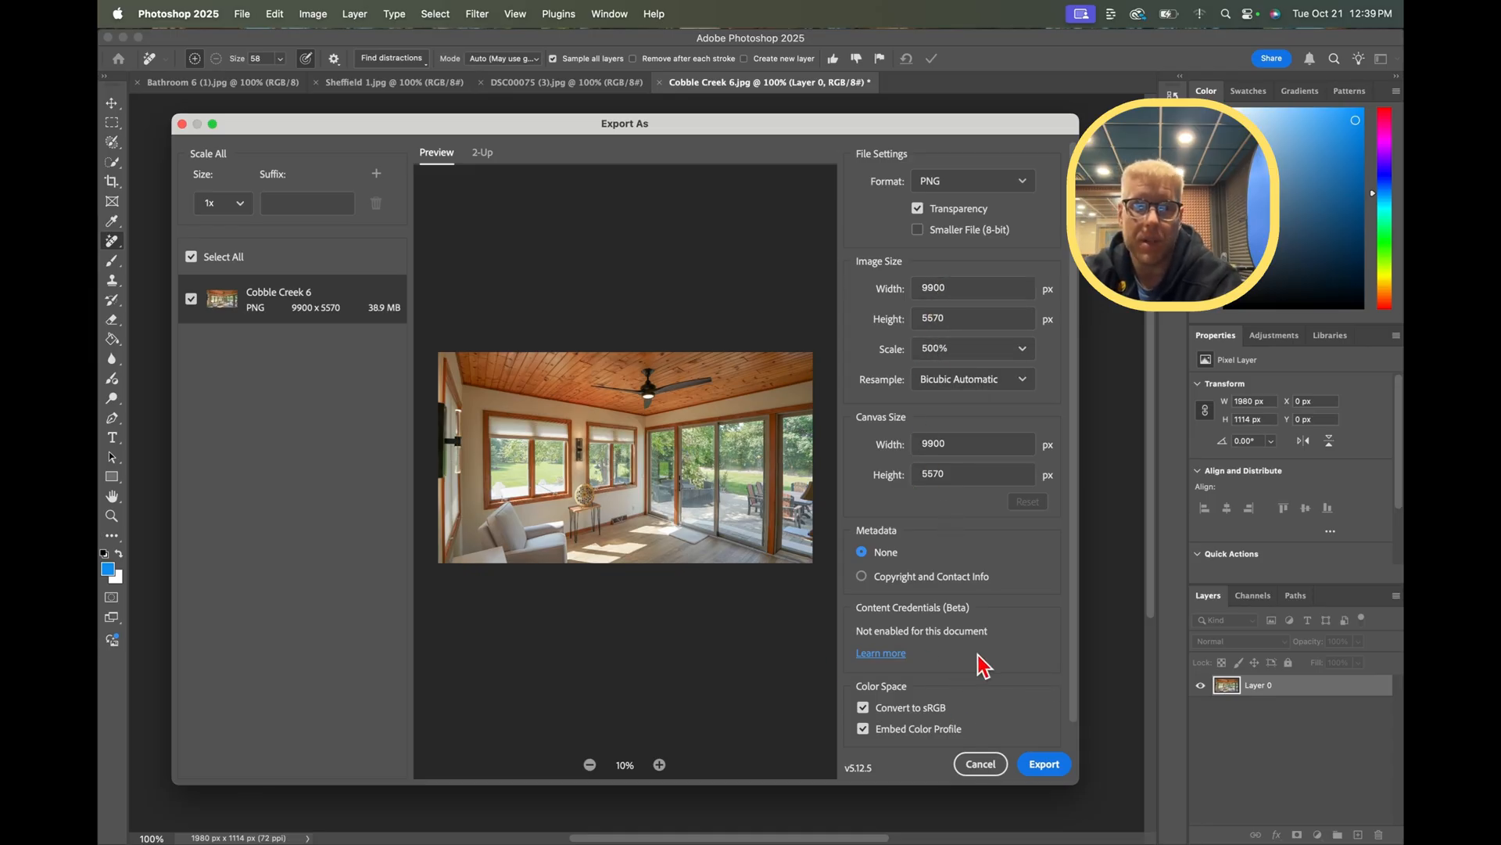
{"action": "left_click", "coordinate": [1043, 763]}
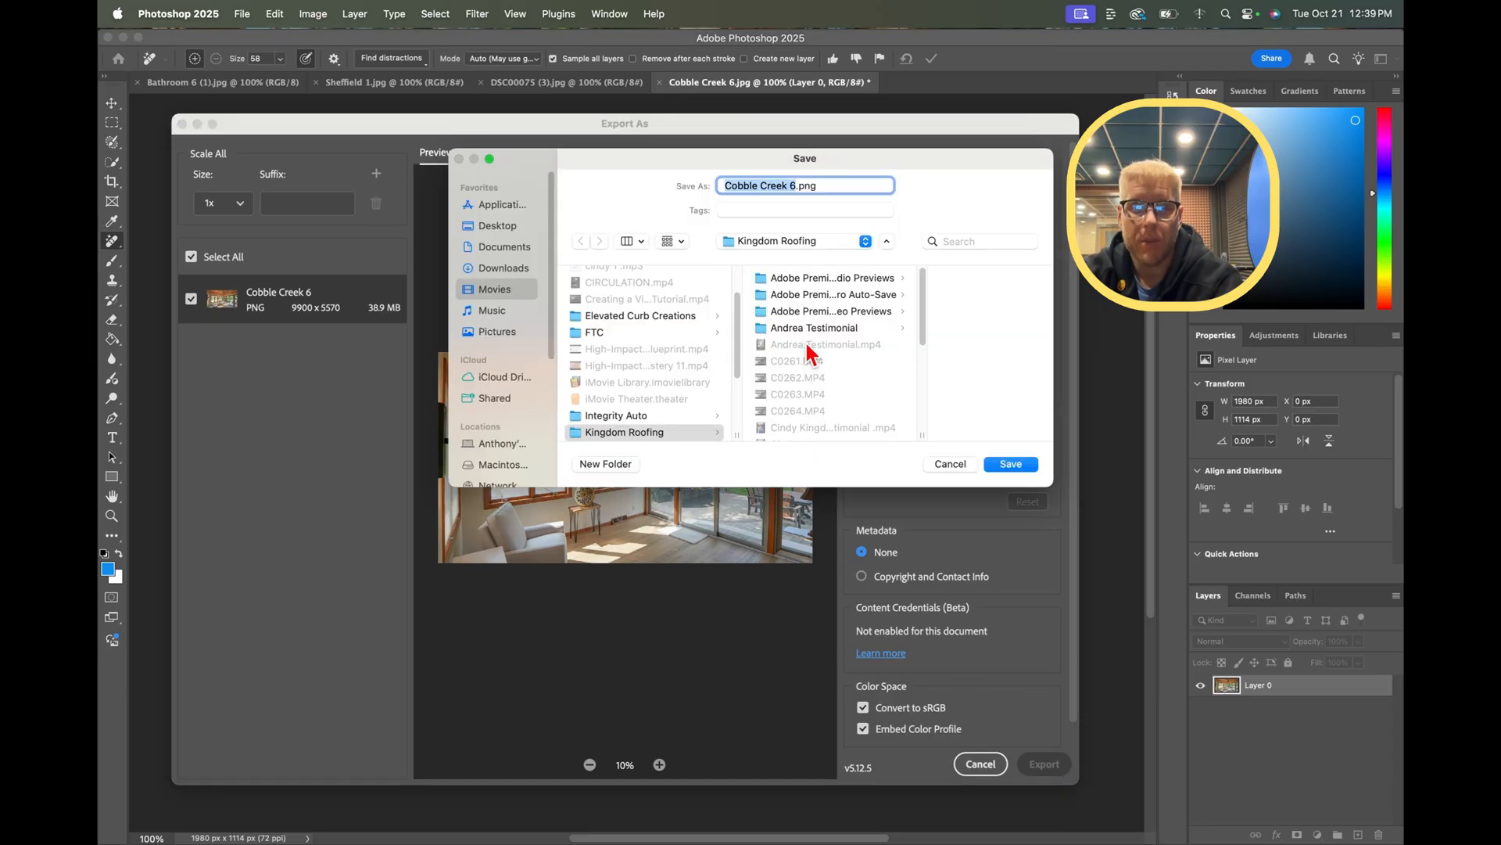
{"action": "mouse_move", "coordinate": [645, 334]}
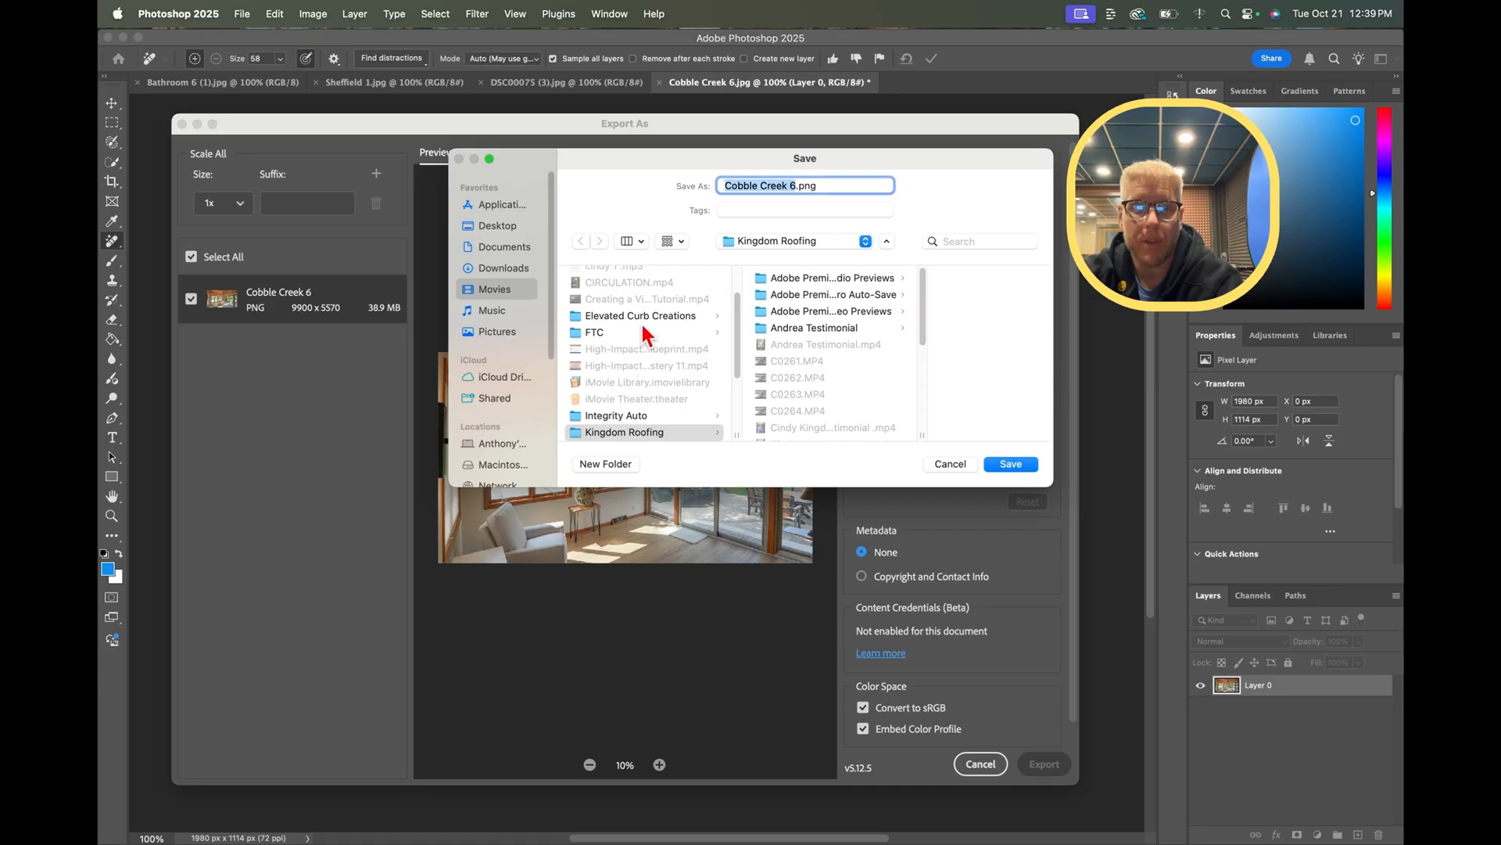
- Save Cobble Creek 6.png into the FTC folder
{"action": "left_click", "coordinate": [594, 332]}
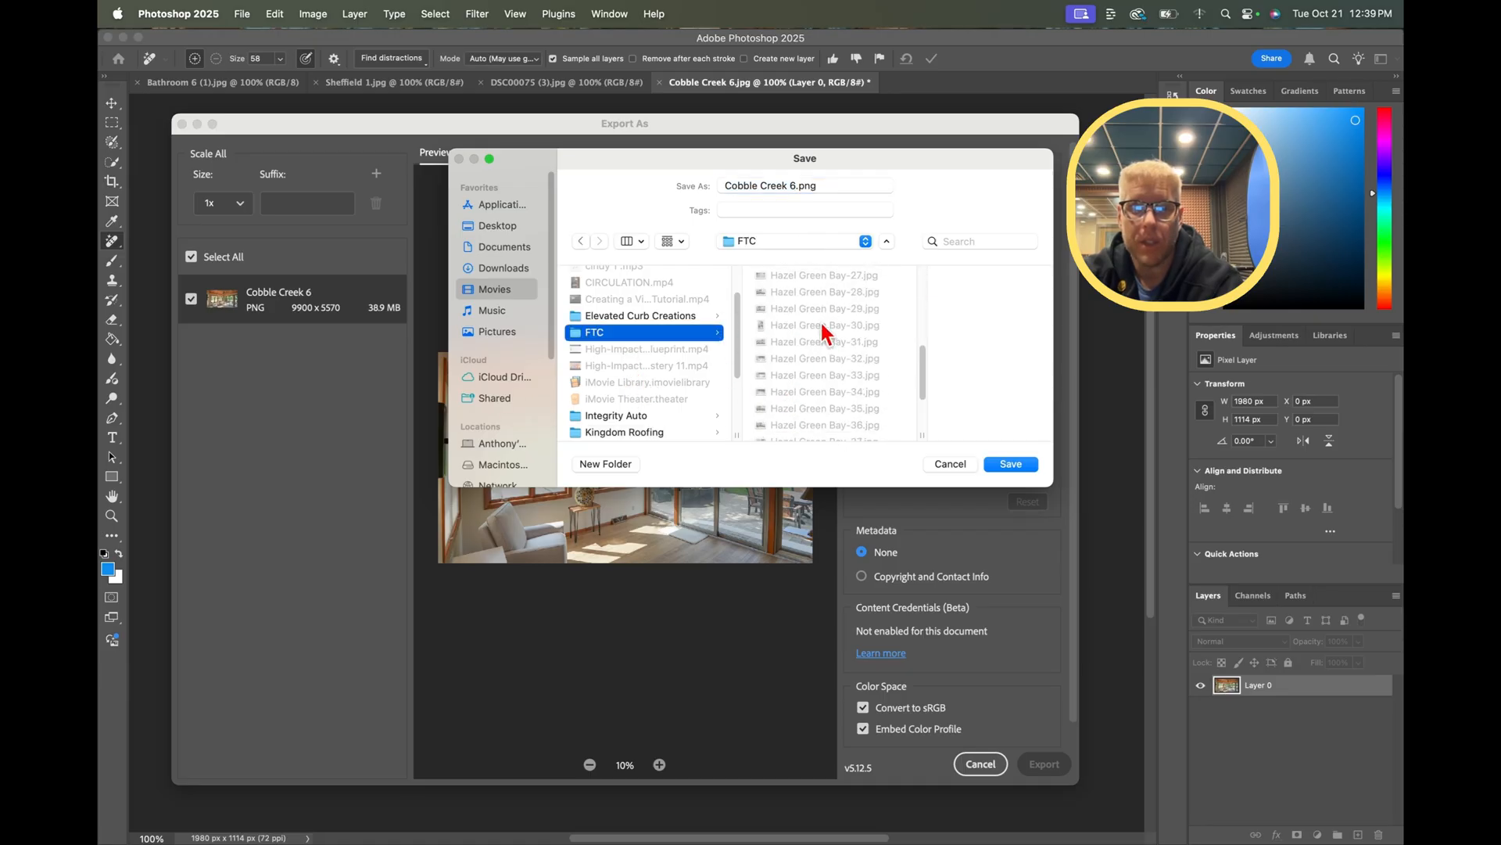
{"action": "scroll", "scroll_direction": "down", "scroll_amount": 3}
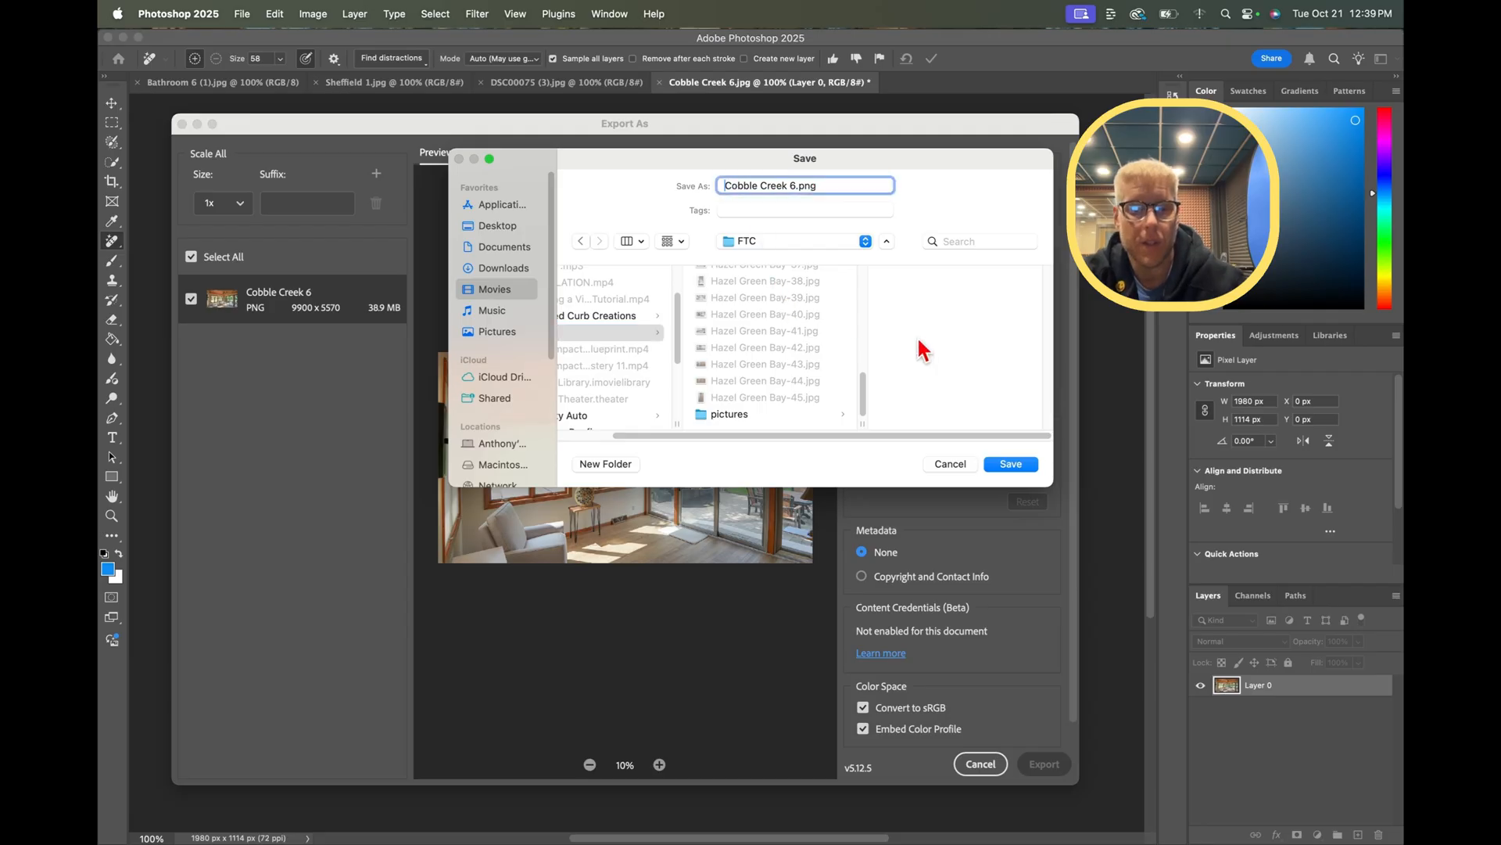
{"action": "type", "text": "final"}
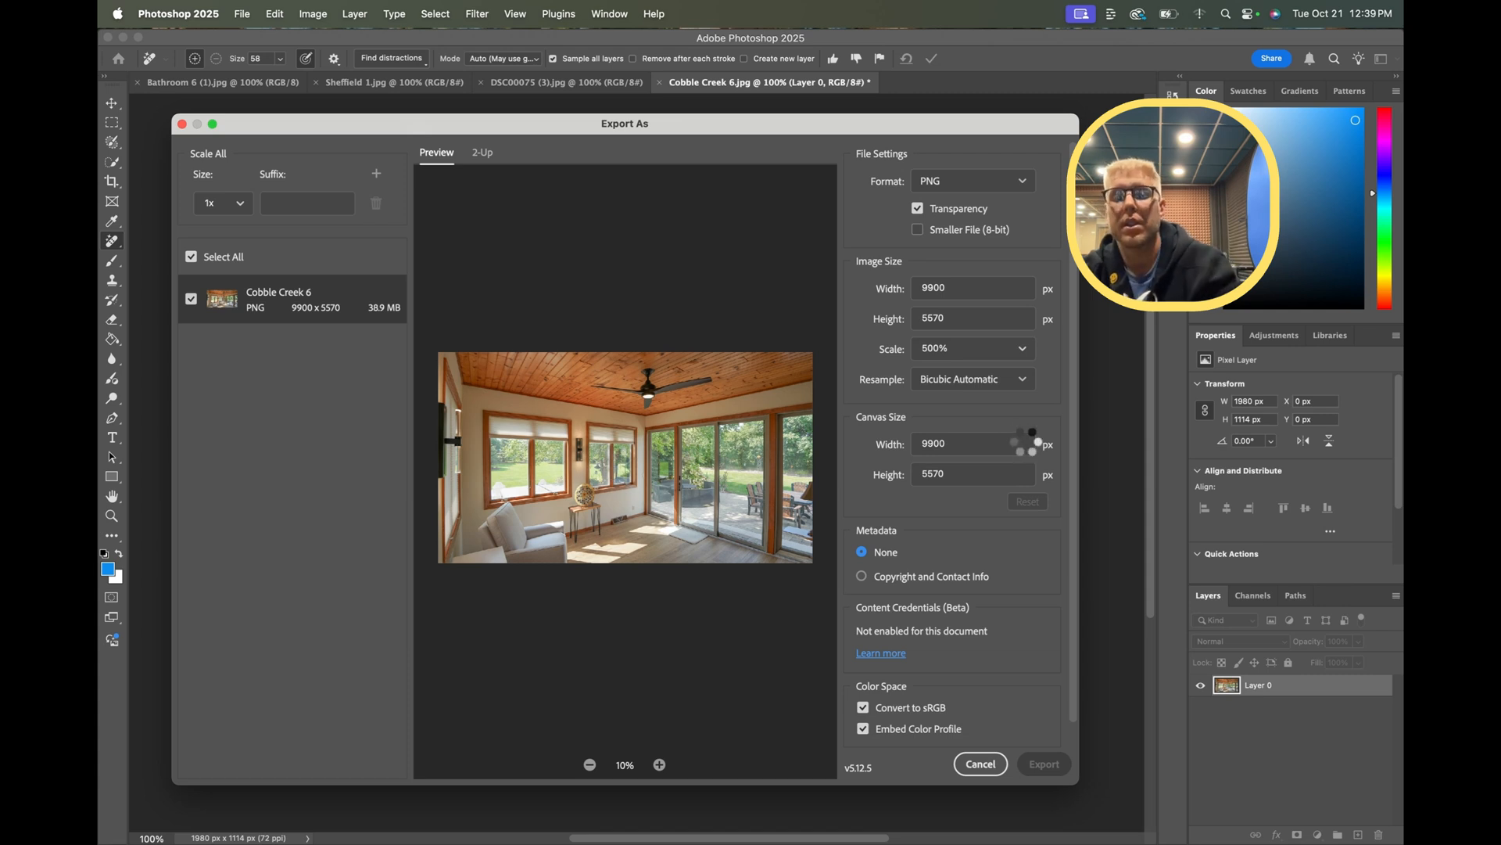
{"action": "left_click", "coordinate": [980, 763]}
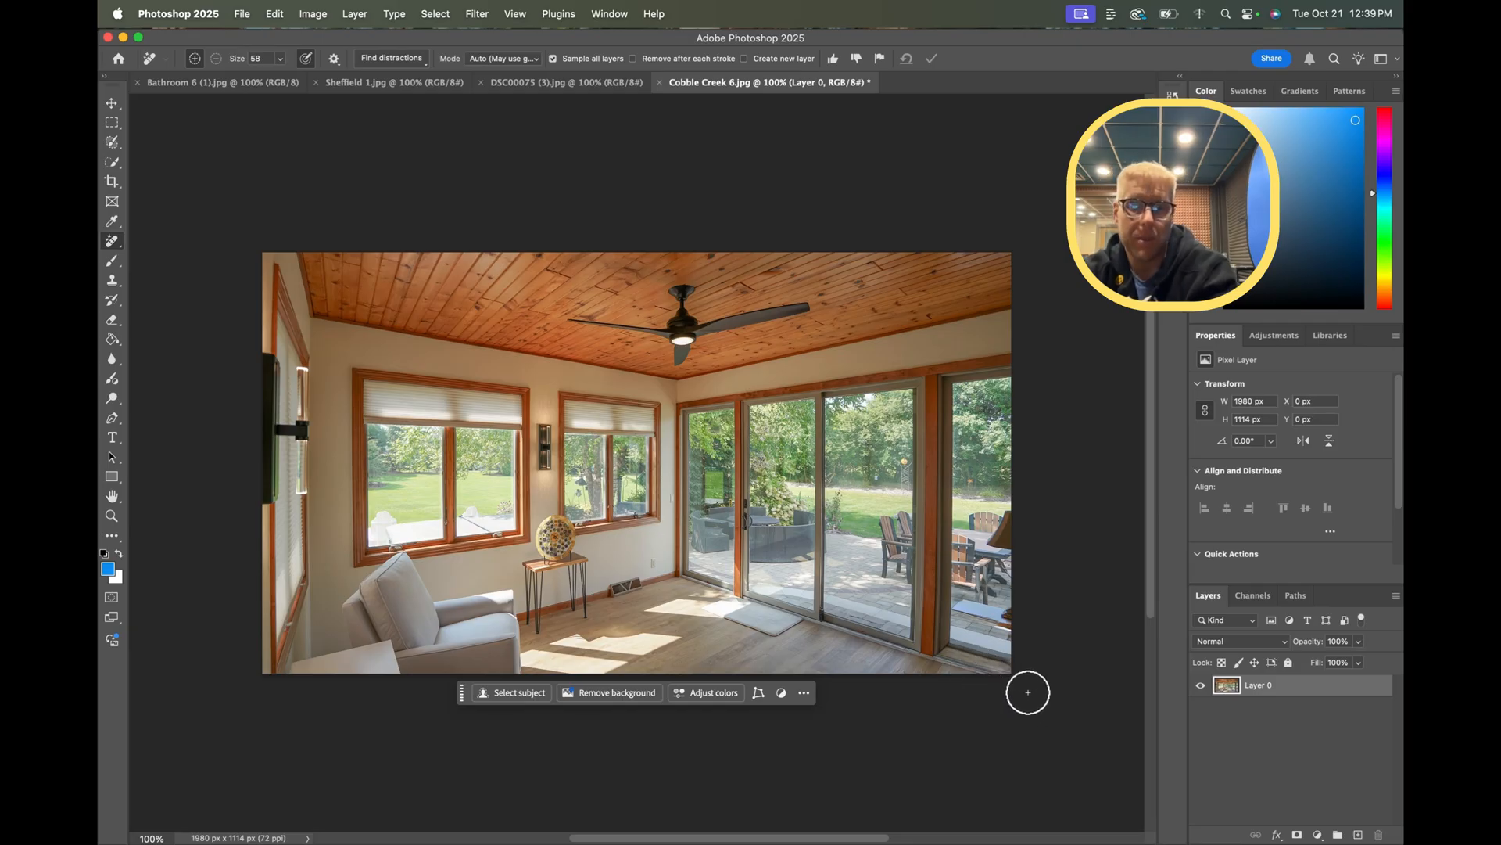
{"action": "mouse_move", "coordinate": [1001, 696]}
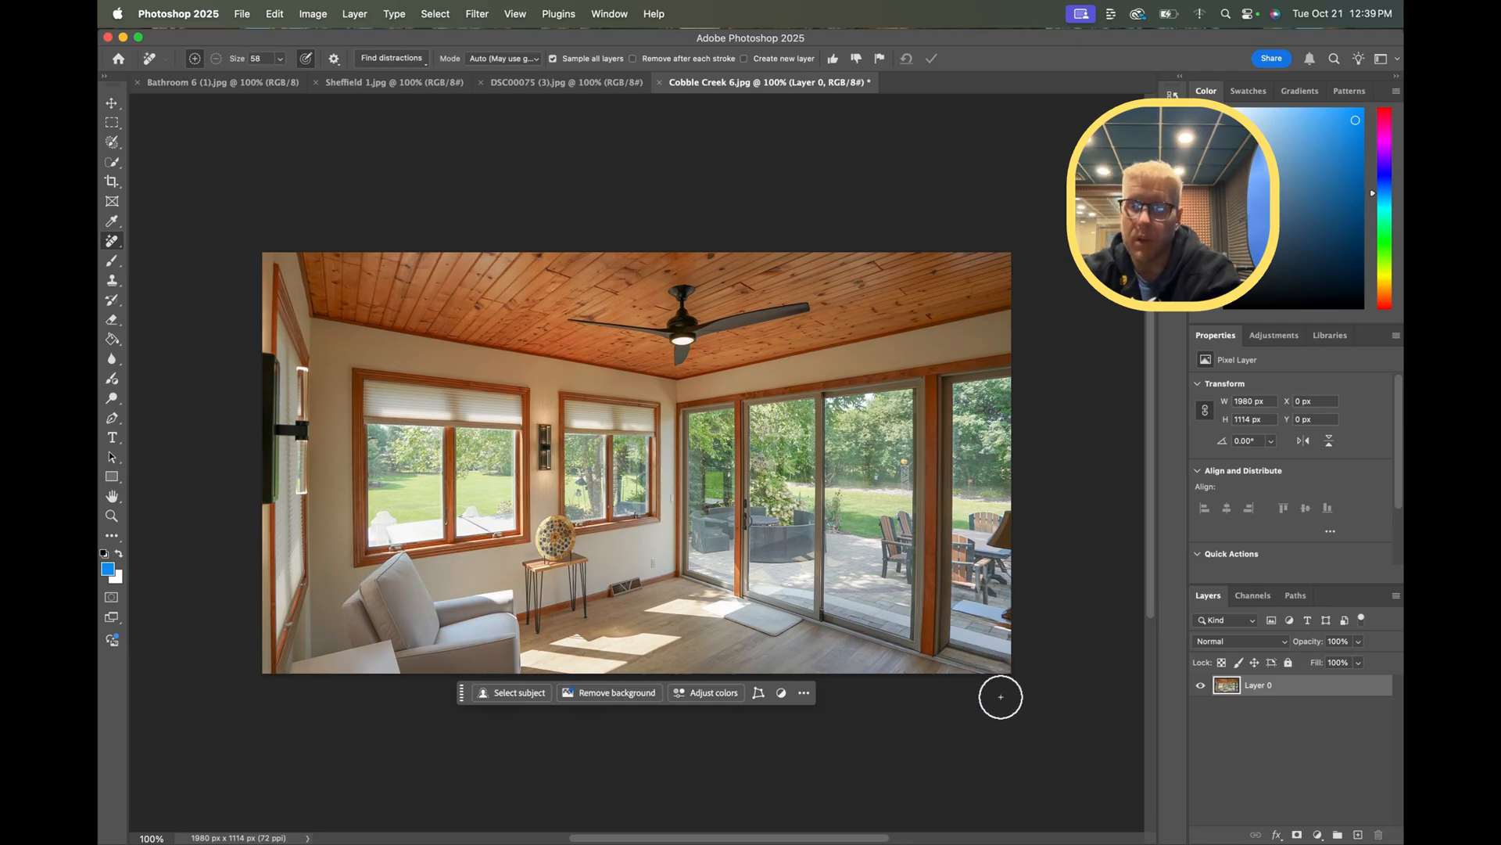
{"action": "mouse_move", "coordinate": [1019, 657]}
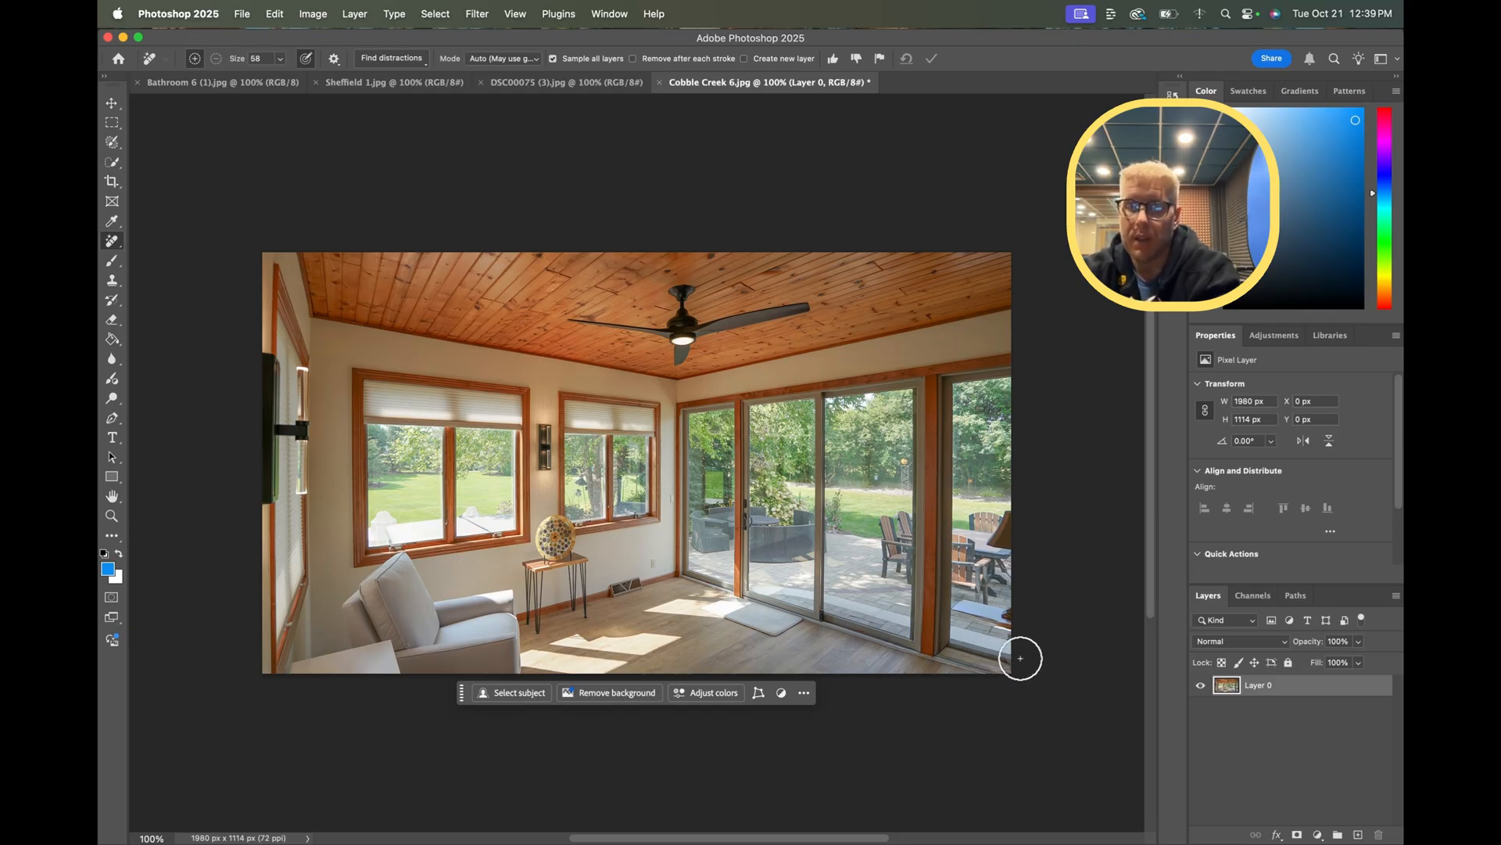
{"action": "mouse_move", "coordinate": [1014, 667]}
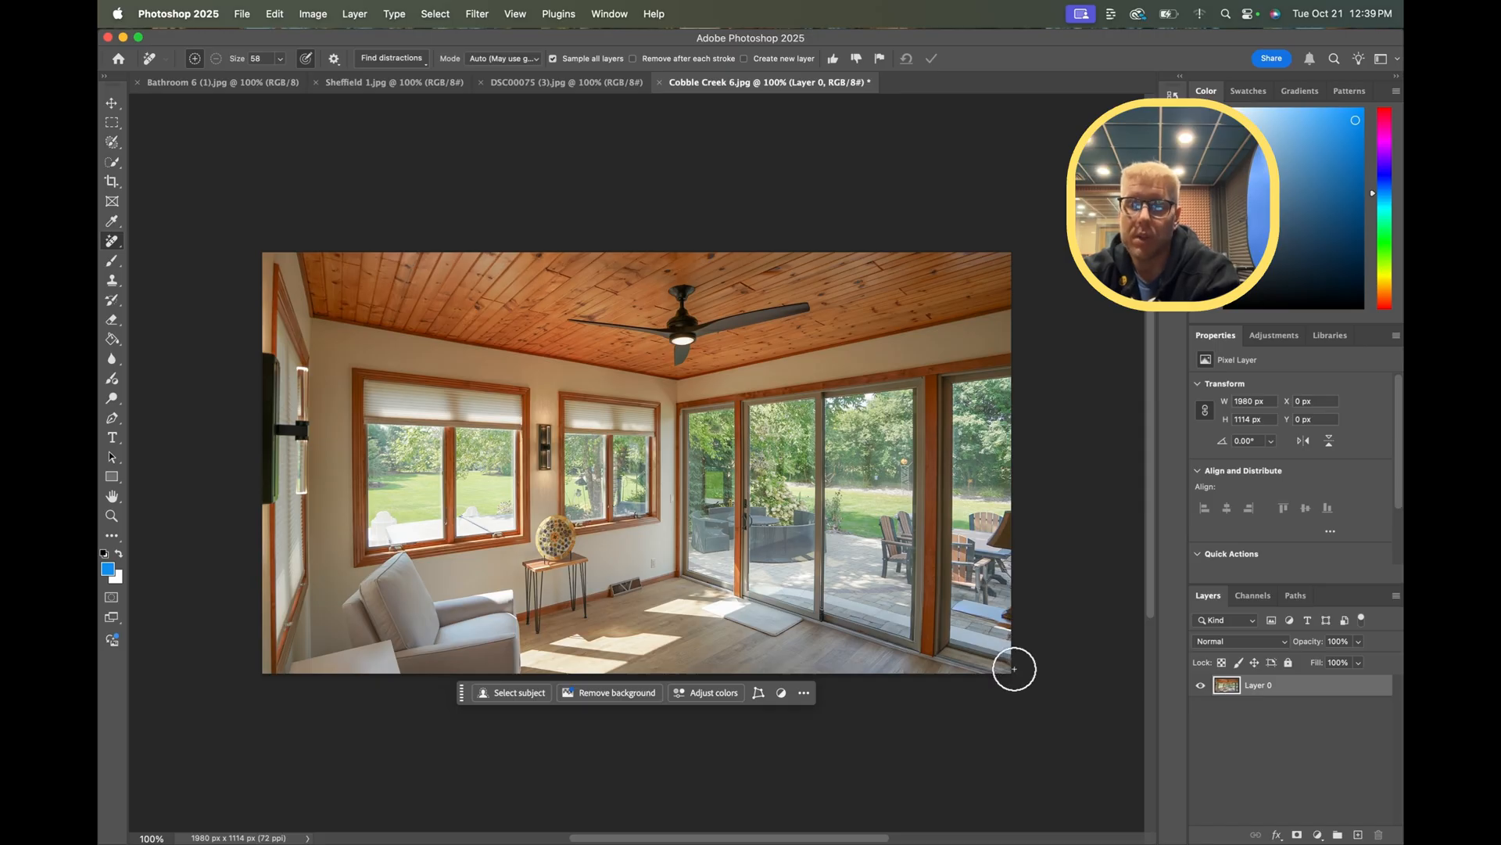
{"action": "mouse_move", "coordinate": [1019, 689]}
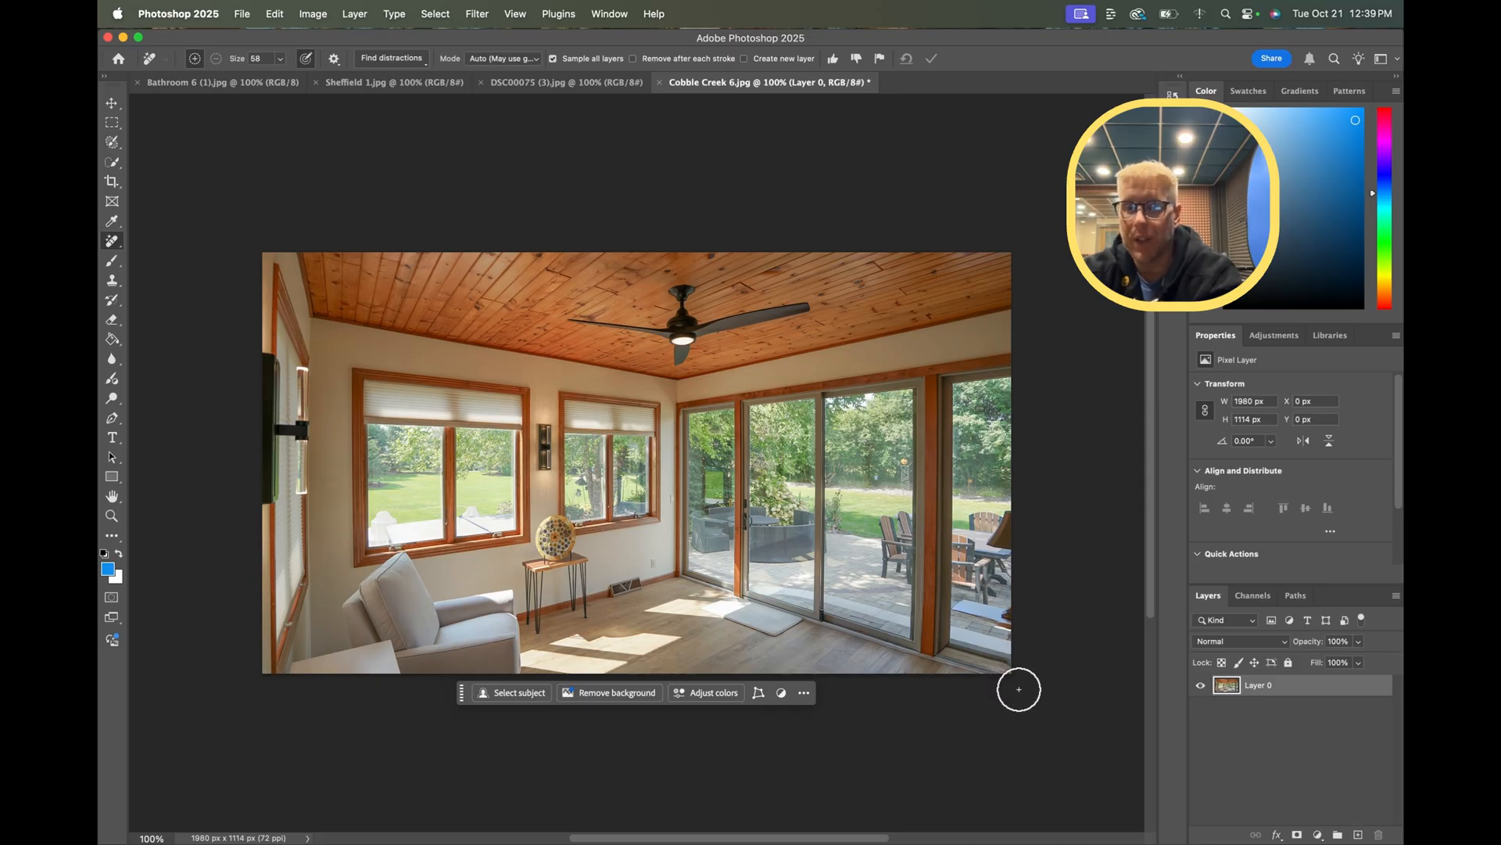